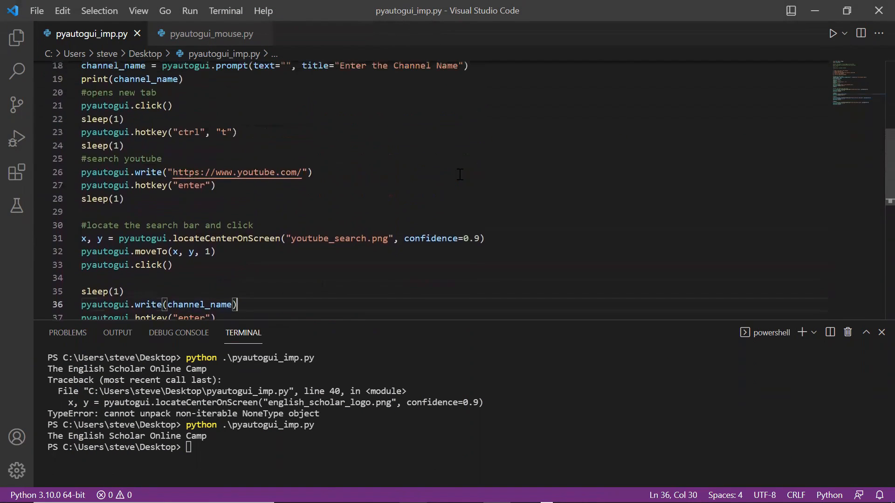
# Scroll the finished script back to the top before closing it.
pyautogui.scroll(3)
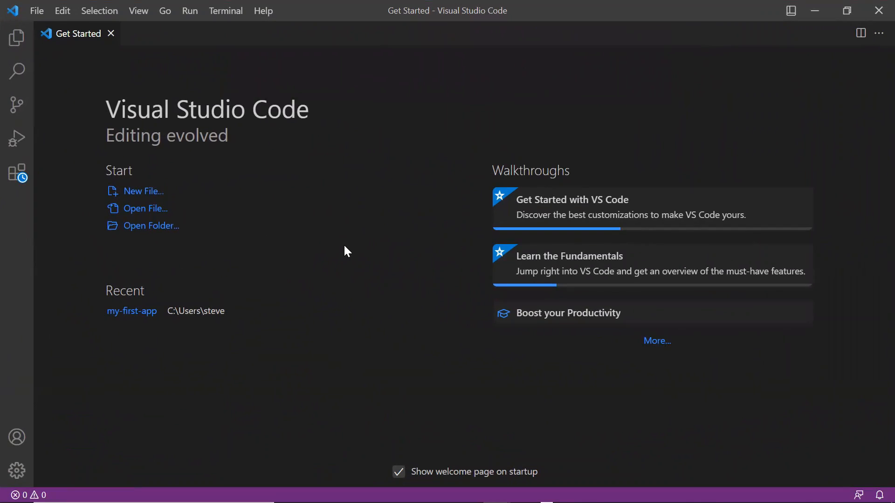
# Create a new file, set its language to Python and save it as pyautogui_imp.py on the Desktop.
pyautogui.click(36, 10)
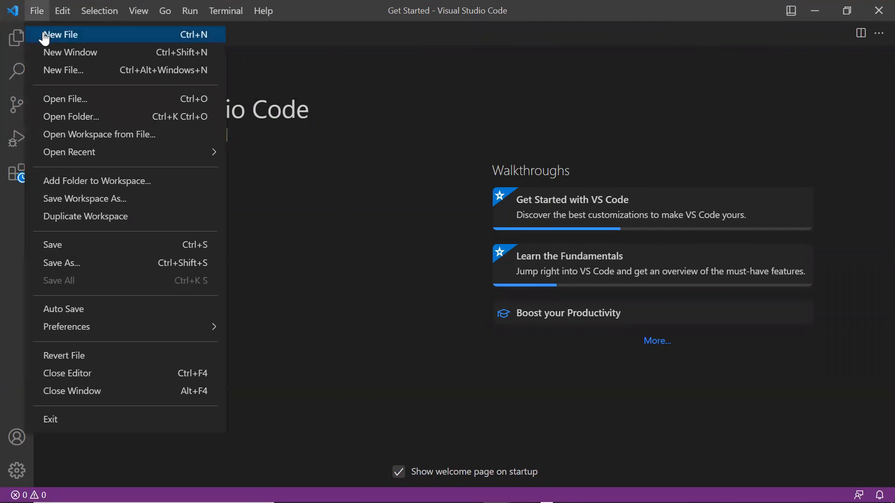
pyautogui.click(60, 35)
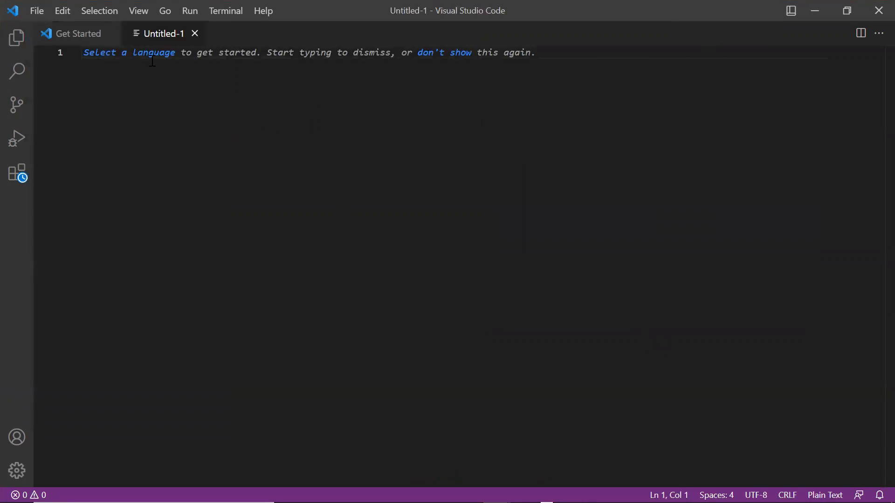
pyautogui.click(823, 495)
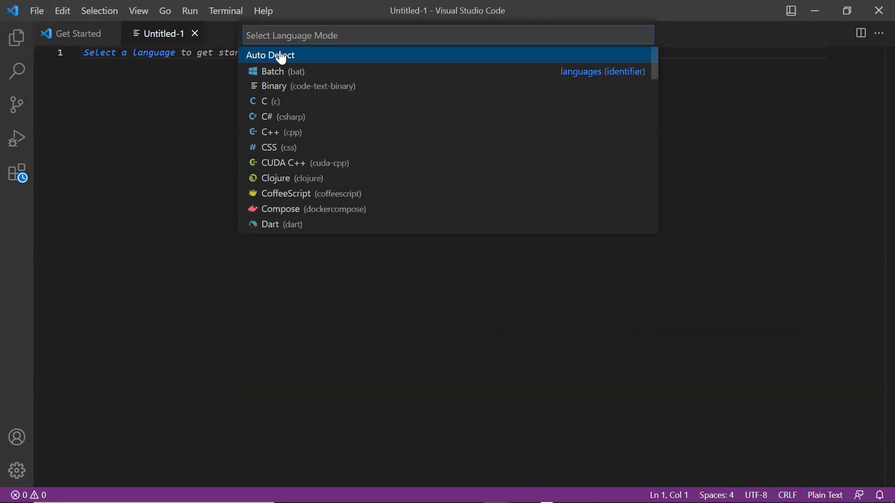
pyautogui.write('py')
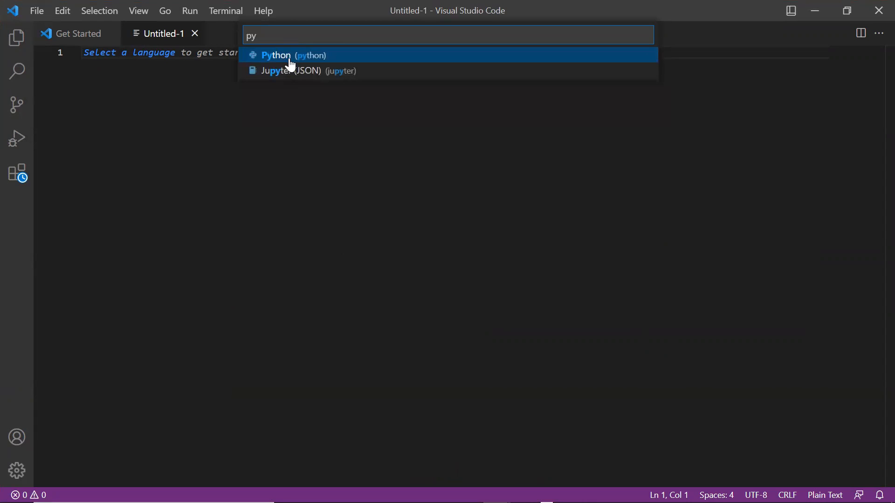
pyautogui.click(277, 55)
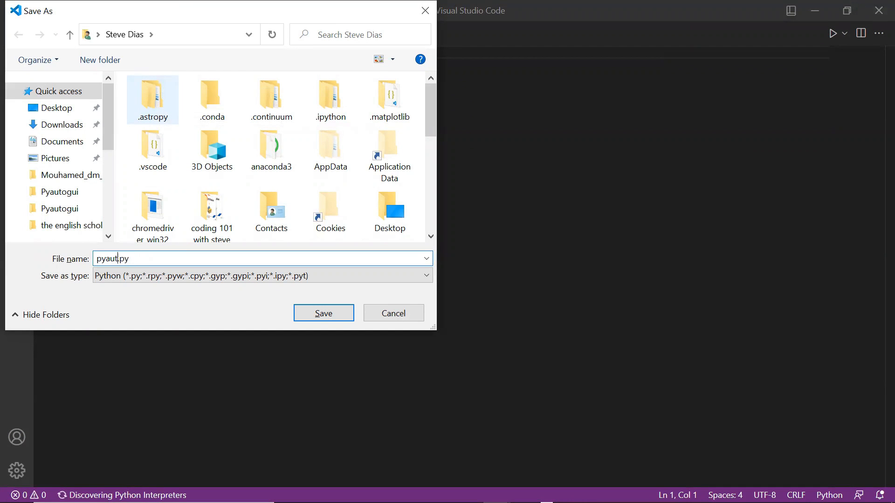
pyautogui.click(323, 313)
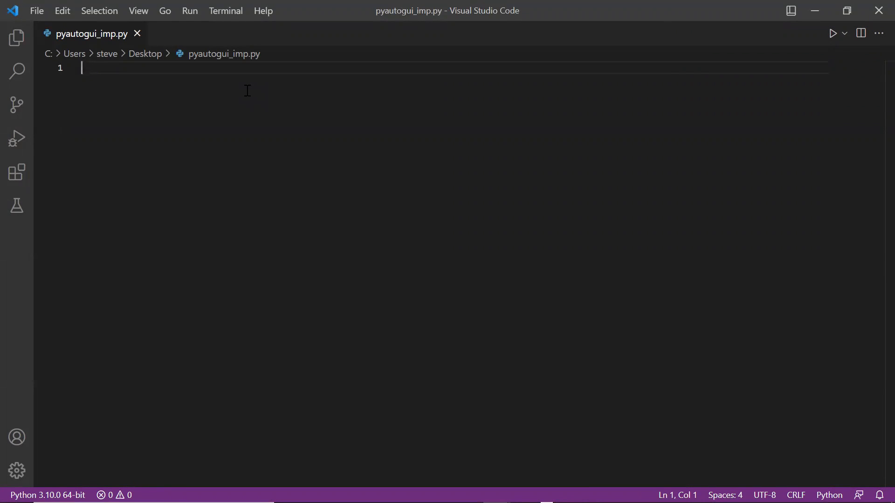
# Open a terminal, change into the Desktop folder and clear its output.
pyautogui.click(224, 10)
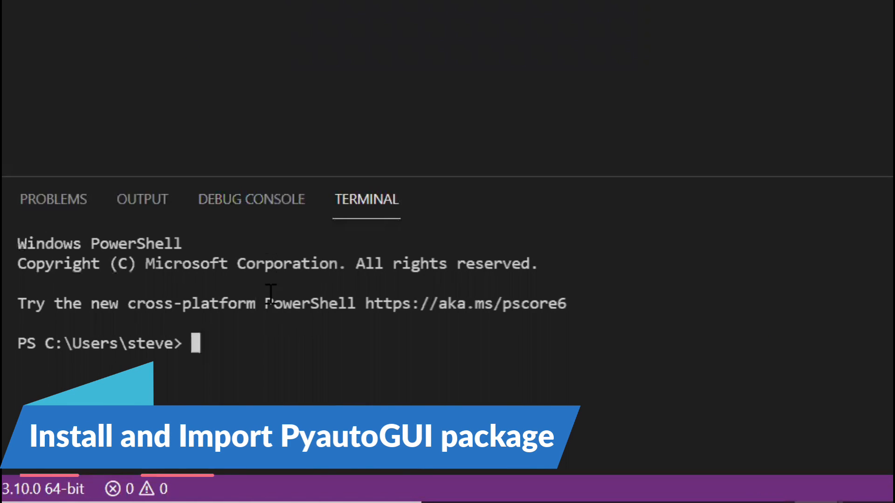
pyautogui.moveTo(263, 354)
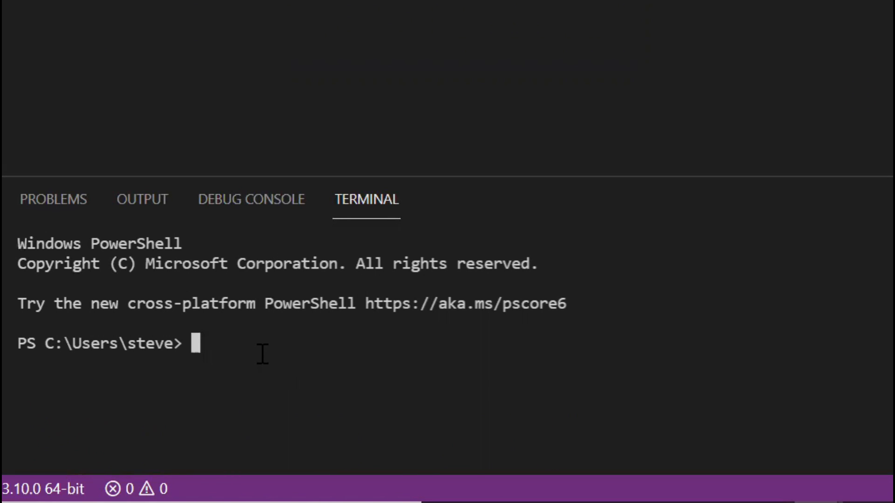
pyautogui.write('cd DE')
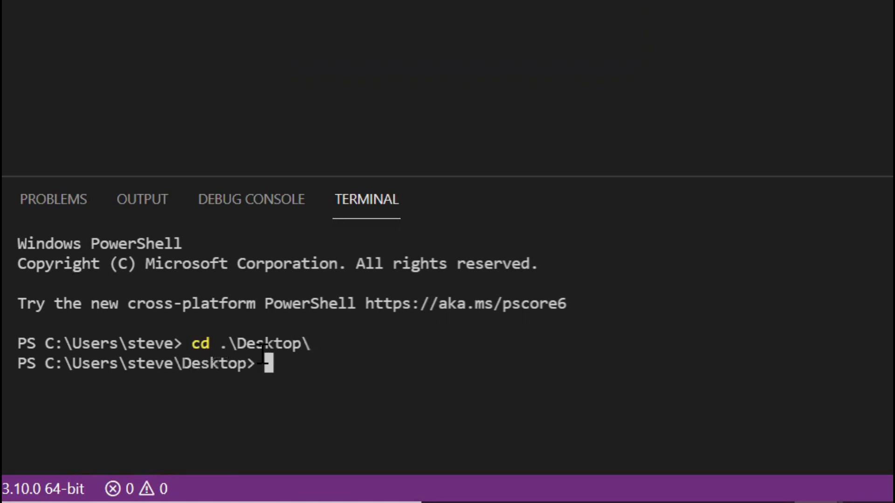
pyautogui.write('clear')
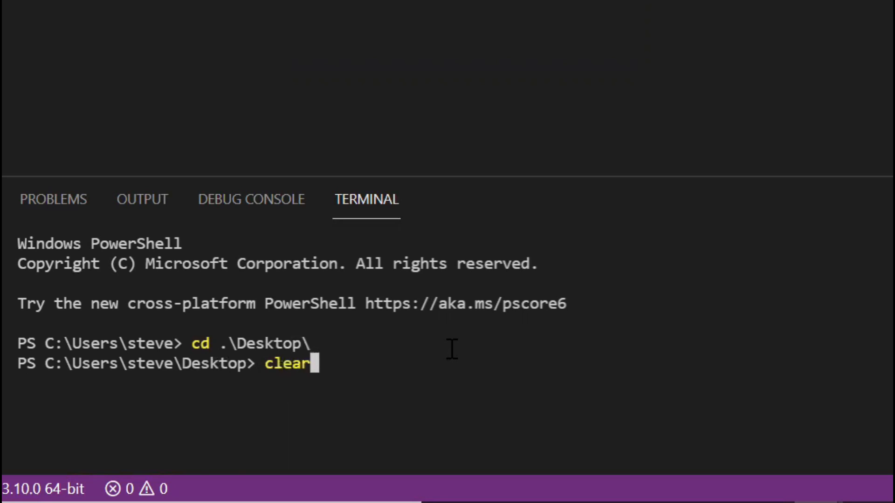
pyautogui.press('Return')
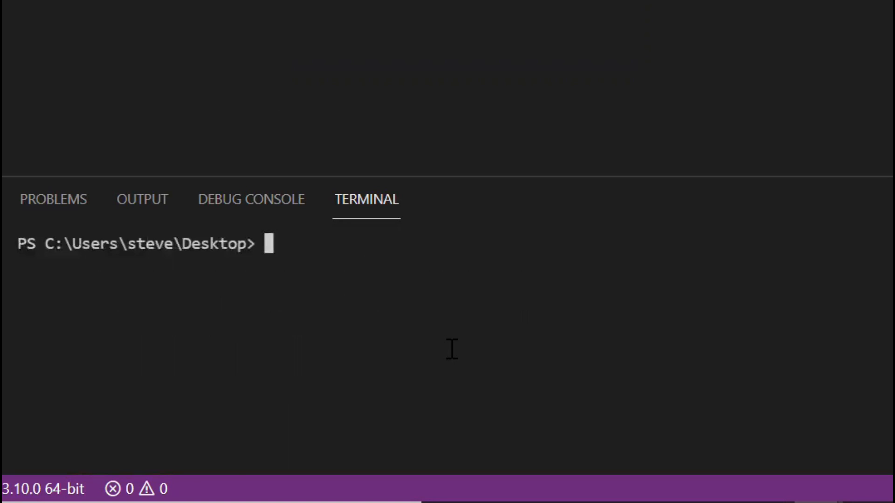
# Run pip install pyautogui in the terminal.
pyautogui.write('pip install p')
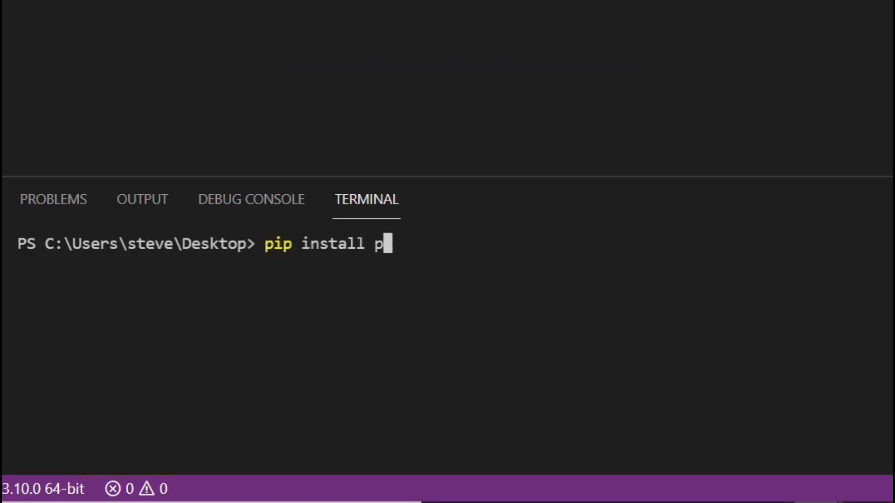
pyautogui.write('yautogui')
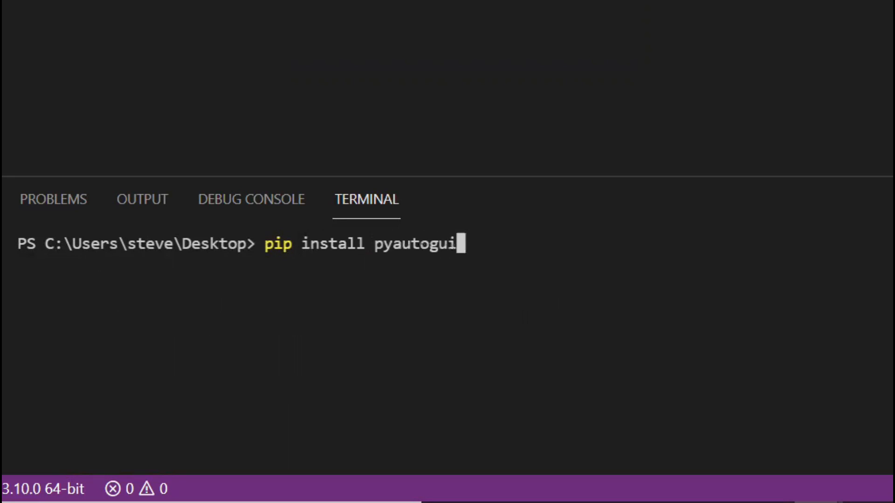
pyautogui.press('Return')
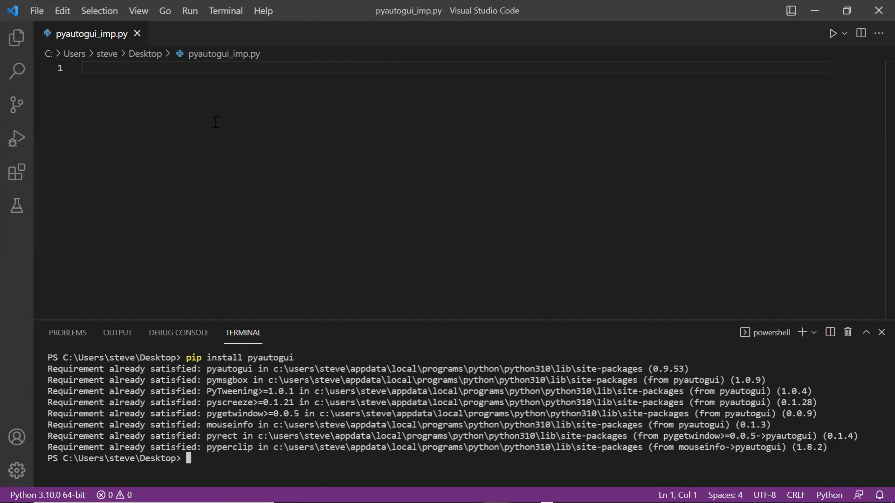
# Write import pyautogui and res = pyautogui.locateOnScreen("image.png"), then save the script.
pyautogui.write('import')
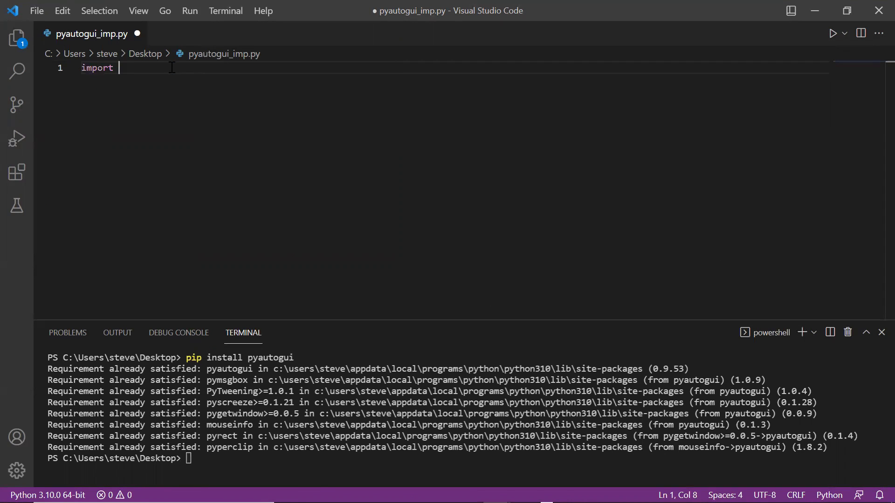
pyautogui.write('pyautogui')
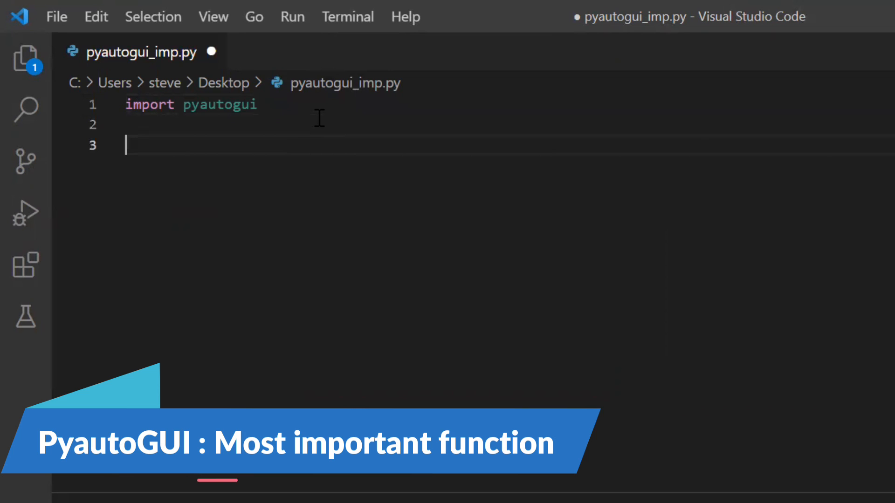
pyautogui.write('pyauto')
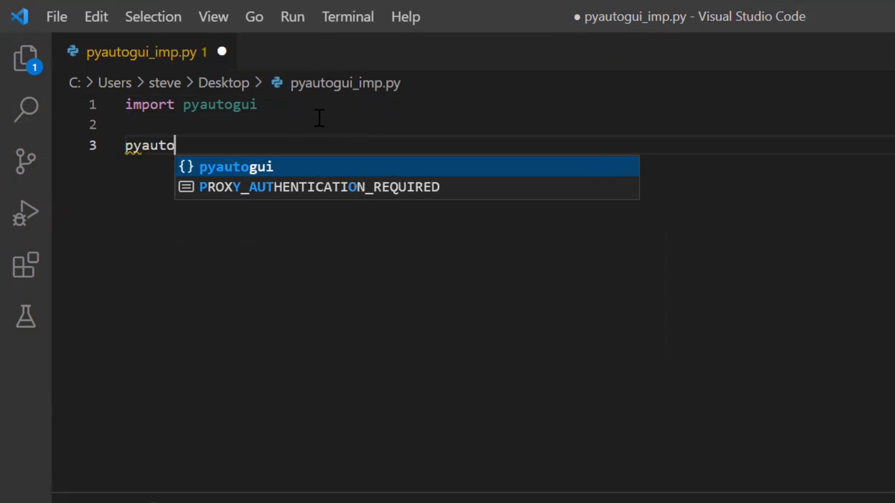
pyautogui.write('gui')
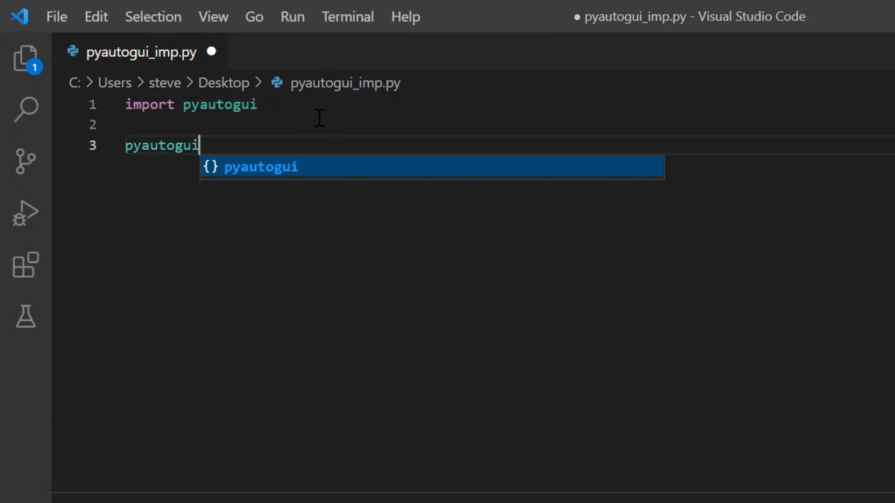
pyautogui.write('.')
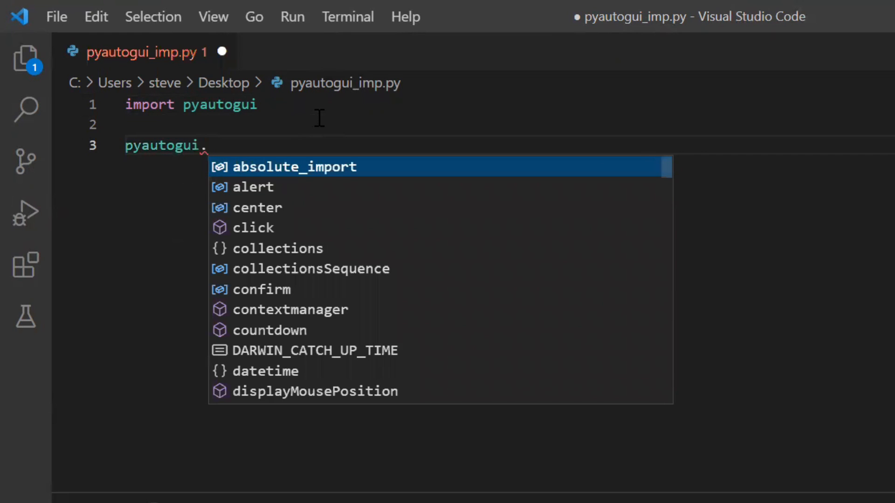
pyautogui.write('locateOnScreen("im')
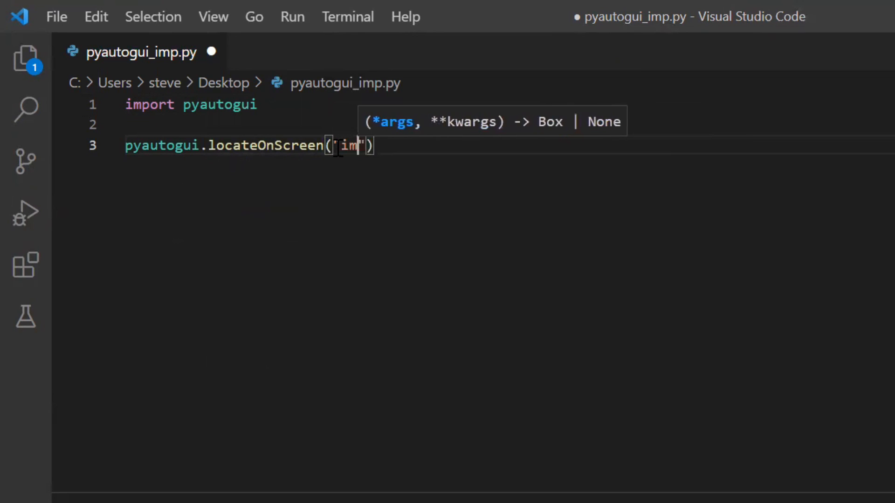
pyautogui.write('age.png')
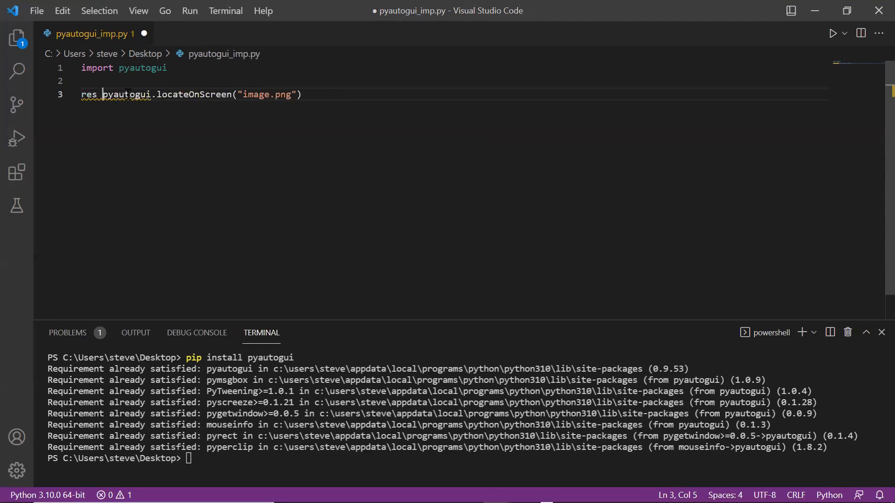
pyautogui.write('=')
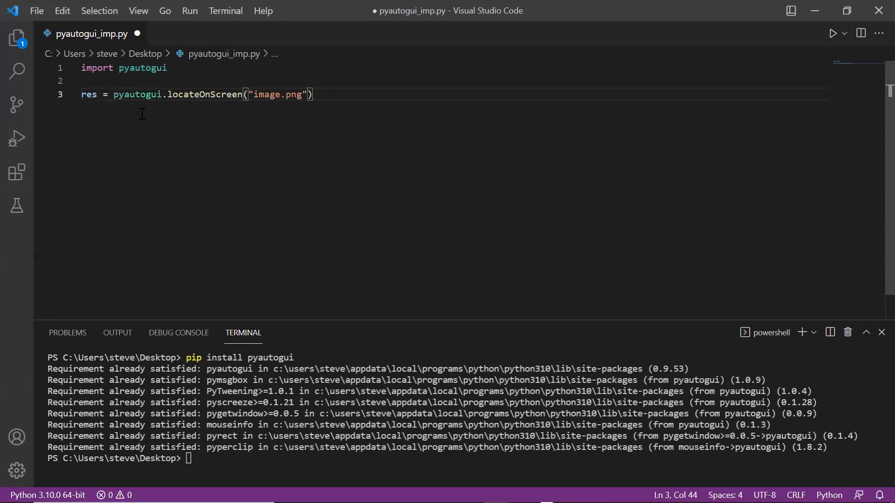
pyautogui.press('ctrl+s')
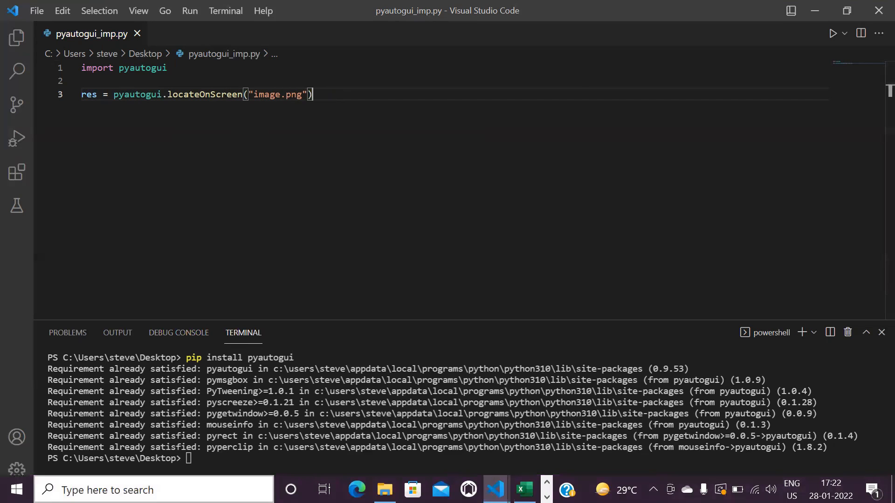
# Launch Snipping Tool from Start, snip the Edit menu label and save it as an image.
pyautogui.click(154, 489)
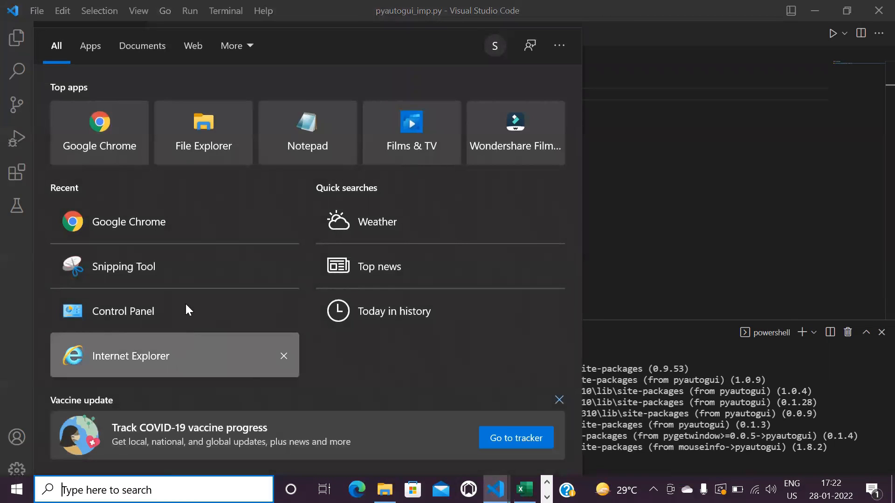
pyautogui.click(123, 265)
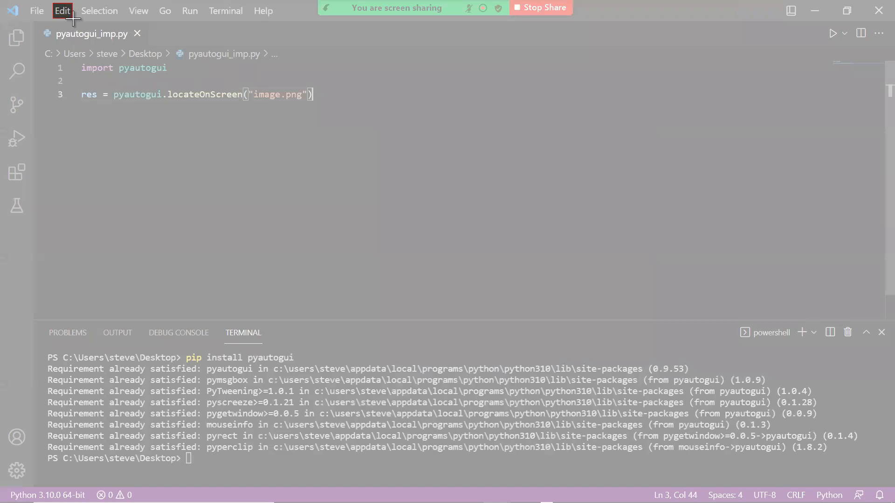
pyautogui.click(14, 28)
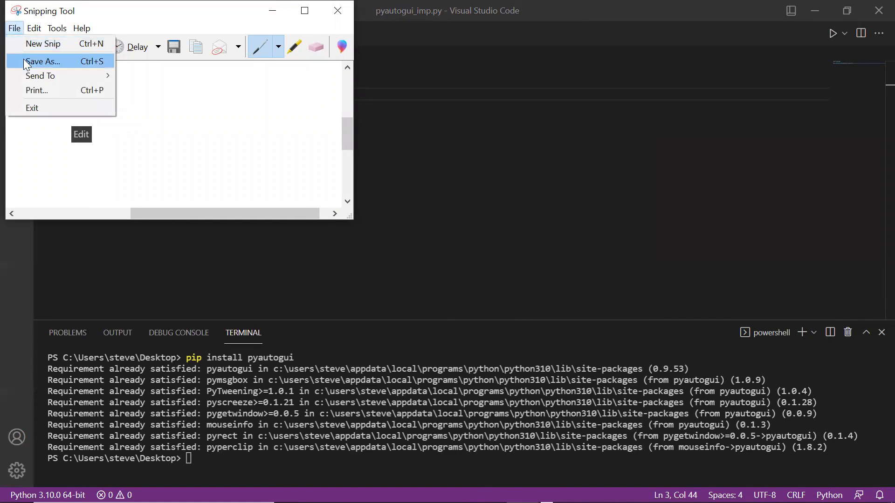
pyautogui.click(41, 61)
pyautogui.write('print')
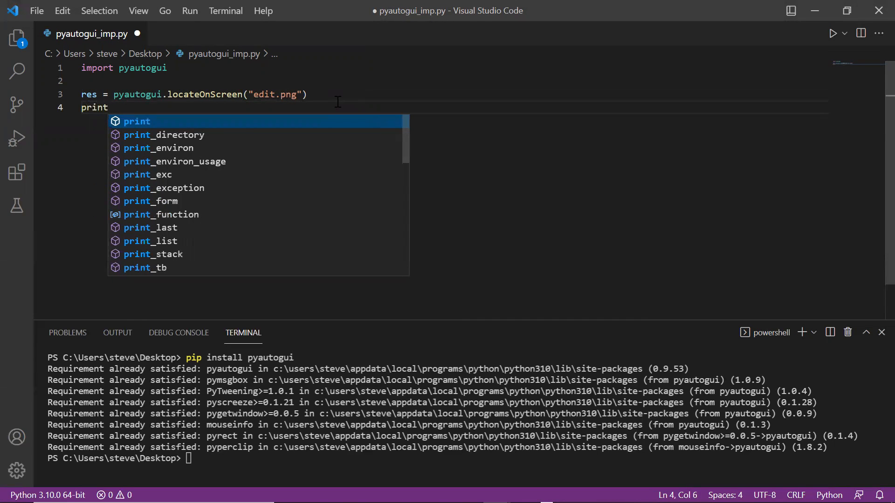
# Print res and run python pyautogui_imp.py to show the Edit label's Box values.
pyautogui.write('(re')
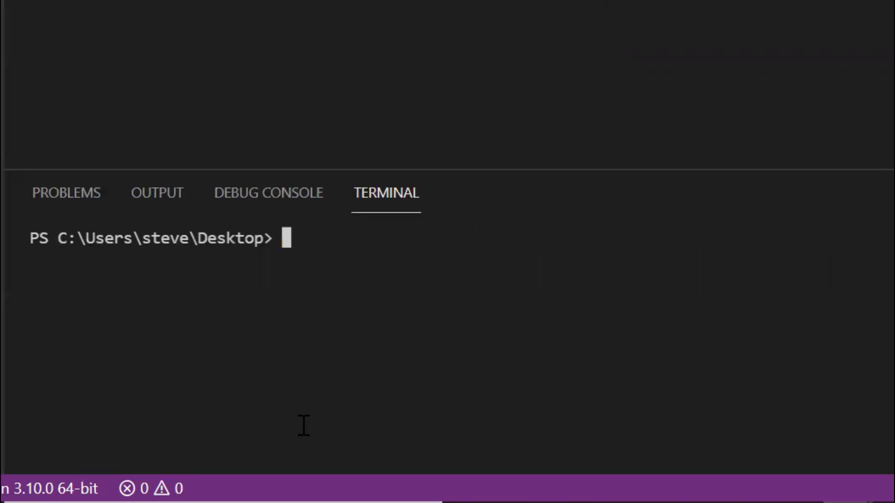
pyautogui.write('python pyautogui_imp.py')
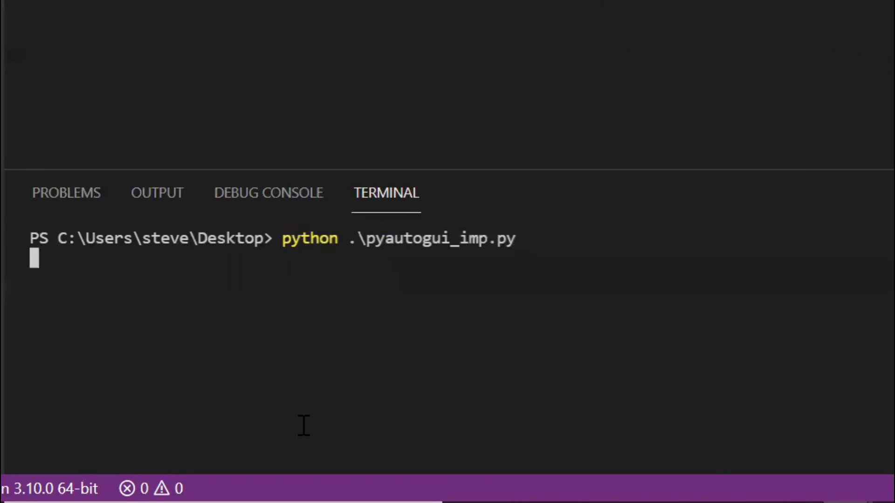
pyautogui.press('Return')
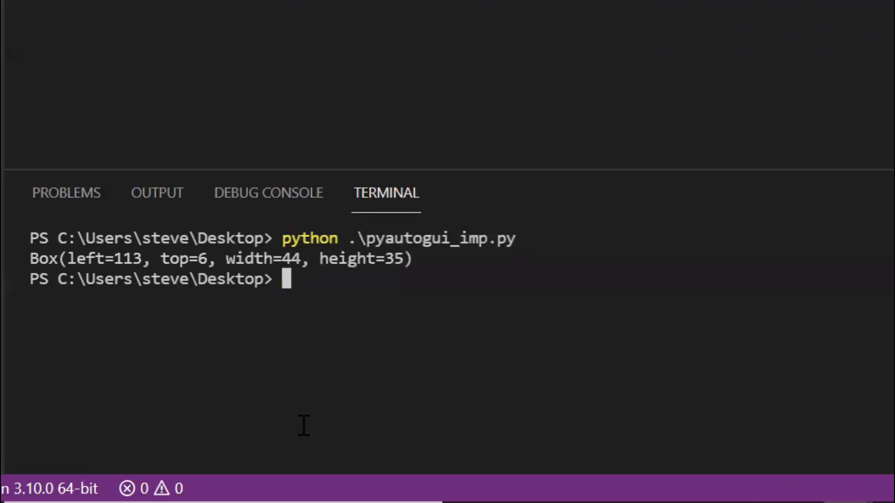
pyautogui.moveTo(354, 245)
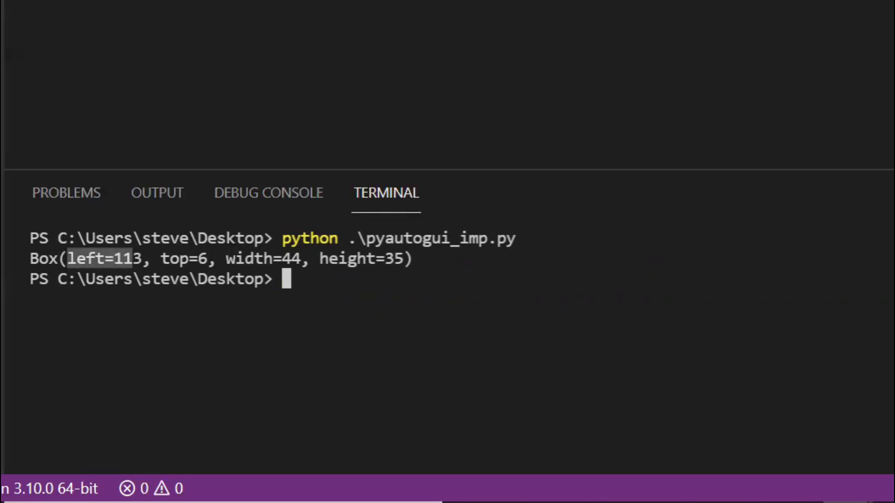
pyautogui.moveTo(215, 280)
pyautogui.write('print(p')
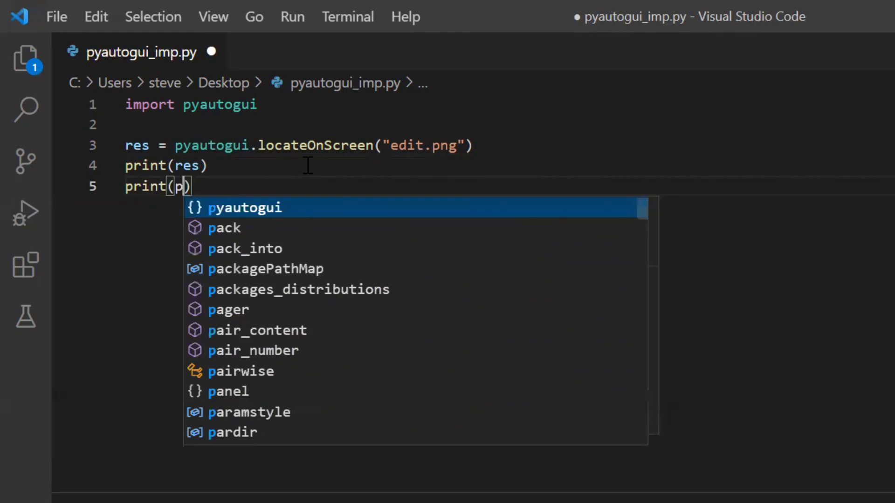
# Add print(pyautogui.center(res)), save and rerun to print Point(x=135, y=23).
pyautogui.write('yautogui.')
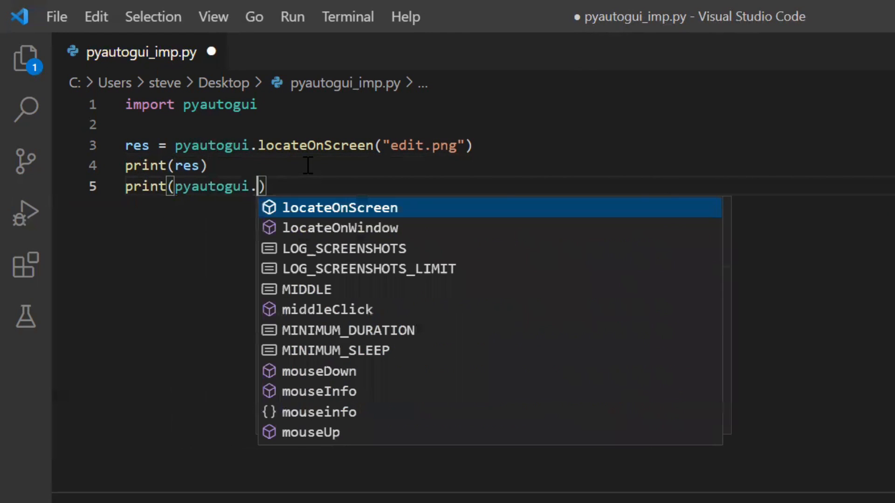
pyautogui.write('center')
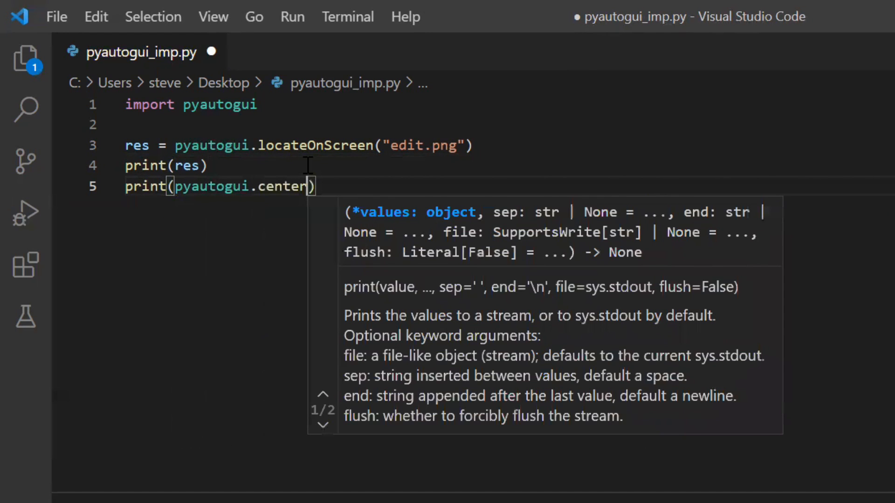
pyautogui.write('()')
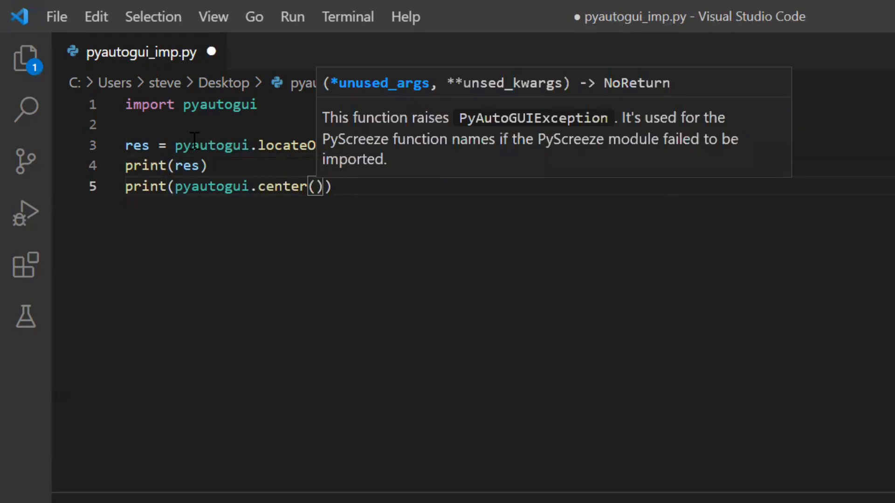
pyautogui.write('res')
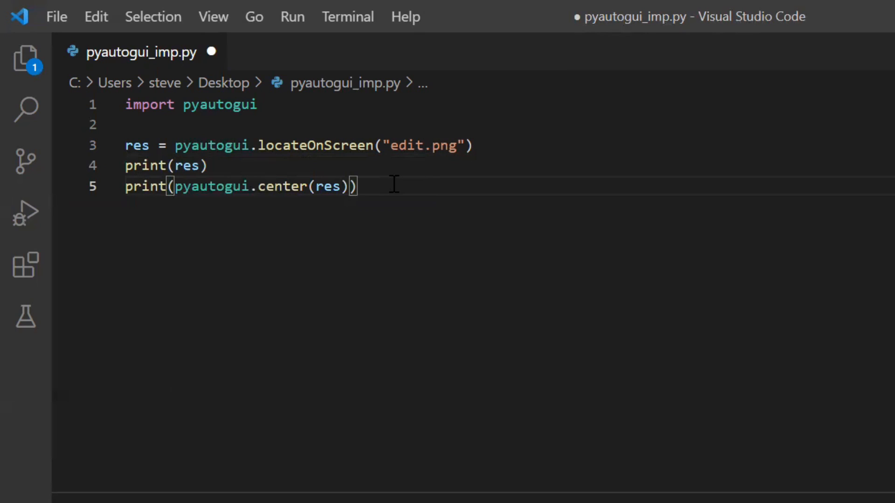
pyautogui.press('ctrl+s')
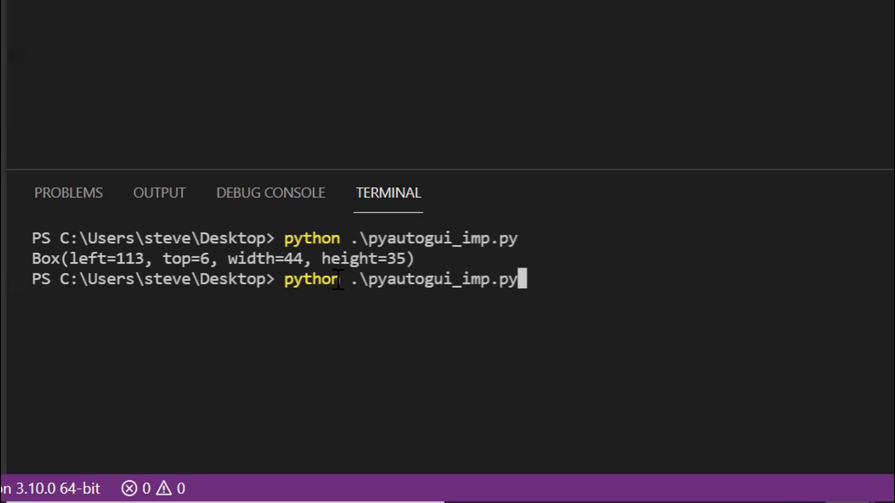
pyautogui.press('Return')
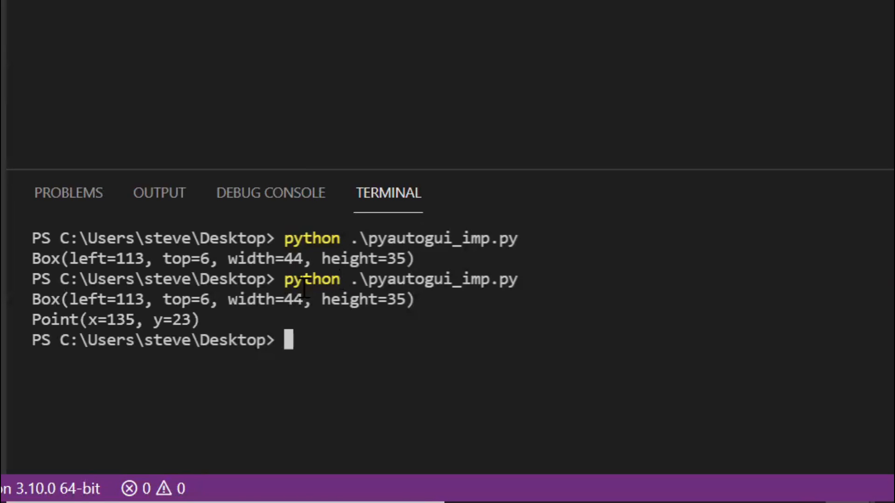
pyautogui.moveTo(211, 320)
pyautogui.write('pyautogui')
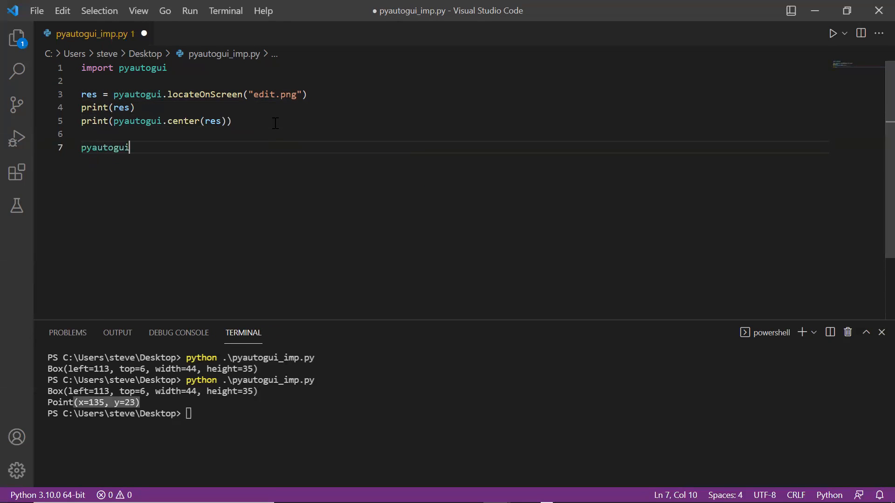
# Store the centre as edit_but, add pyautogui.moveTo(edit_but) and save the script.
pyautogui.write('.moveTo(')
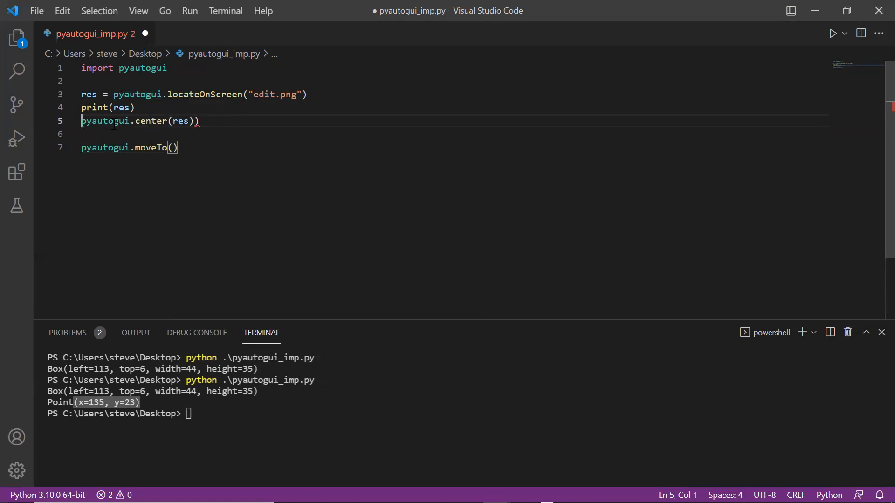
pyautogui.write('edit')
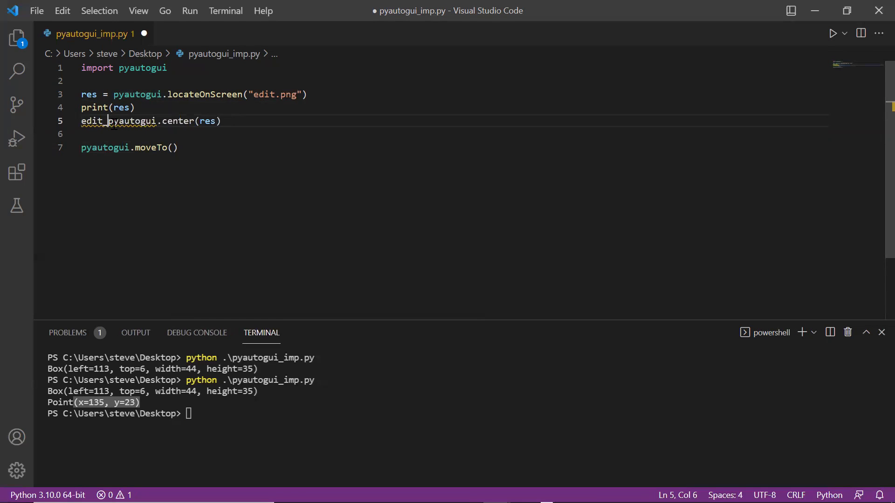
pyautogui.write('_but =')
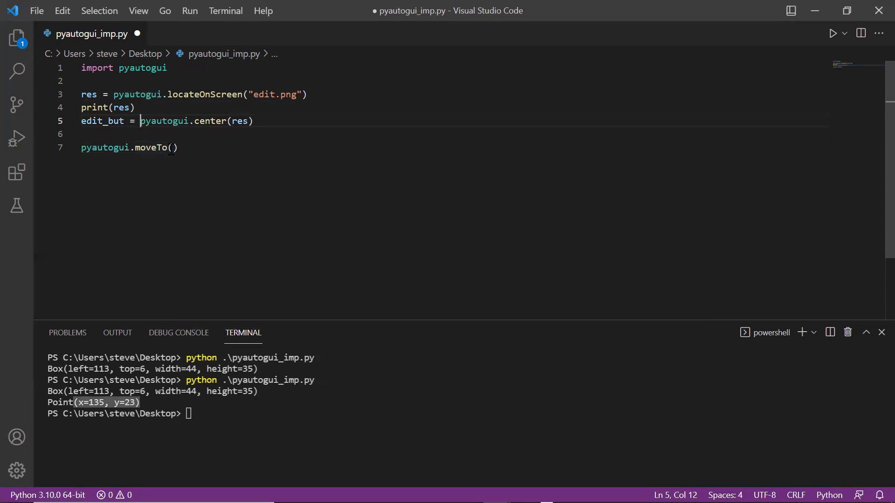
pyautogui.write('e')
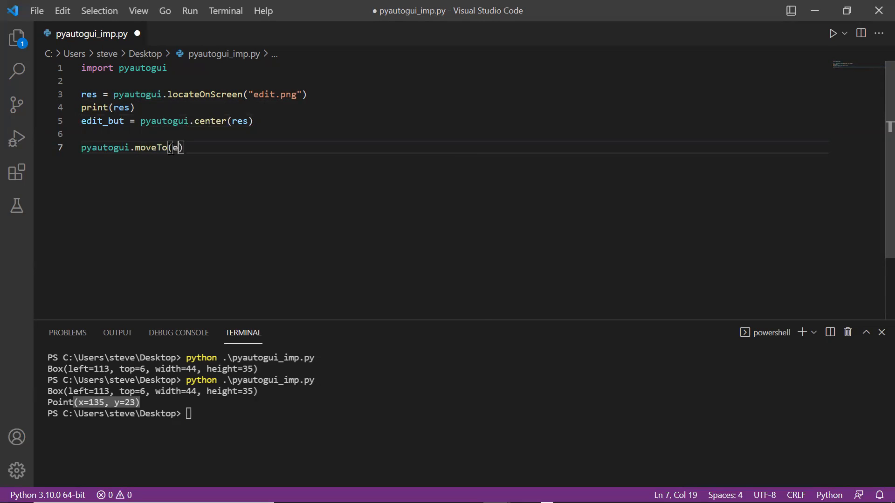
pyautogui.write('dit_but')
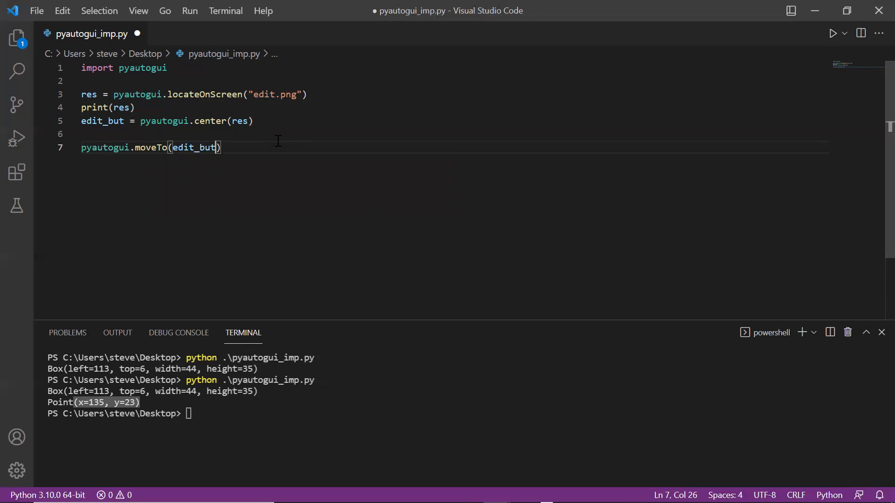
pyautogui.press('ctrl+s')
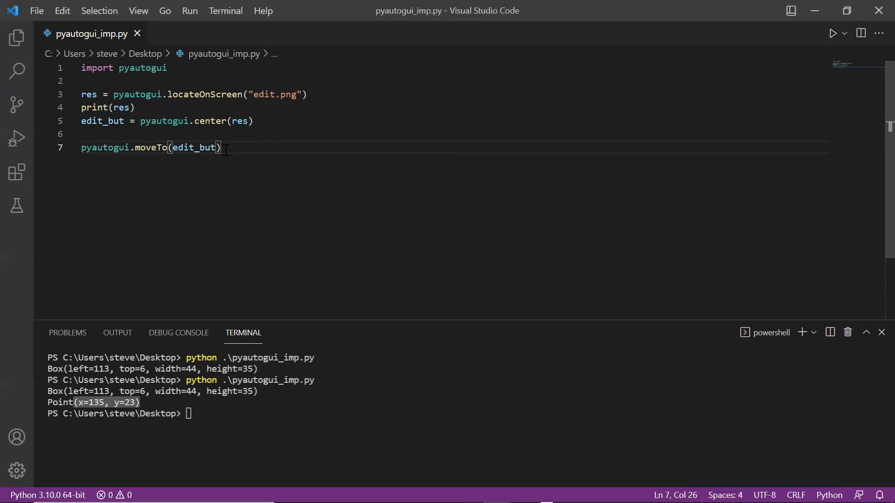
pyautogui.moveTo(194, 147)
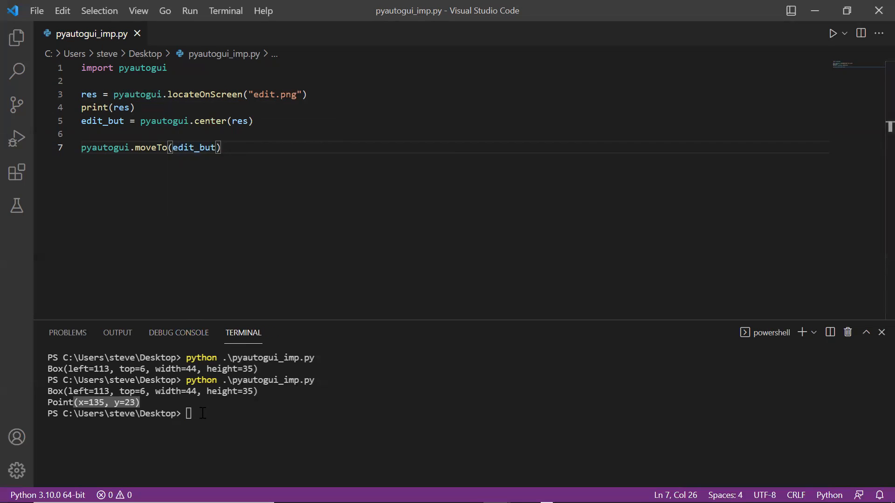
# Rerun python .\pyautogui_imp.py so the cursor moves to the Edit label, then return to the editor.
pyautogui.write('python .\\pyautogui_imp.py')
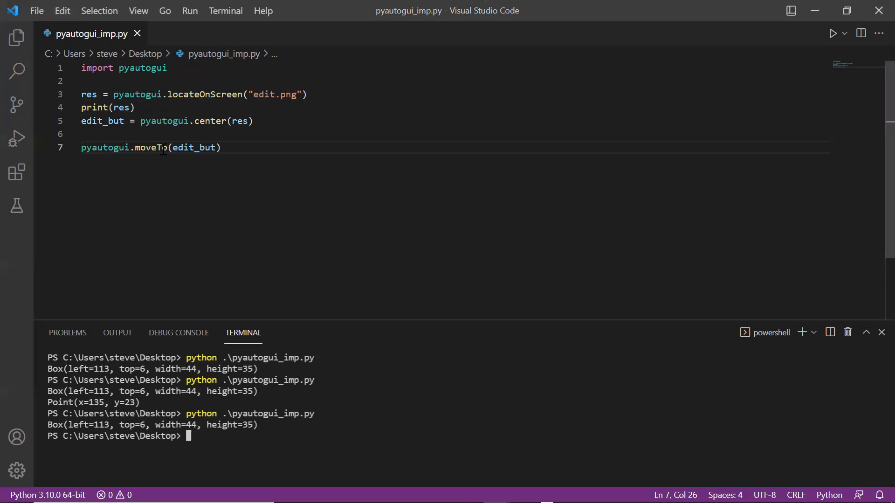
pyautogui.click(222, 147)
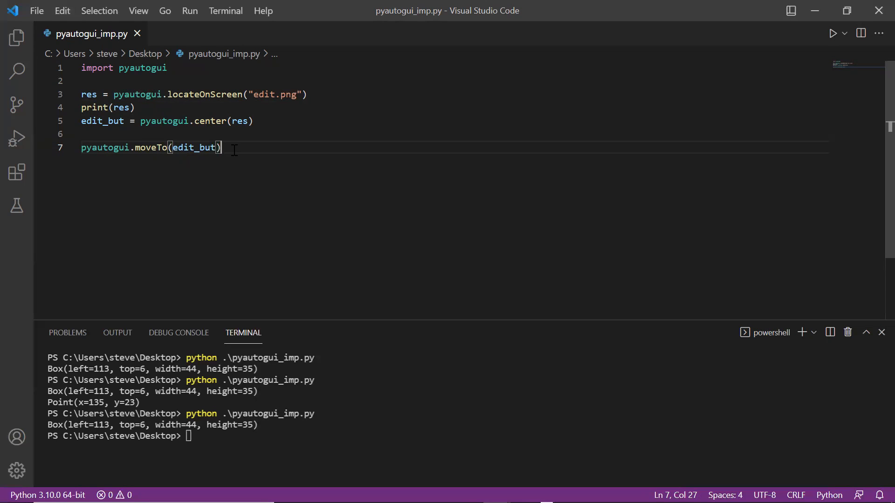
# Add res = pyautogui.locateCenterOnScreen("edit.png") and print(res) to get the centre directly.
pyautogui.write('pyautogui.')
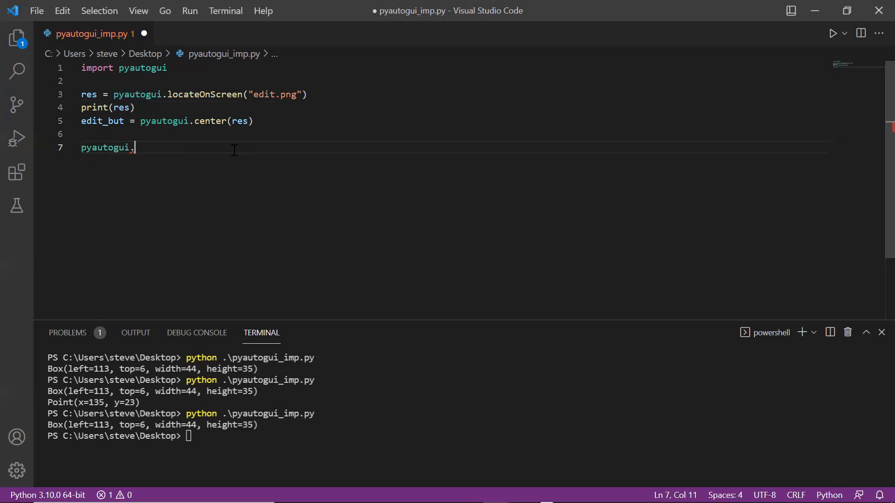
pyautogui.write('locat')
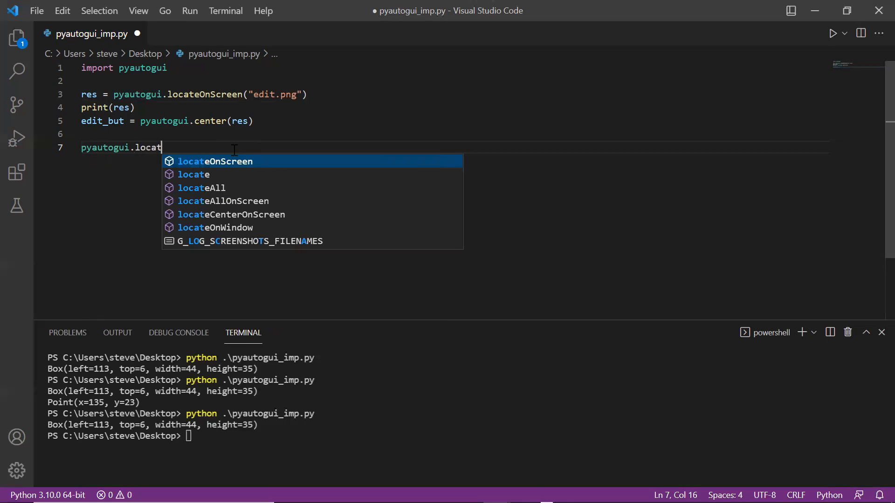
pyautogui.click(231, 214)
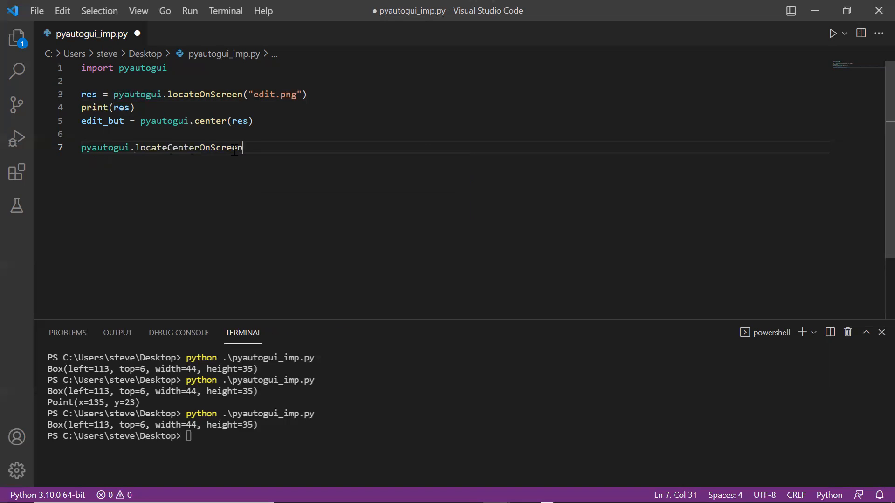
pyautogui.moveTo(252, 148)
pyautogui.write('("e')
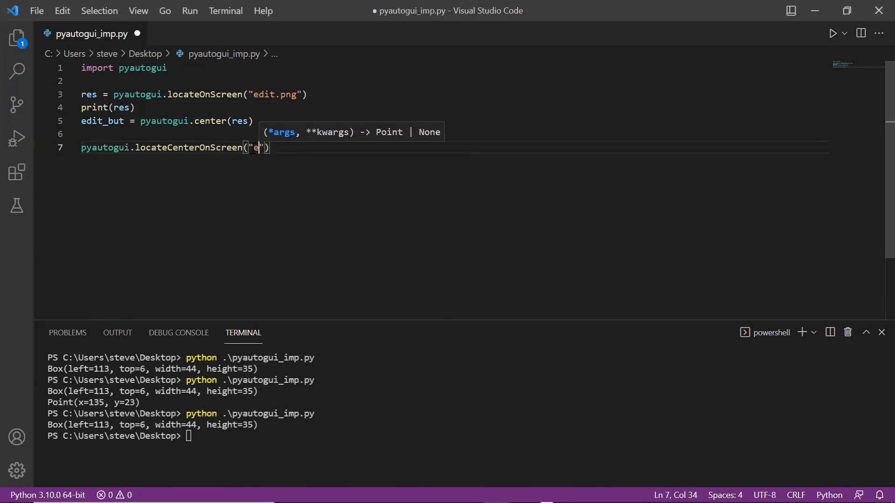
pyautogui.write('dit.png')
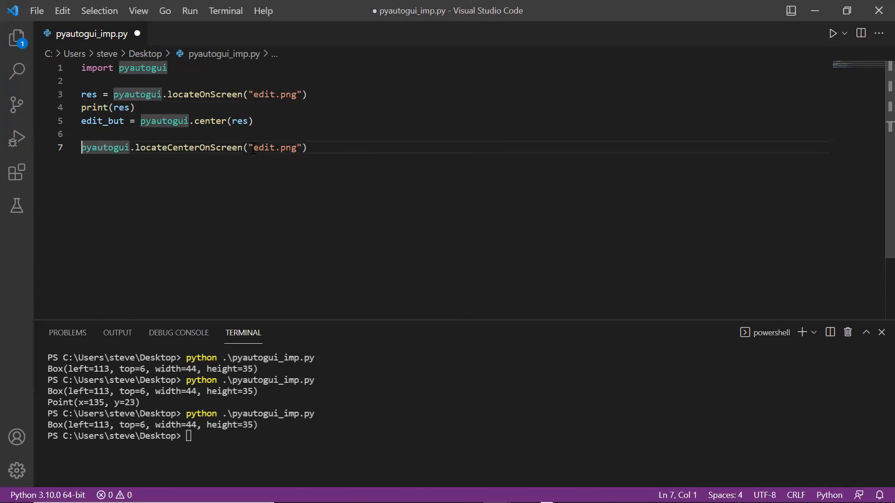
pyautogui.write('res =')
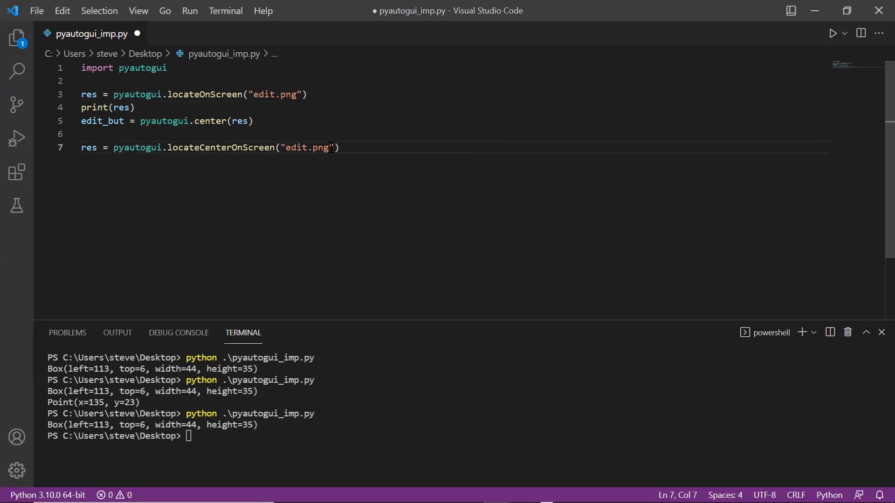
pyautogui.write('print(res')
pyautogui.click(464, 435)
pyautogui.write('python .\\pyautogui_imp.py')
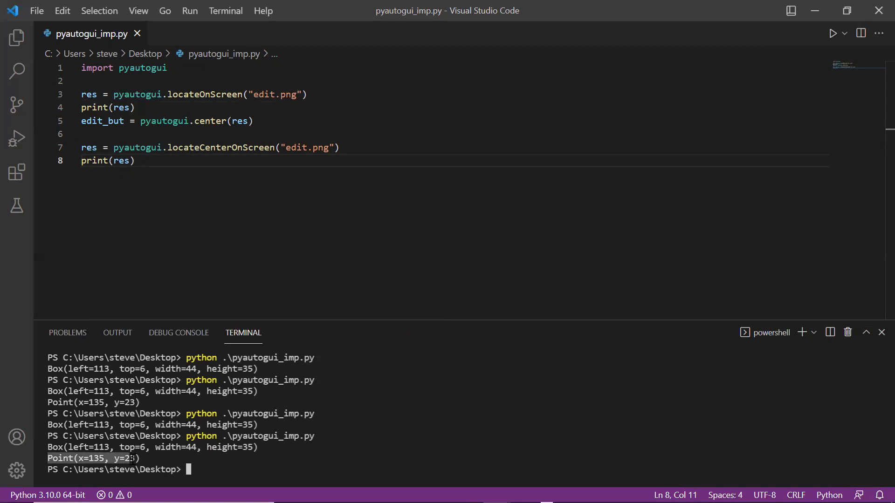
# Begin a '#locate the' comment explaining the first code block.
pyautogui.write('#locate the image on screen')
pyautogui.write('#get the center coordinates of the image')
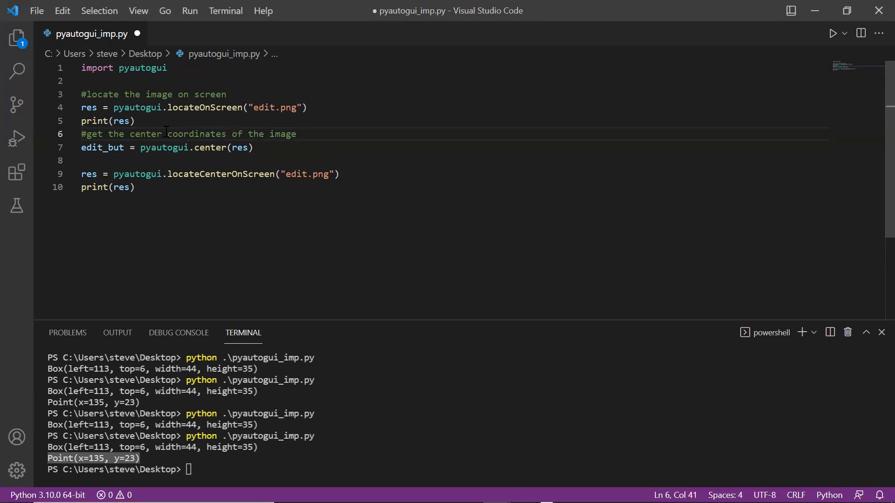
# Add the comment '#locate the center of the image on' above the locateCenterOnScreen line.
pyautogui.write('#locate the center of the image on the screen')
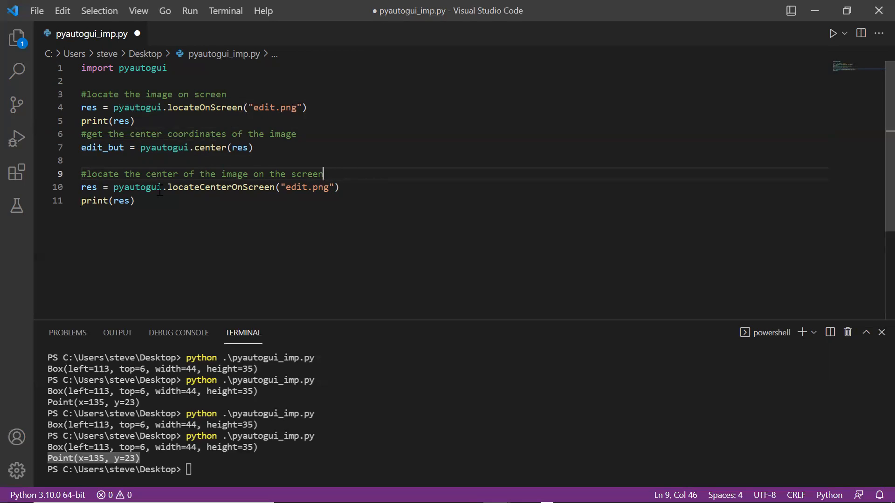
pyautogui.moveTo(90, 187)
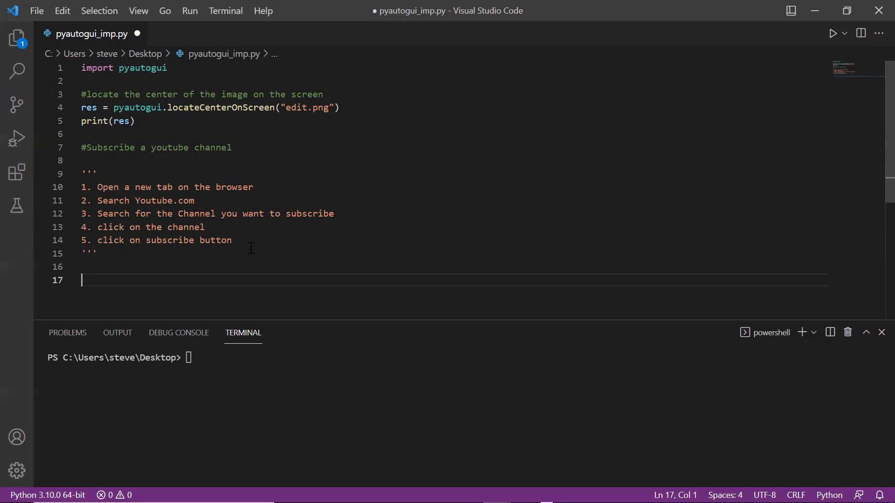
# Add pyautogui.hotkey("ctrl", "t") under an #opens new tab comment.
pyautogui.write('pyautogui.')
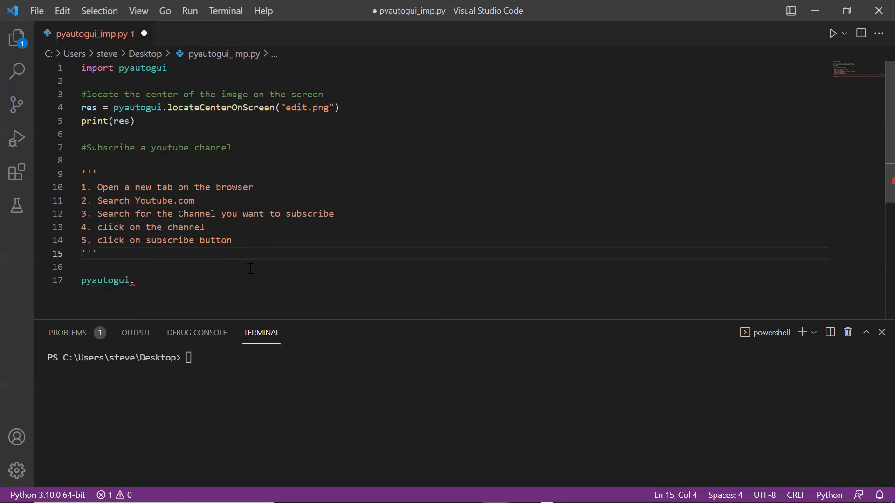
pyautogui.write('hotkey(')
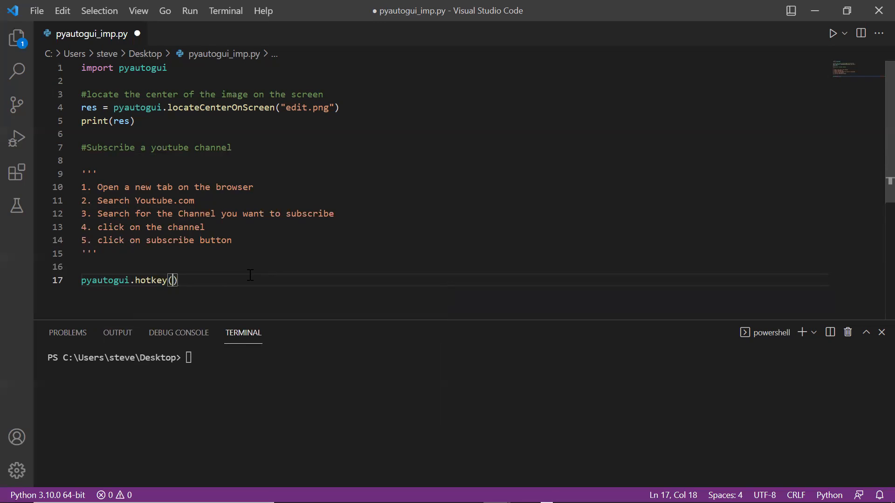
pyautogui.write('"ctrl"')
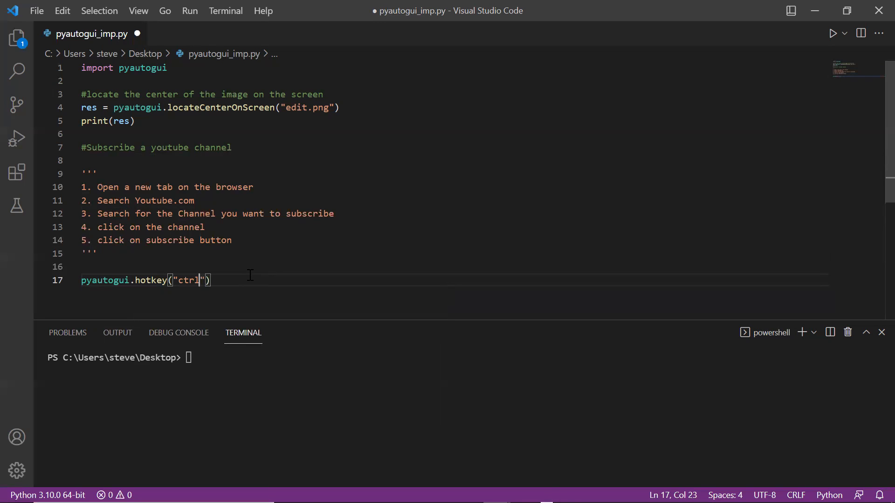
pyautogui.write(', ""')
pyautogui.write('#')
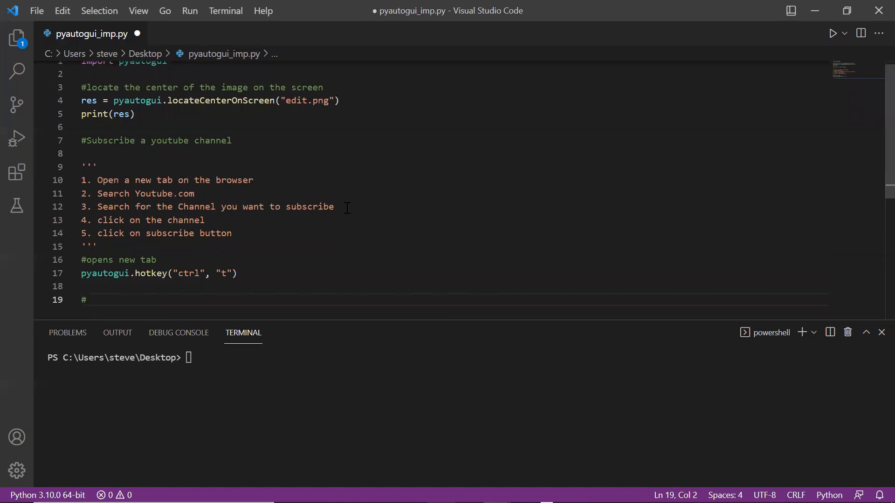
pyautogui.write('search youtube')
pyautogui.write('py')
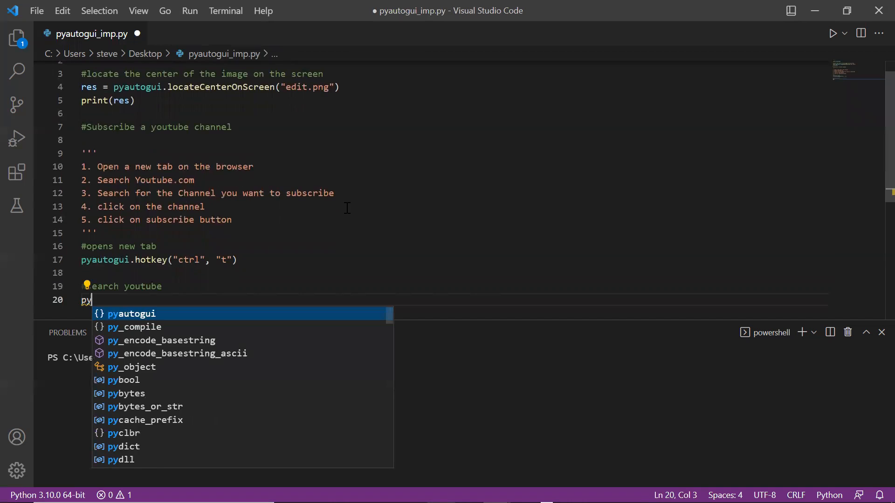
pyautogui.write('autogui.write("')
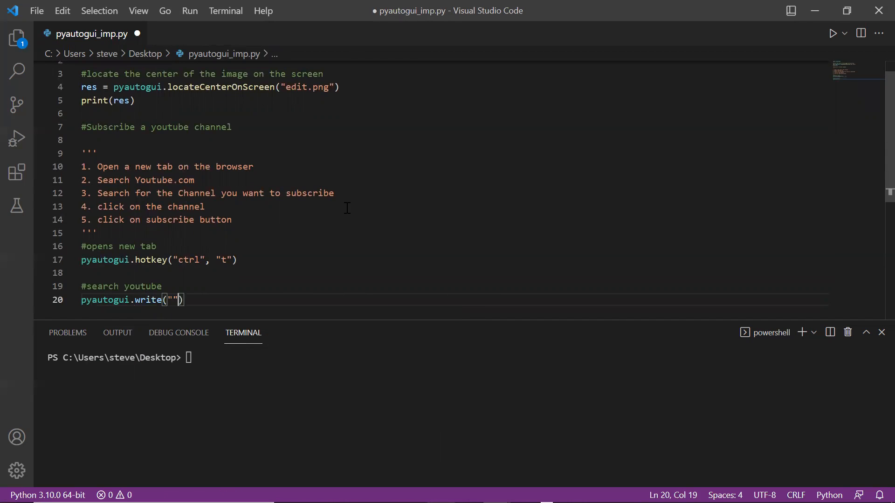
pyautogui.write('https://ww')
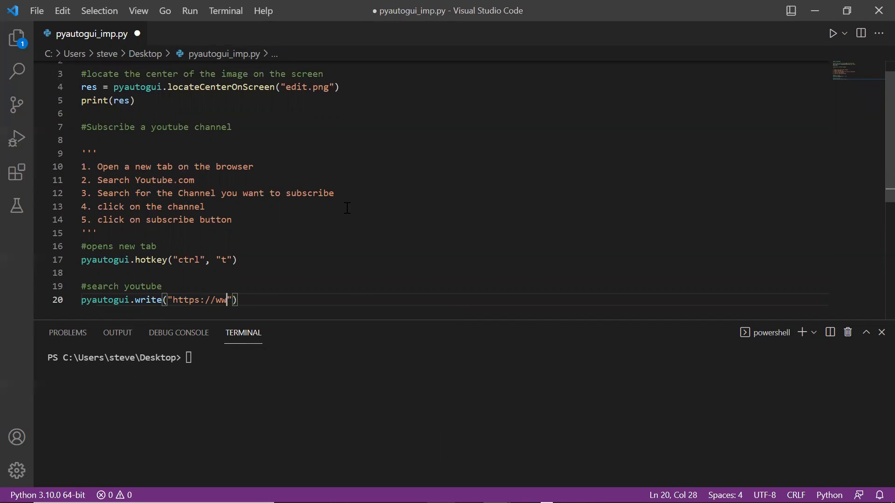
pyautogui.write('w.youtube.com')
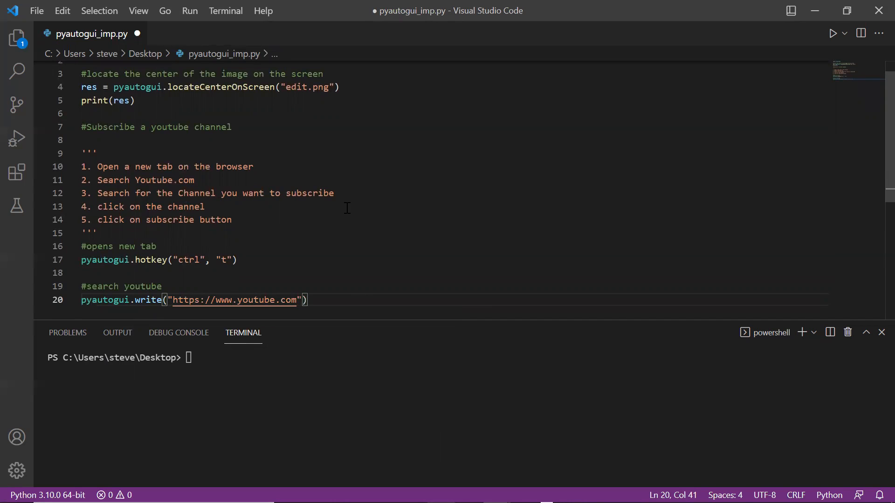
pyautogui.write('pyautogui.hotkey("enter')
pyautogui.click(465, 357)
pyautogui.write('python .\\pyautogui_imp.py')
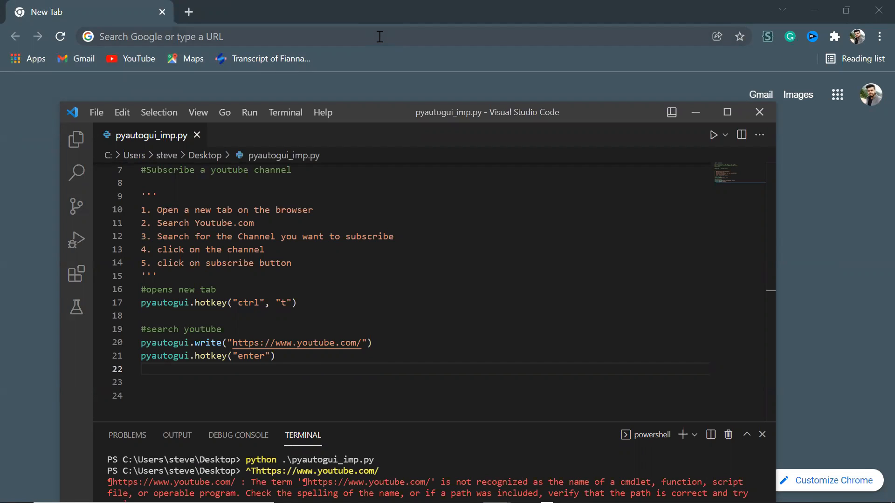
pyautogui.moveTo(387, 180)
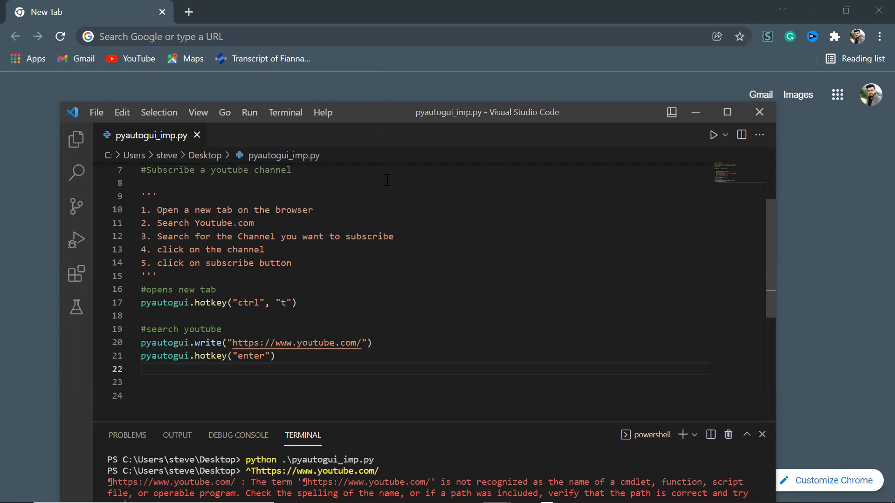
pyautogui.moveTo(506, 321)
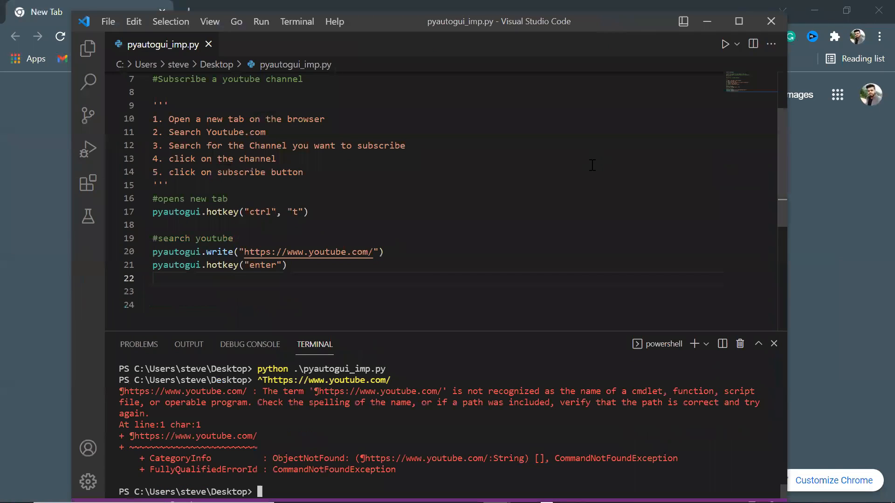
# Write pyautogui.prompt(text="", title="Enter the Channel Name") on line 17.
pyautogui.write('pya')
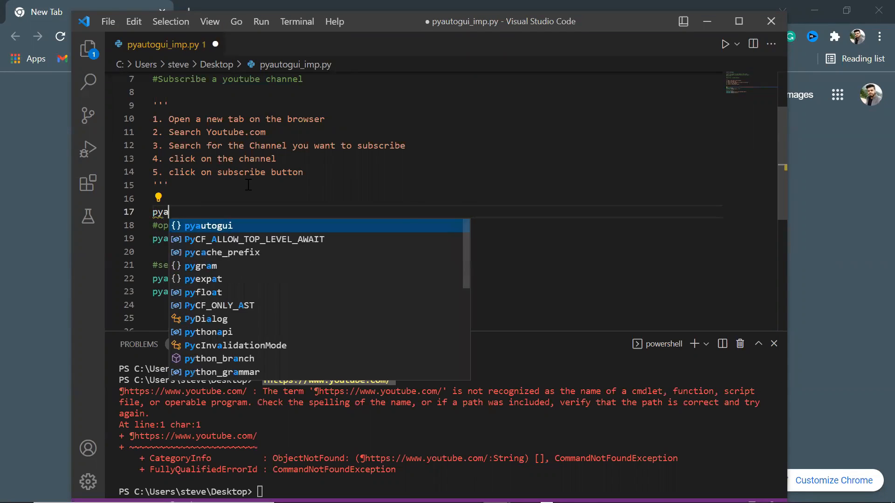
pyautogui.write('utogui.')
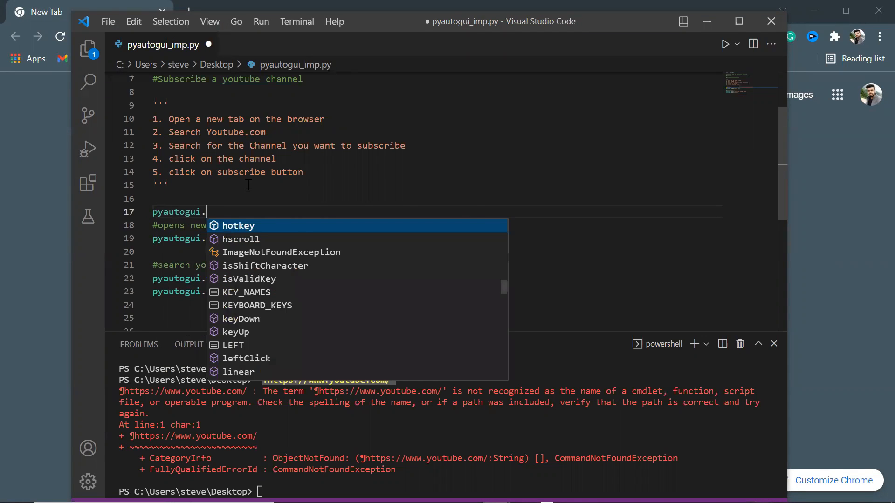
pyautogui.write('prompt')
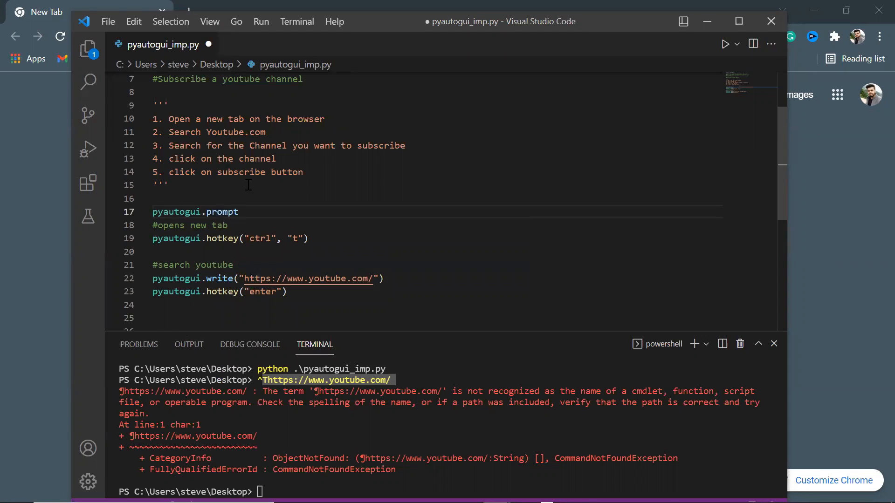
pyautogui.write('()')
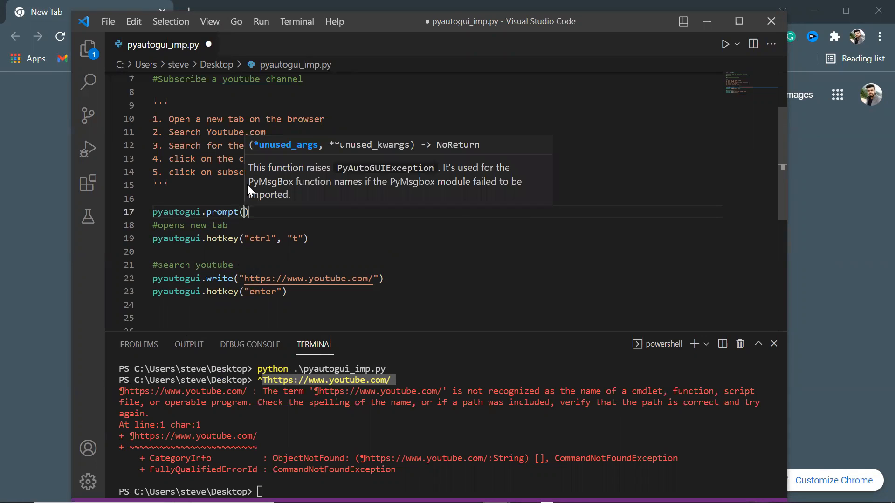
pyautogui.write('te')
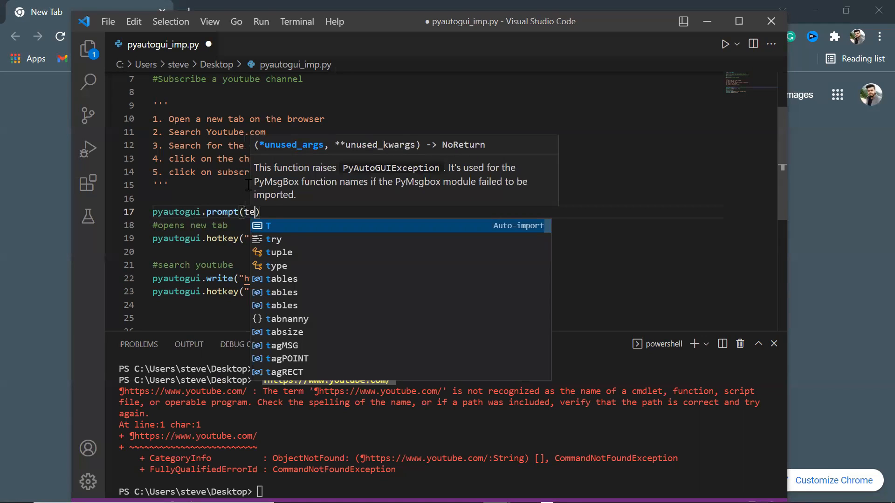
pyautogui.write('xt=')
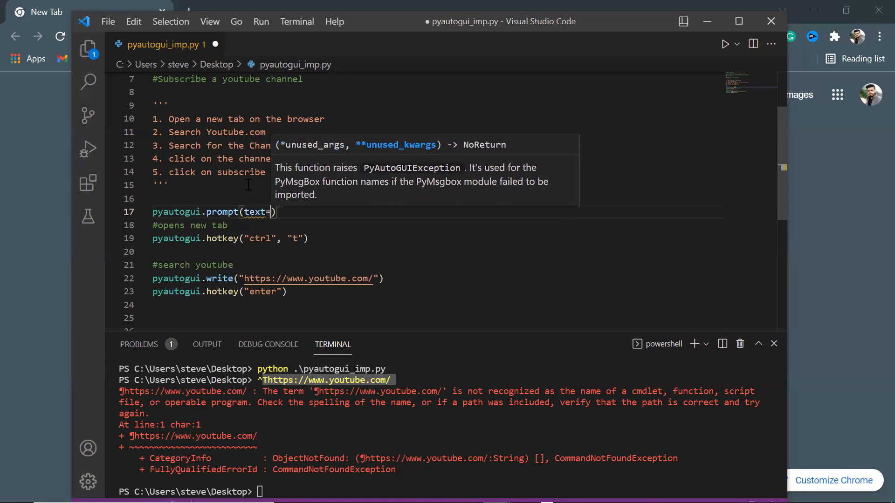
pyautogui.write('""')
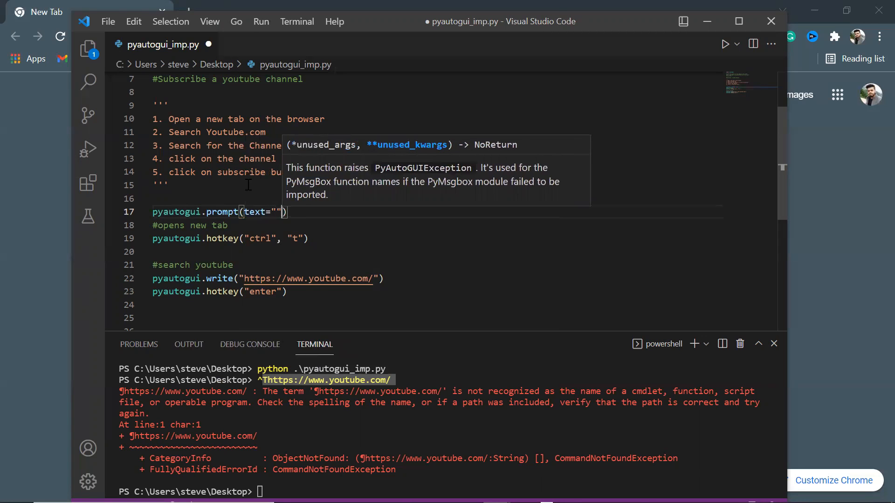
pyautogui.write(',')
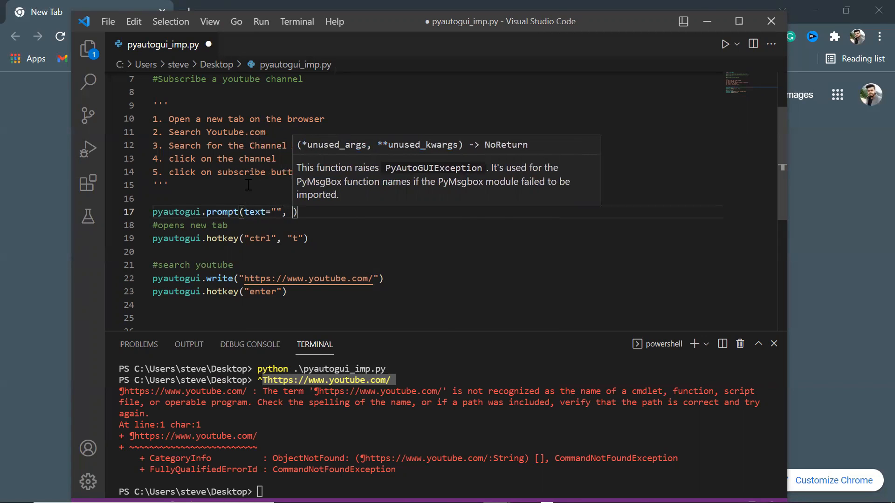
pyautogui.write('title=')
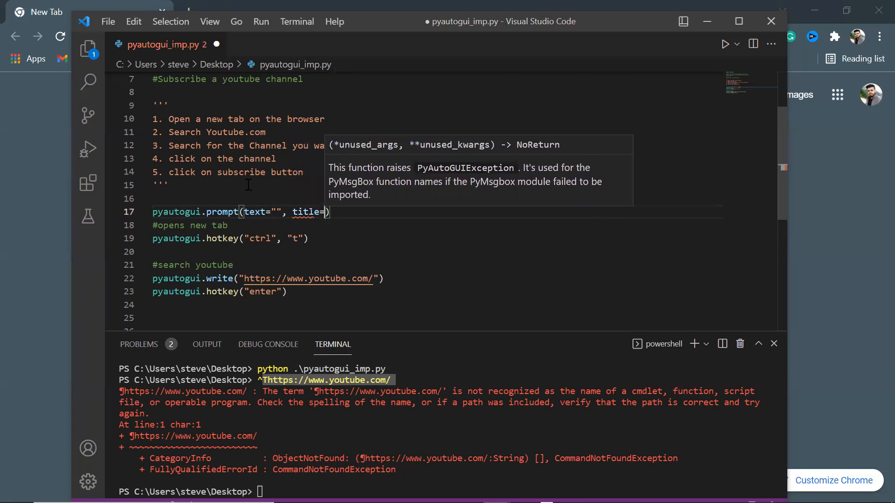
pyautogui.write('"')
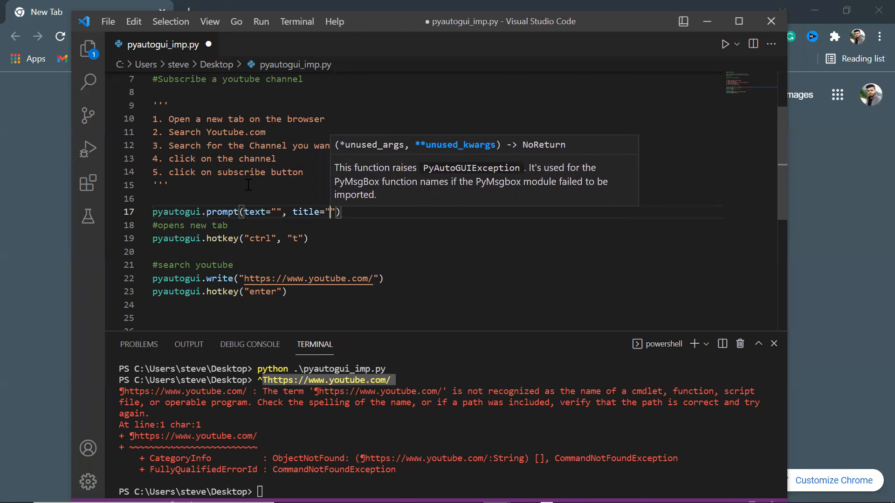
pyautogui.write('E')
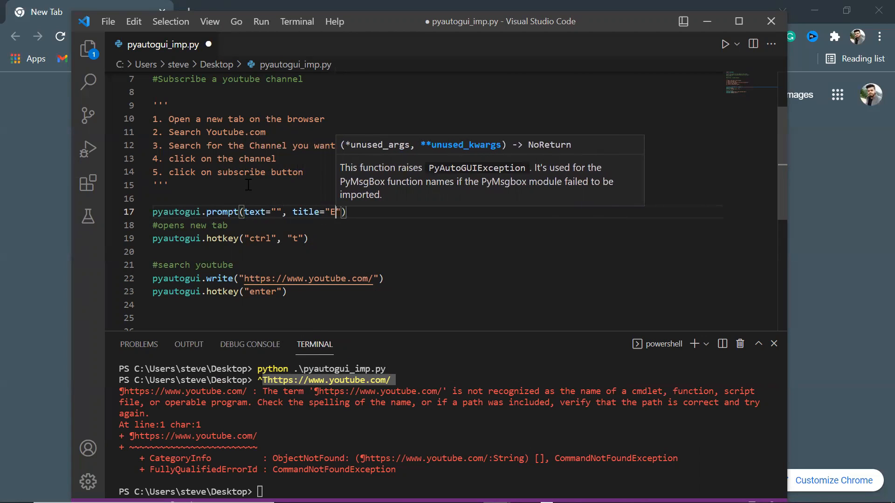
pyautogui.write('nter the Ch')
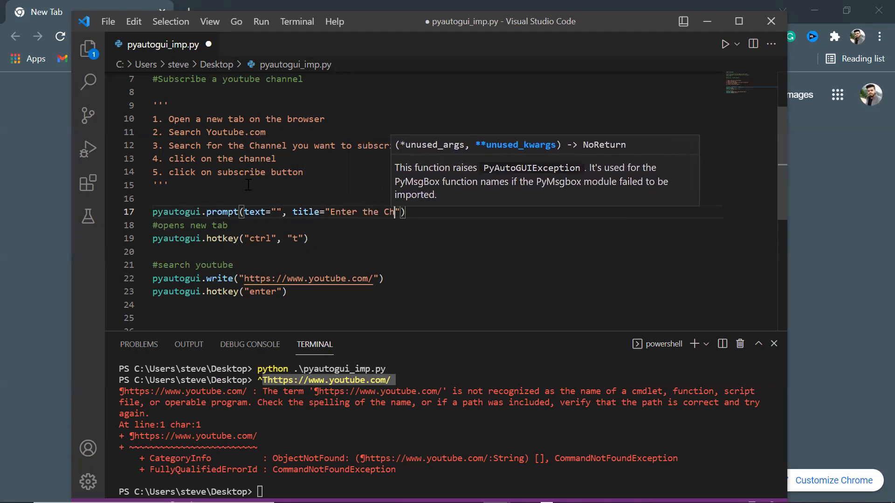
pyautogui.write('annel Nam')
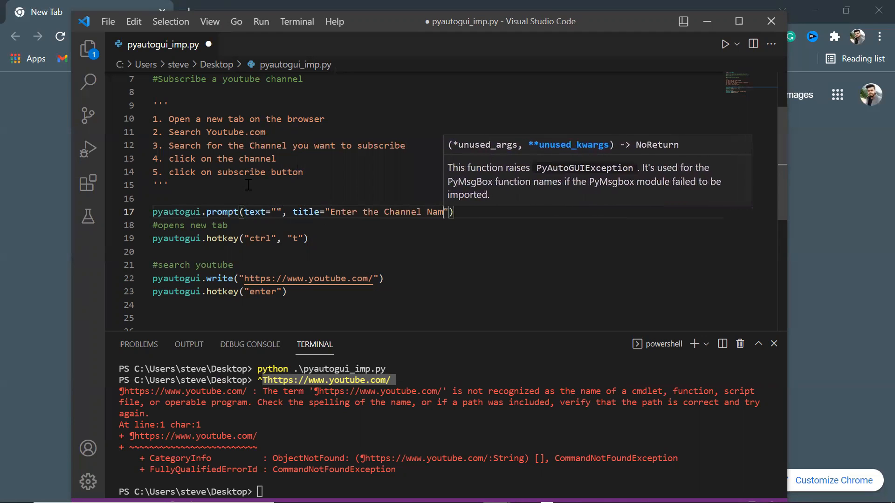
# Assign the prompt result to channel_name, add the #a popup to take input comment, and save.
pyautogui.click(362, 218)
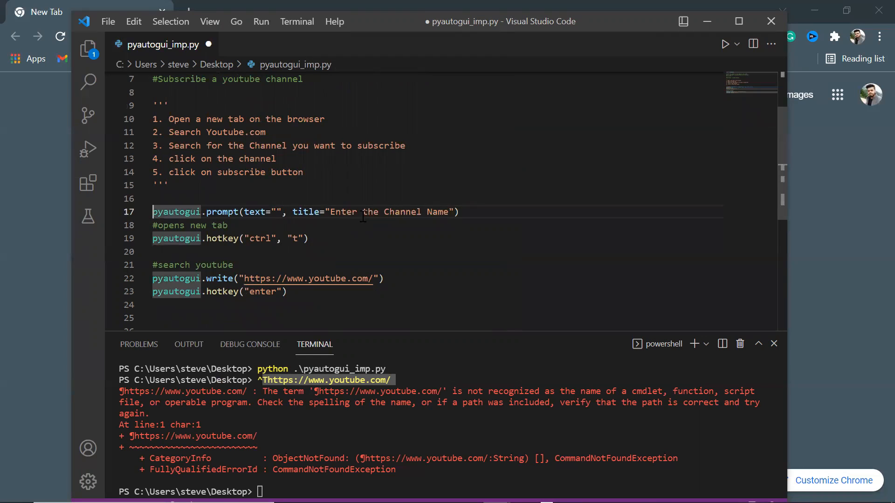
pyautogui.write('channel')
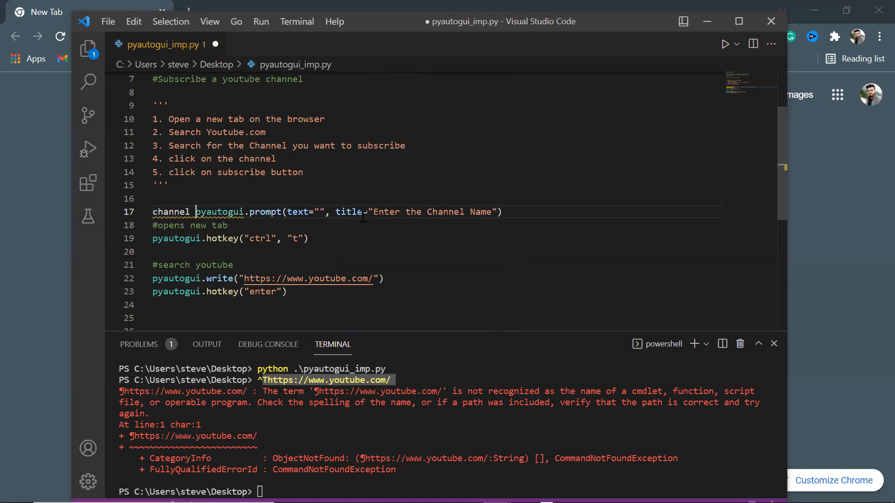
pyautogui.write('_name =')
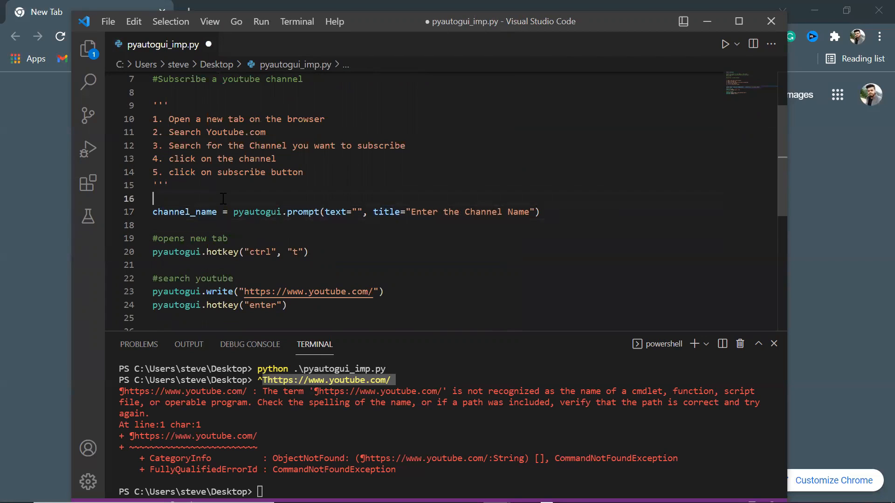
pyautogui.write('#a popup to take input')
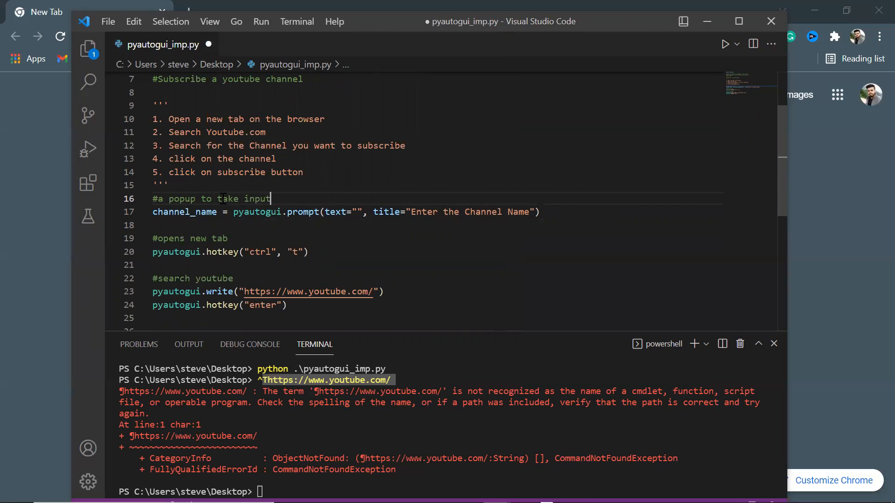
pyautogui.press('ctrl+s')
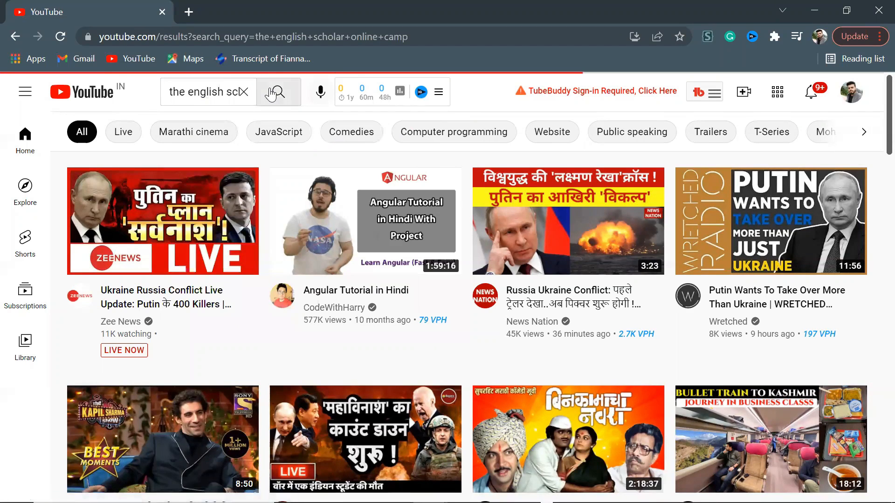
# Search YouTube for the channel name and browse The English Scholar Online Camp channel home page.
pyautogui.click(278, 92)
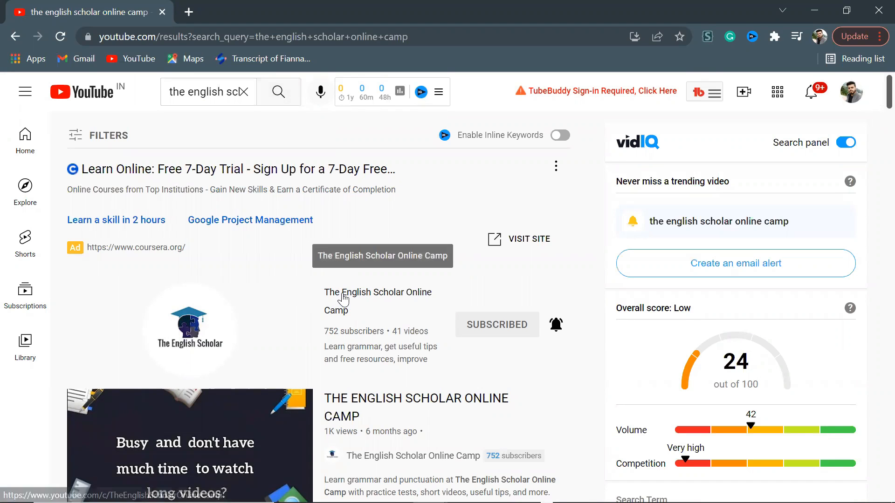
pyautogui.click(377, 291)
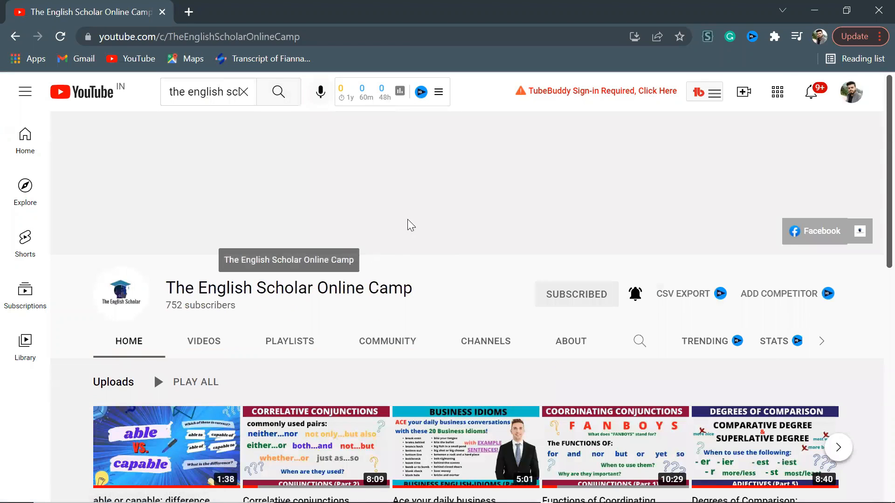
pyautogui.moveTo(436, 231)
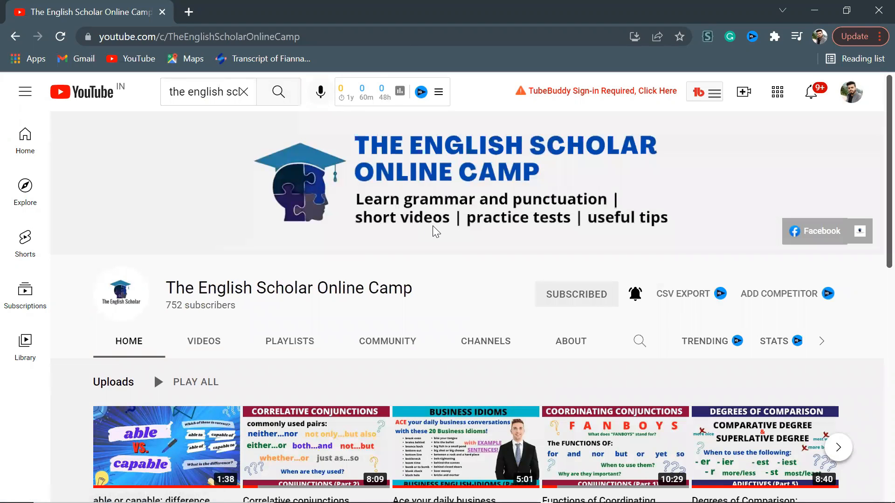
pyautogui.moveTo(476, 293)
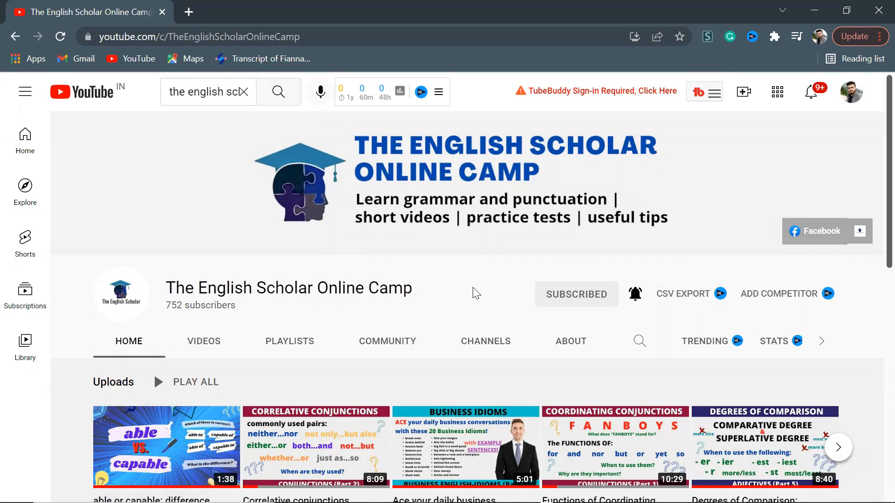
pyautogui.scroll(-3)
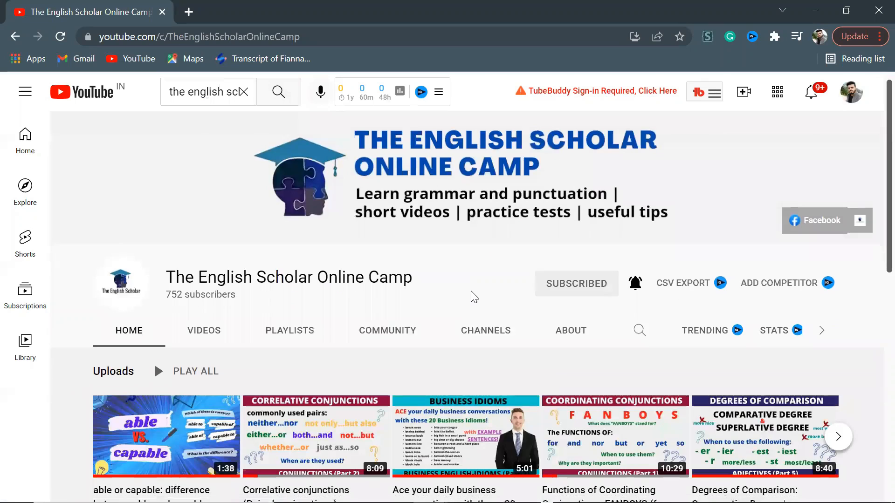
pyautogui.scroll(-3)
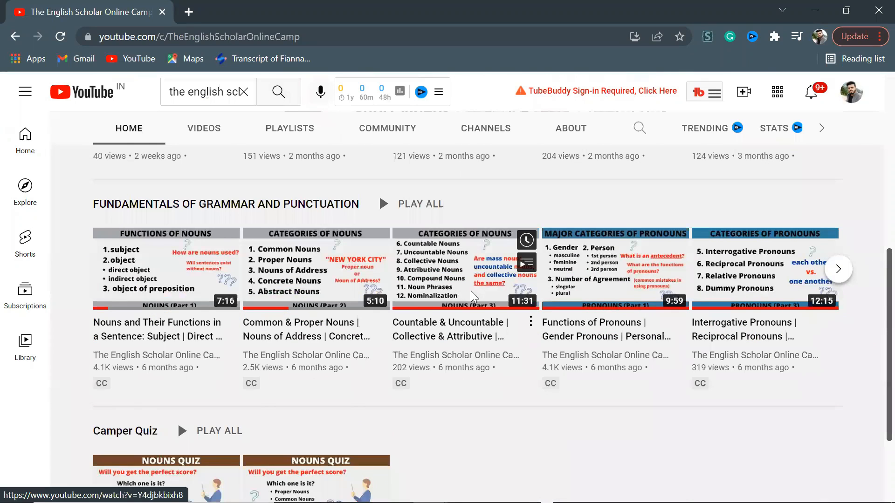
pyautogui.scroll(3)
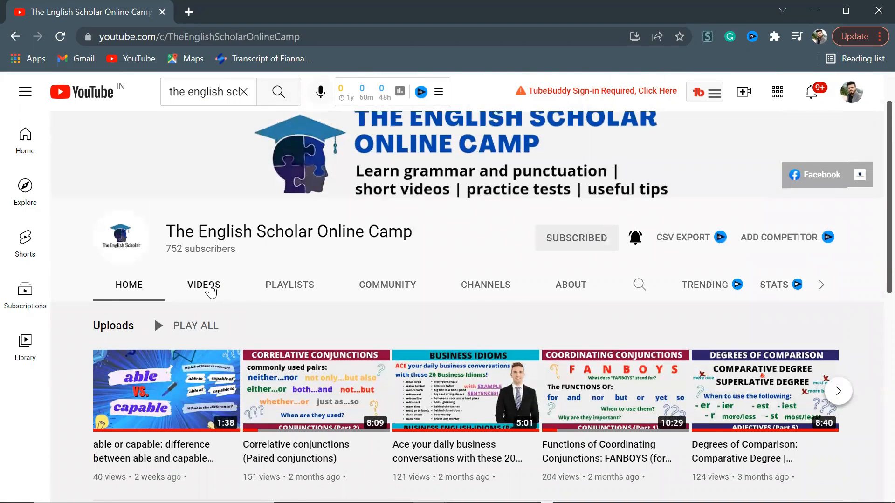
# Switch to the channel's VIDEOS section and scroll through its uploads.
pyautogui.click(204, 285)
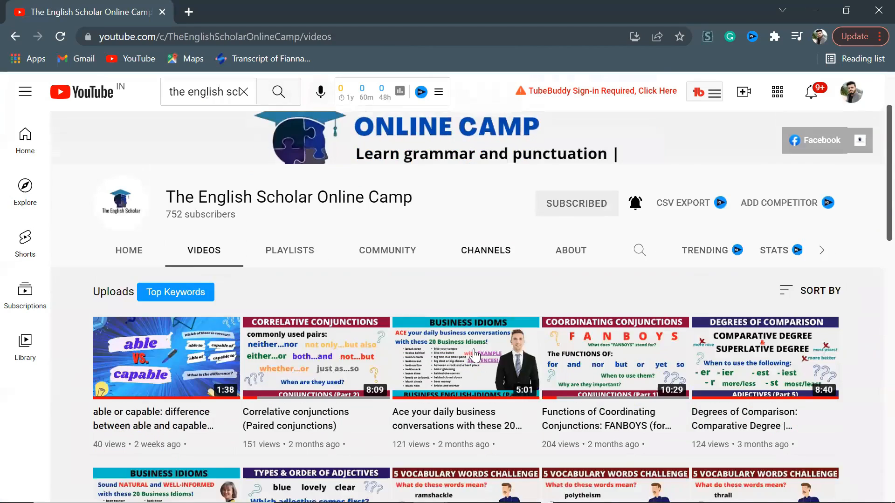
pyautogui.scroll(-3)
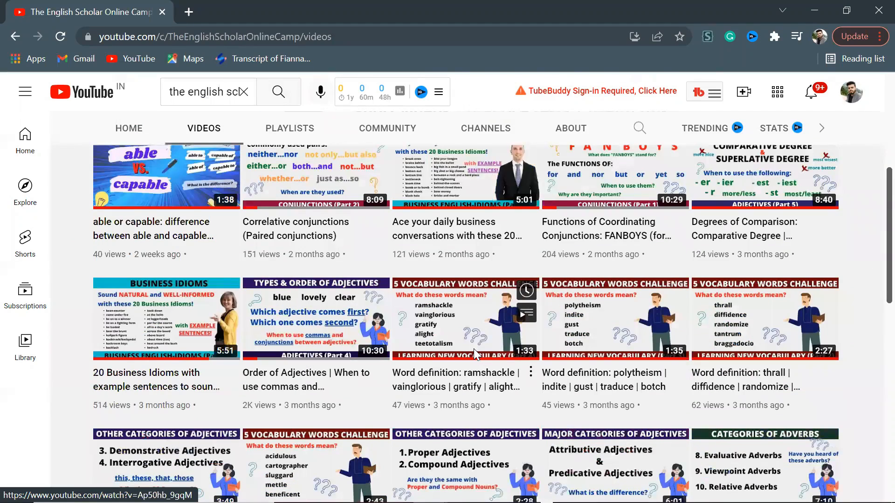
pyautogui.scroll(-3)
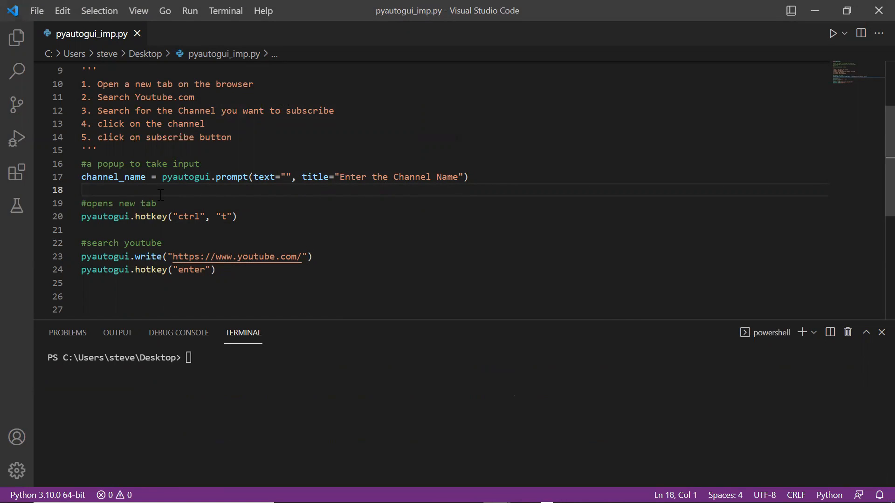
# Add print(channel_name) and sleep(1), then run the script.
pyautogui.write('print(channel_name')
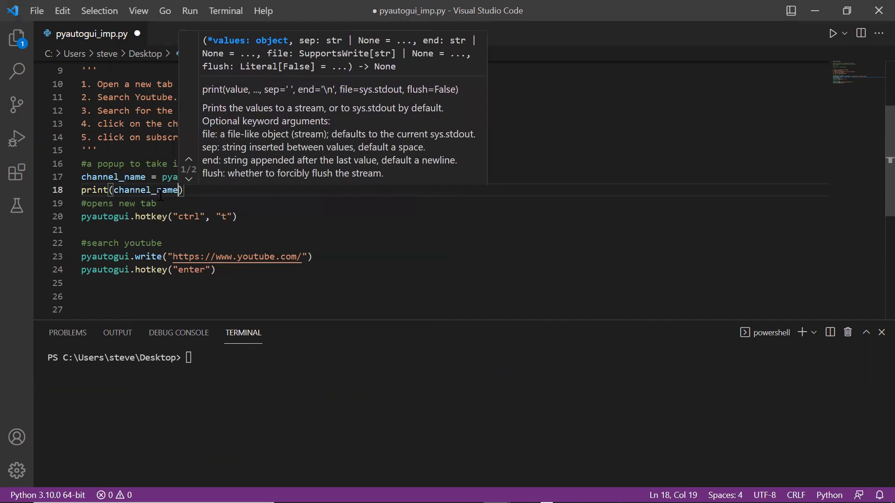
pyautogui.click(832, 32)
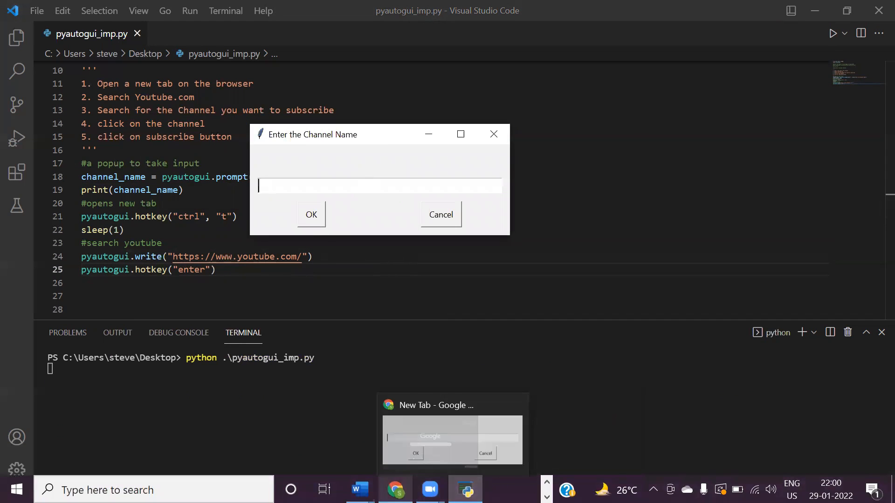
# Enter 'The English C...' channel name in the script's prompt and confirm to open YouTube.
pyautogui.click(453, 439)
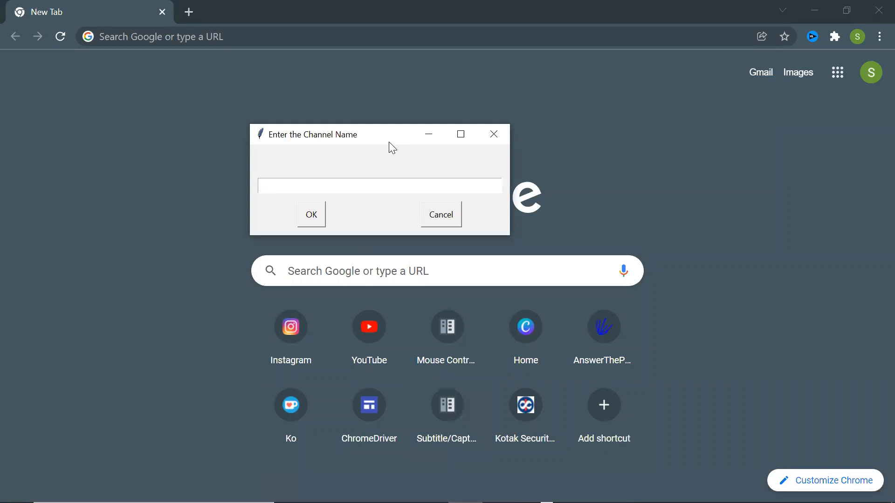
pyautogui.write('The')
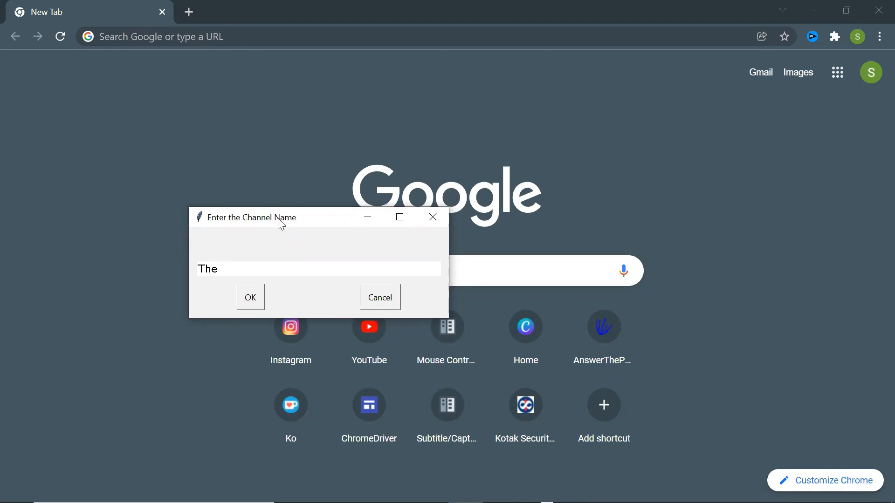
pyautogui.write('English C')
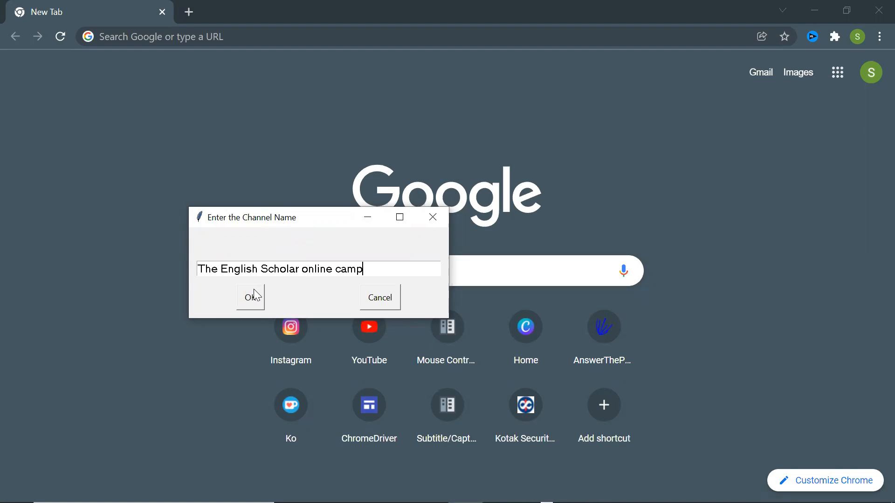
pyautogui.click(250, 298)
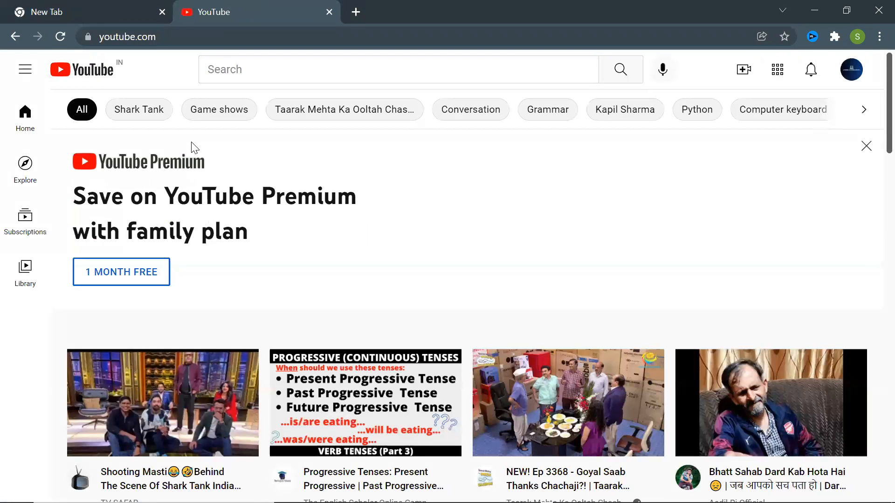
# Launch Snipping Tool from Start search and return to the channel page.
pyautogui.scroll(-3)
pyautogui.write('sn')
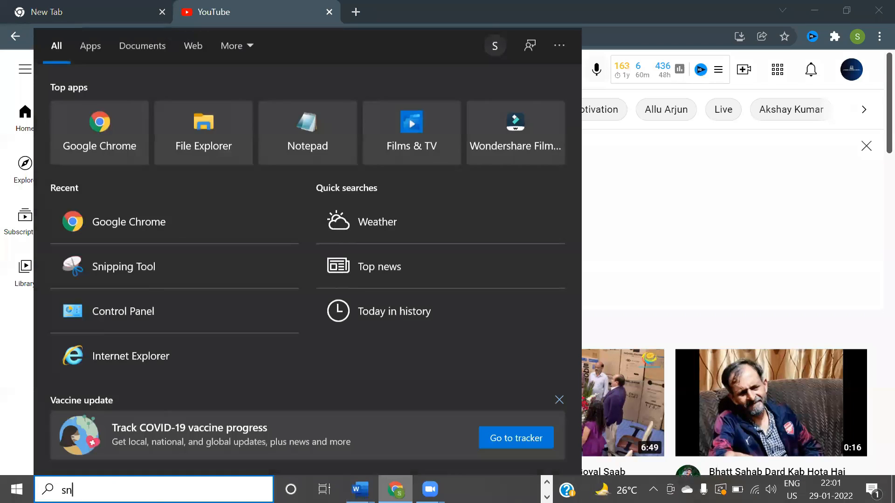
pyautogui.click(123, 267)
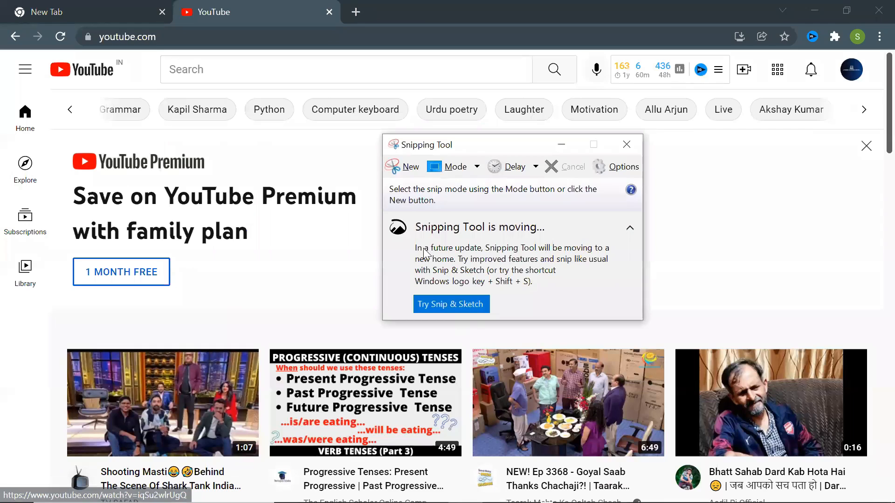
pyautogui.click(626, 143)
pyautogui.write('the english scholars online camp')
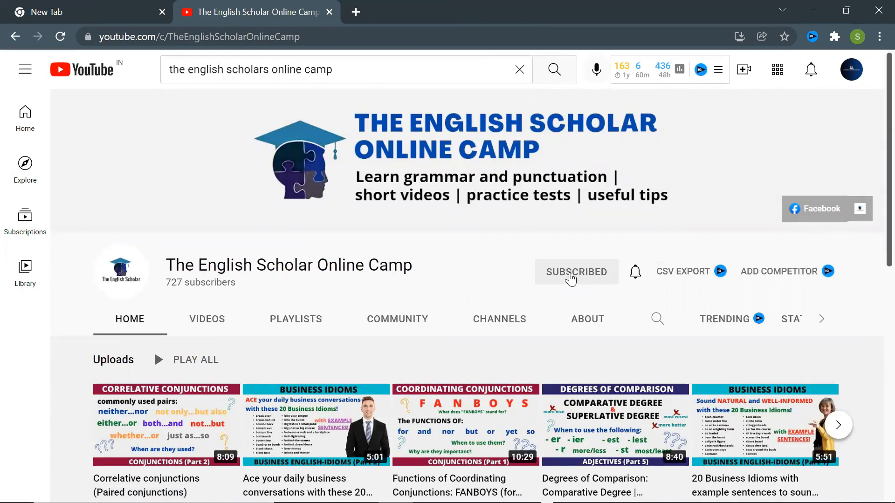
# Unsubscribe from the channel, then snip and save the red SUBSCRIBE button image.
pyautogui.click(576, 271)
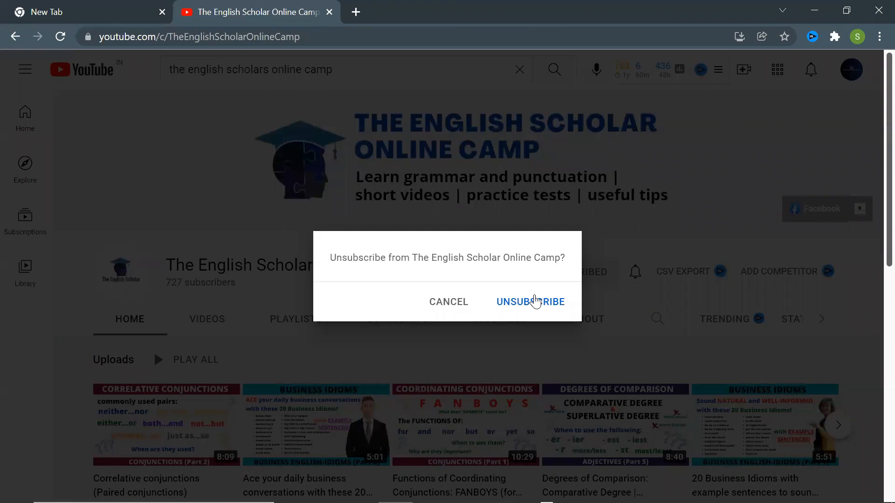
pyautogui.click(529, 301)
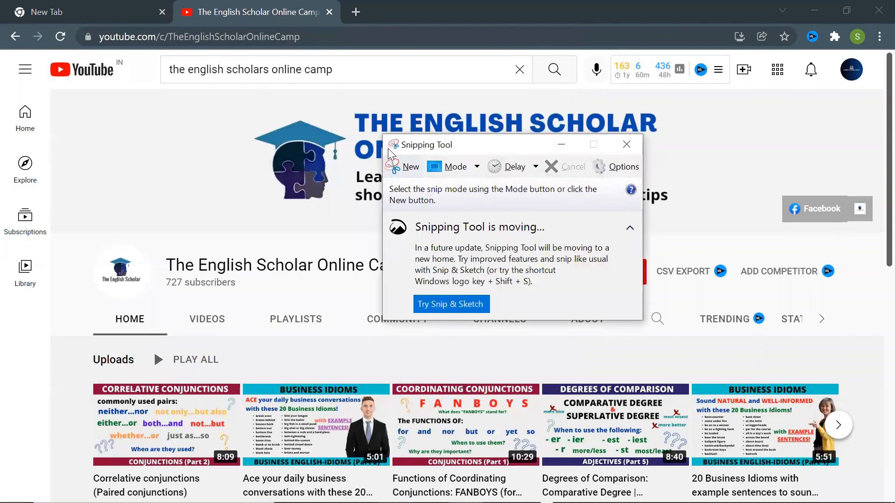
pyautogui.click(410, 167)
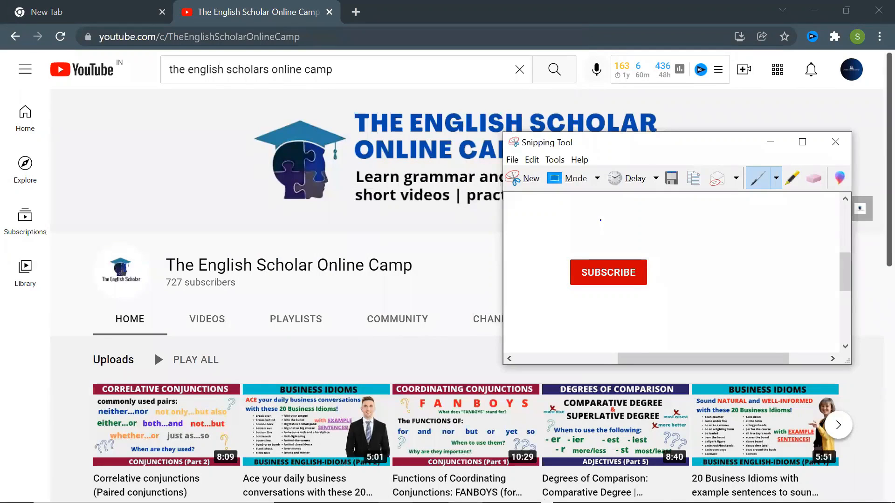
pyautogui.click(671, 178)
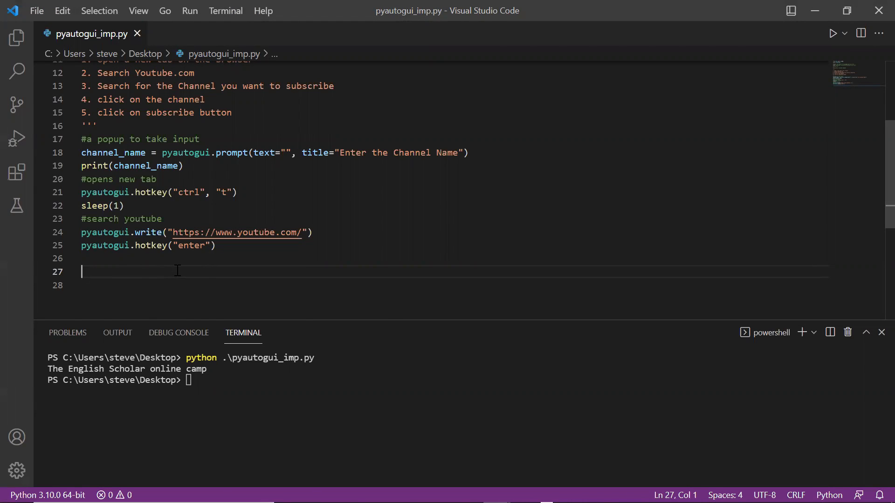
# Write search_but = pyautogui.locateCenterOnScreen("youtube_search.png").
pyautogui.write('pyautogui.')
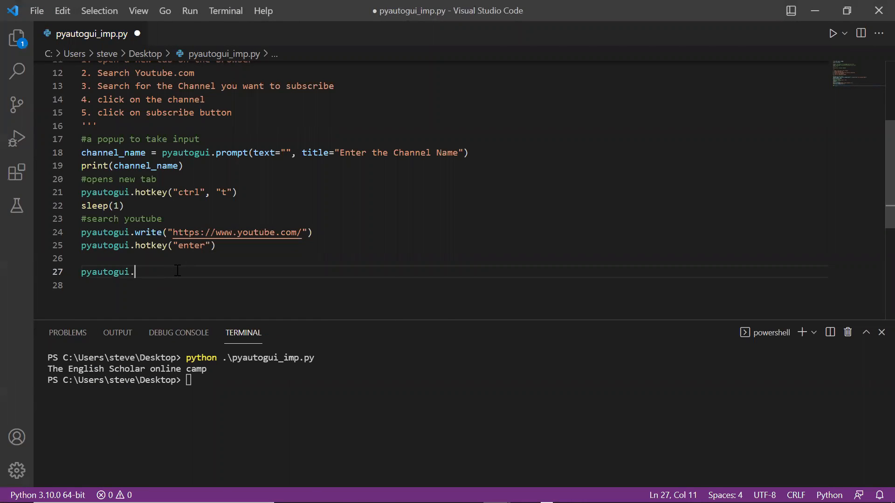
pyautogui.write('locateCenterOnScreen')
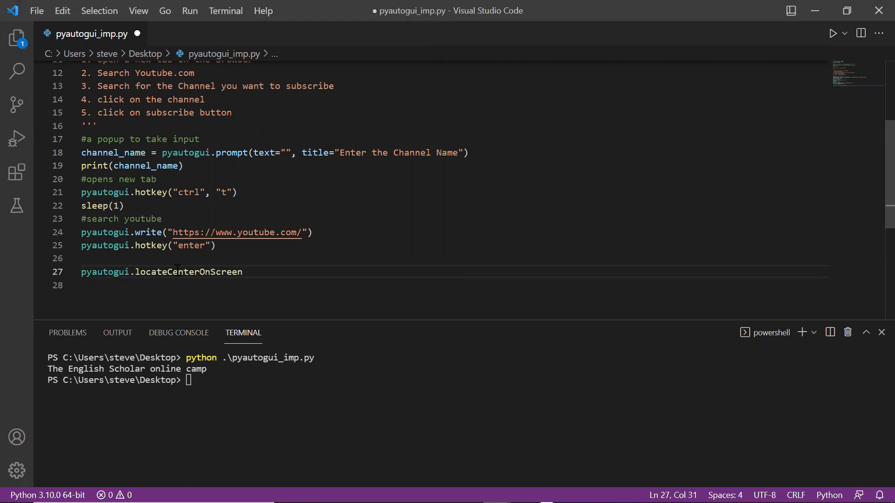
pyautogui.write('("")')
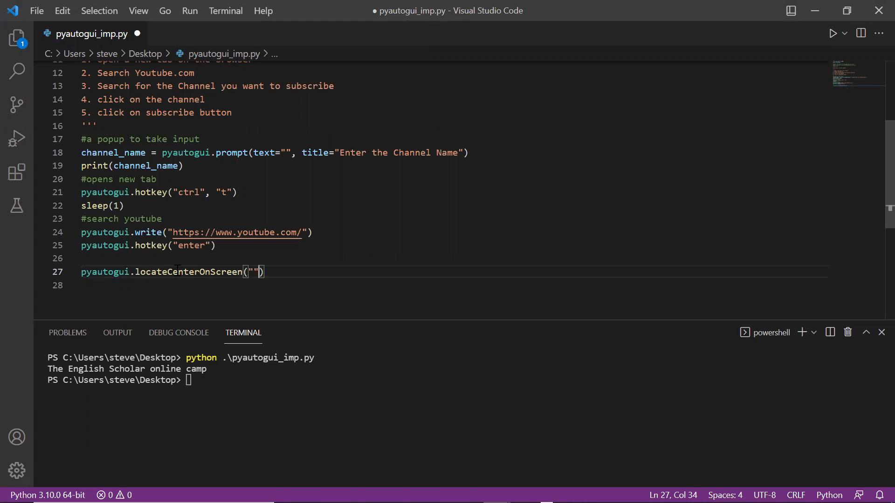
pyautogui.write('y')
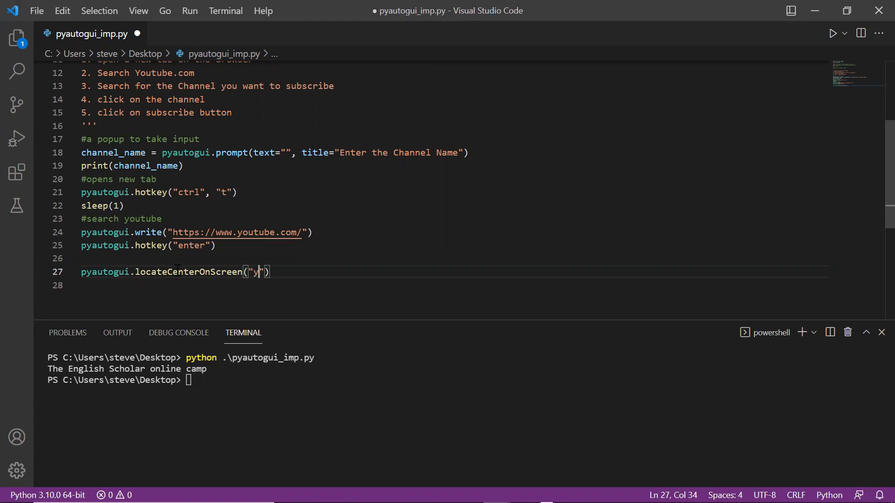
pyautogui.write('outube_')
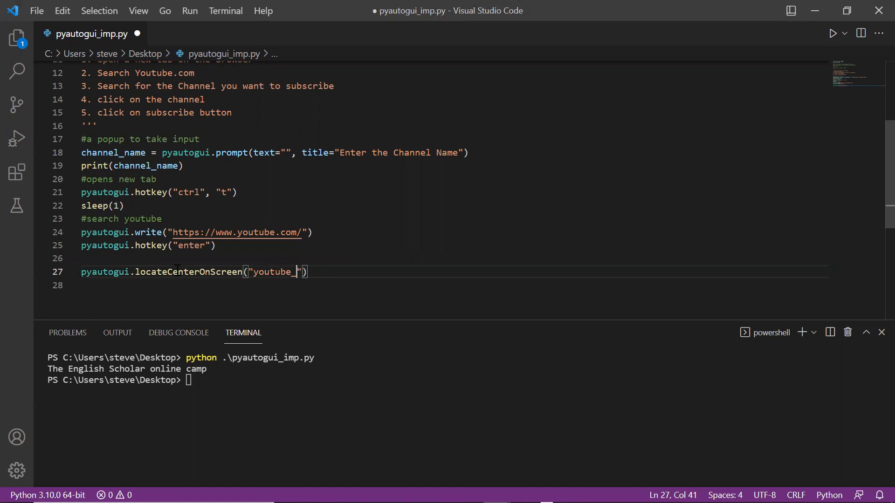
pyautogui.write('search.')
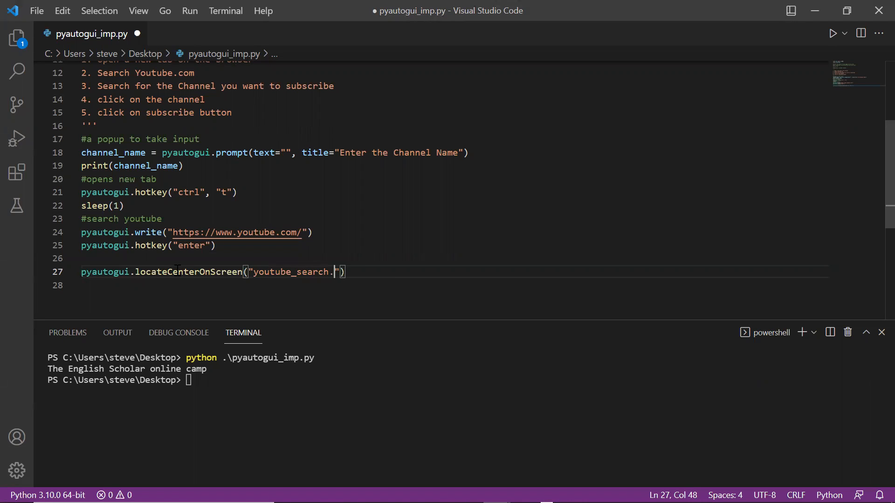
pyautogui.write('search_but =')
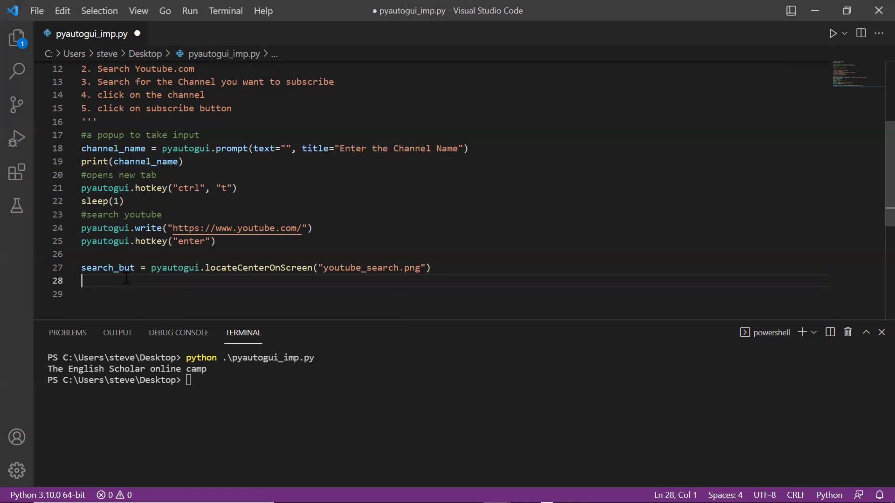
# Add pyautogui.moveTo(search_but, 1), pyautogui.click(), sleep(1) and start a pyautogui.write call.
pyautogui.write('pyautogui.moveTo(')
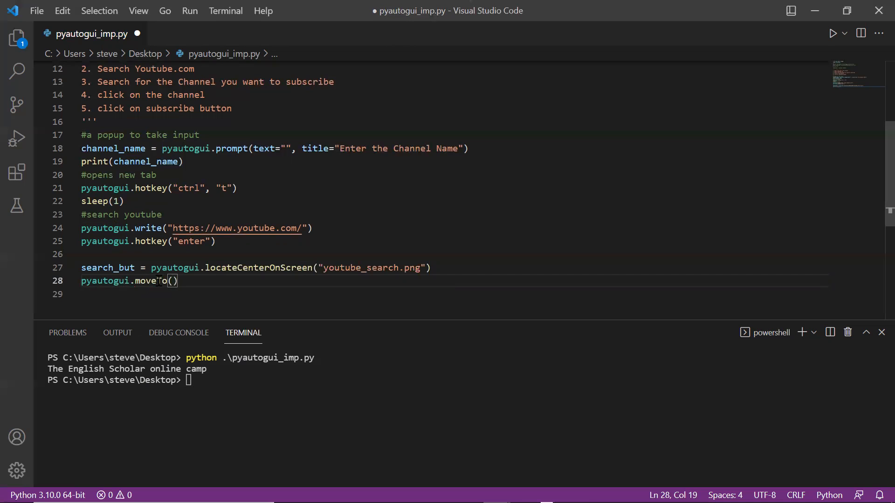
pyautogui.write('search_but, 1')
pyautogui.click(452, 293)
pyautogui.write('pyautogui')
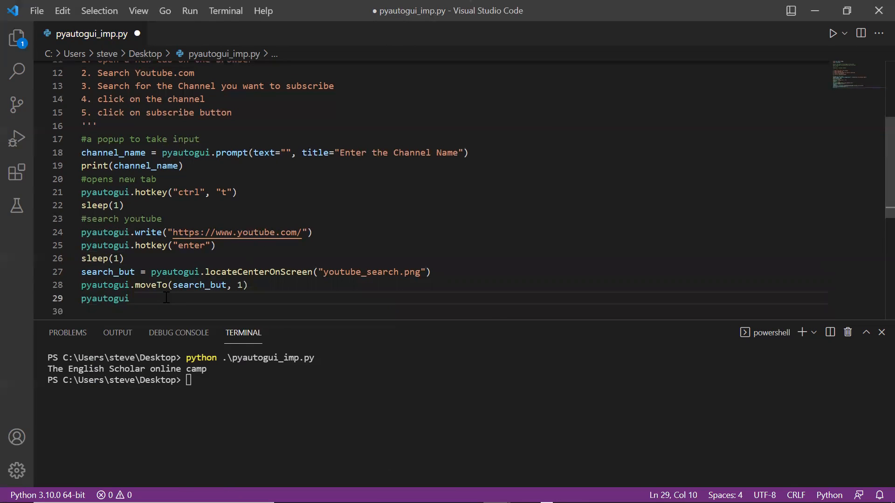
pyautogui.write('.click()')
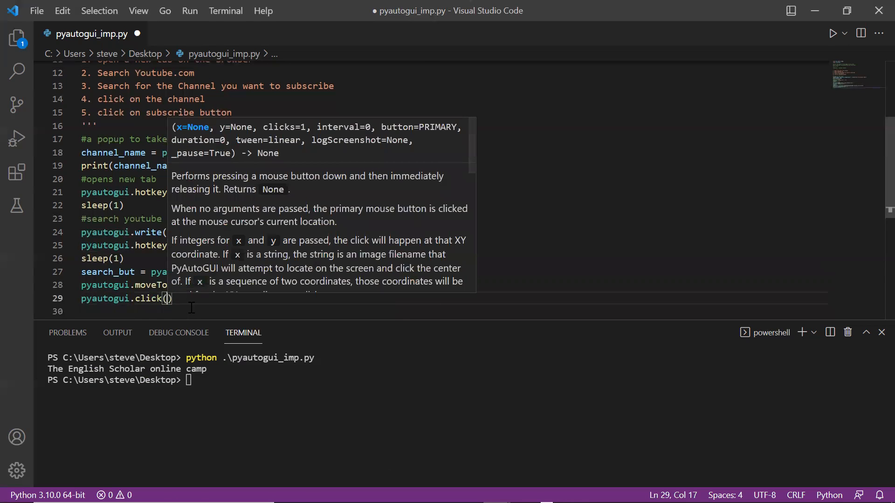
pyautogui.write('pyautogui')
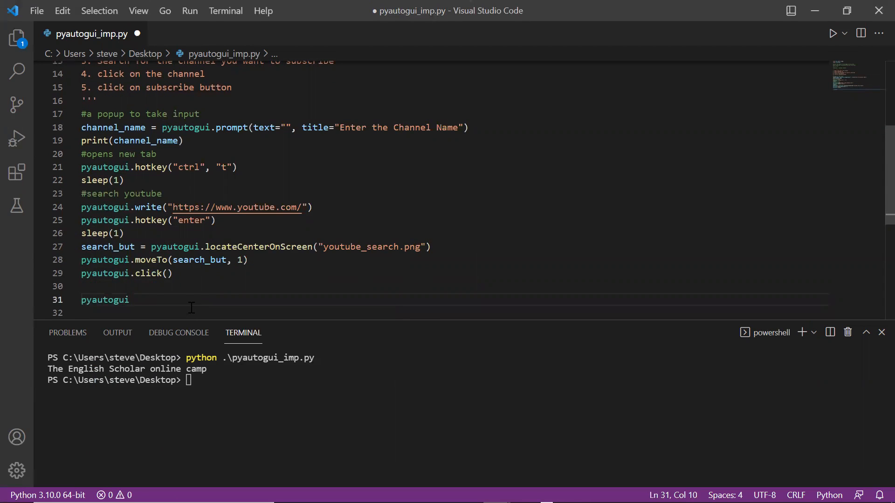
pyautogui.write('.write(')
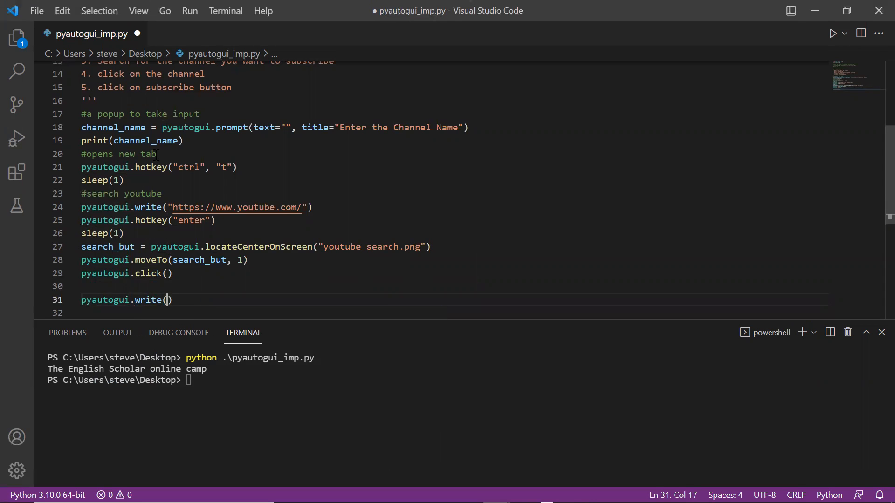
# Put channel_name inside pyautogui.write() with a '#search the channel name' comment.
pyautogui.doubleClick(147, 141)
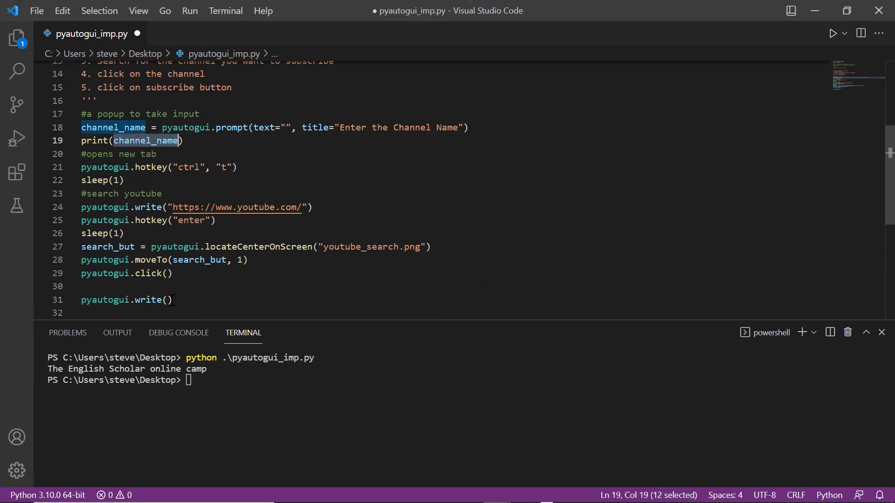
pyautogui.write('channel_name')
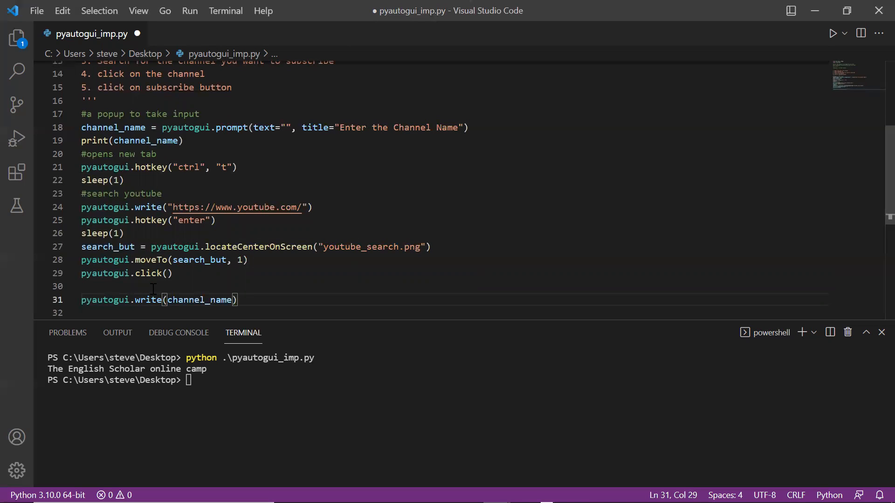
pyautogui.write('#sear')
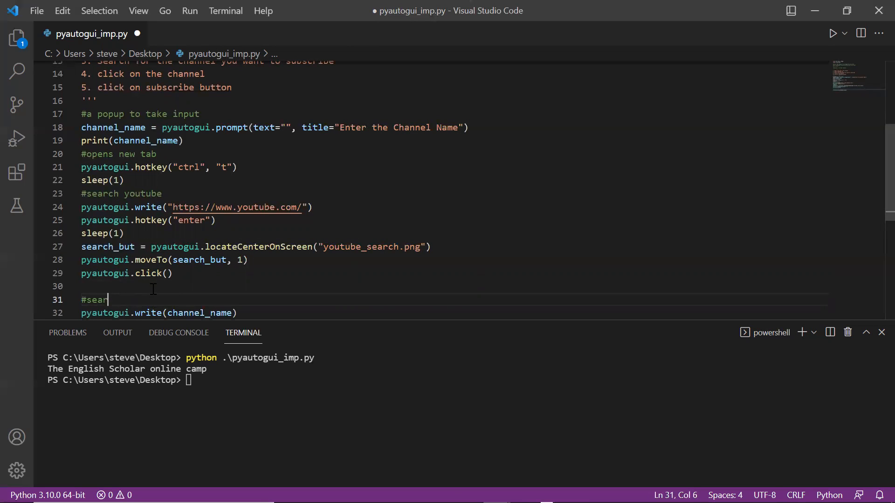
pyautogui.write('ch the chan')
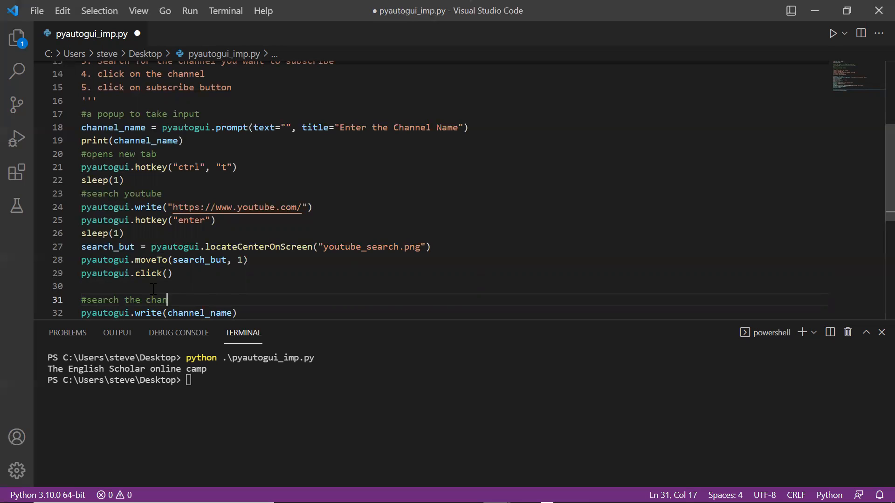
pyautogui.write('nel name')
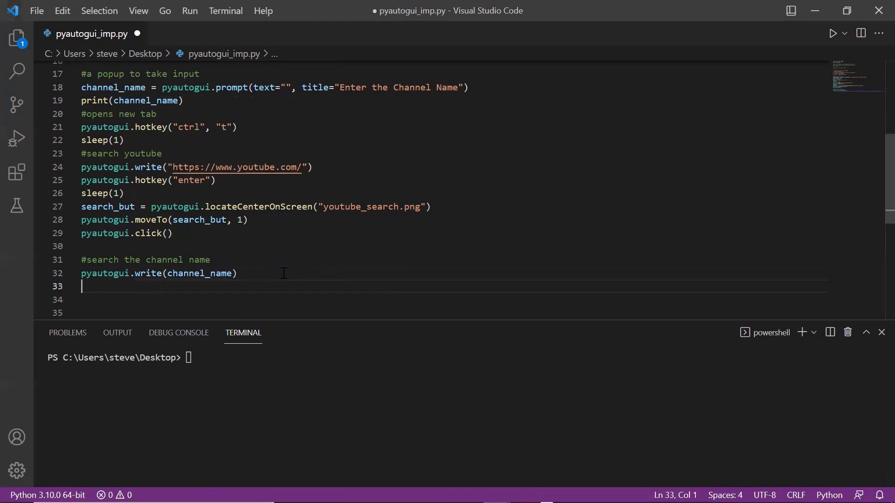
# Add pyautogui.hotkey("enter") to submit the search.
pyautogui.write('pyautogui.hotkey')
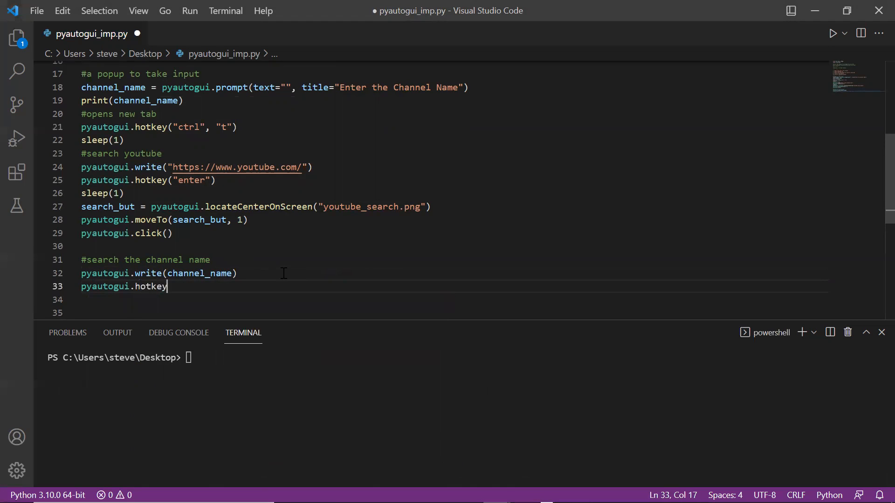
pyautogui.write('(')
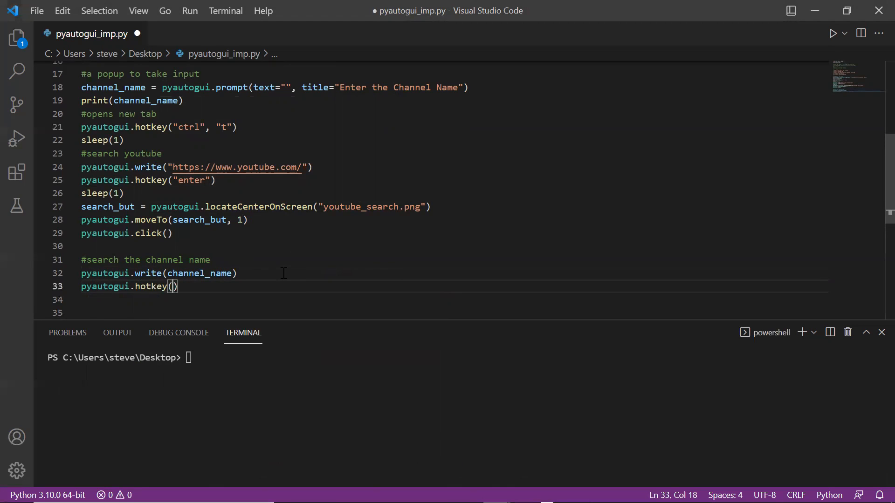
pyautogui.write('"enter"')
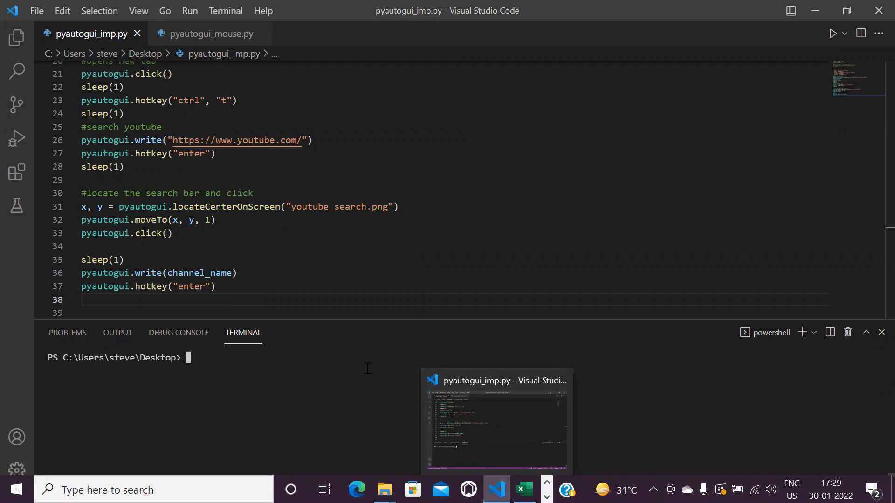
# Run python .\pyautogui_imp.py, then add confidence=0.9 to locateCenterOnScreen on line 31.
pyautogui.write('python .\\pyautogui_imp.py')
pyautogui.click(453, 206)
pyautogui.write(',')
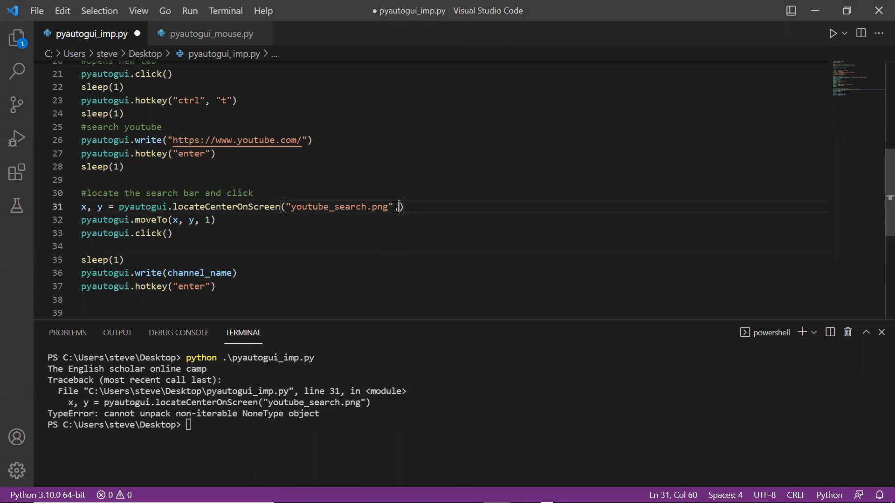
pyautogui.write('co')
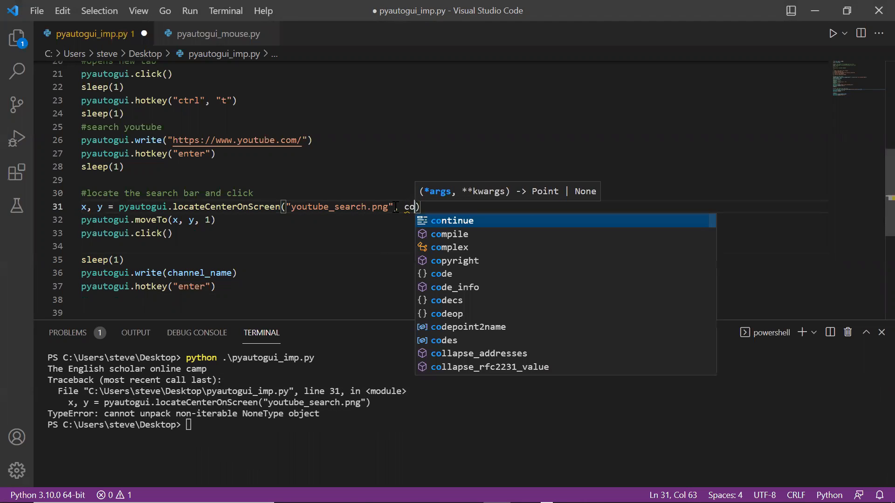
pyautogui.write('nfideene')
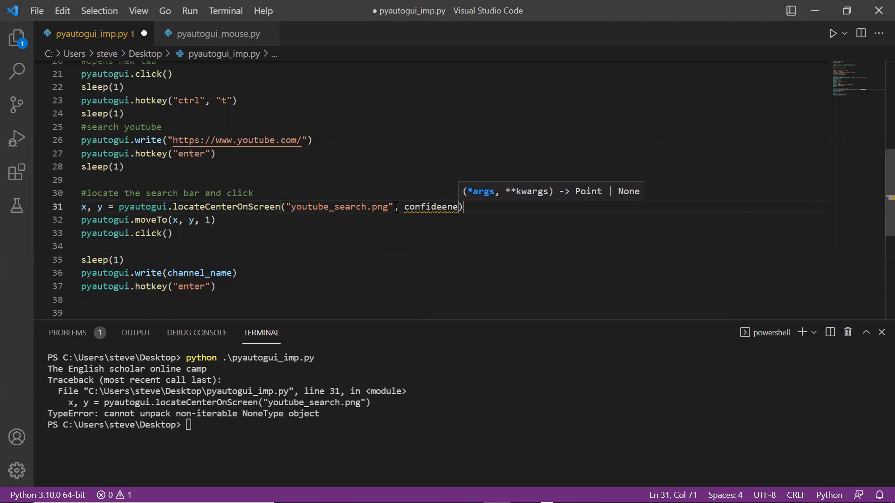
pyautogui.press('Backspace')
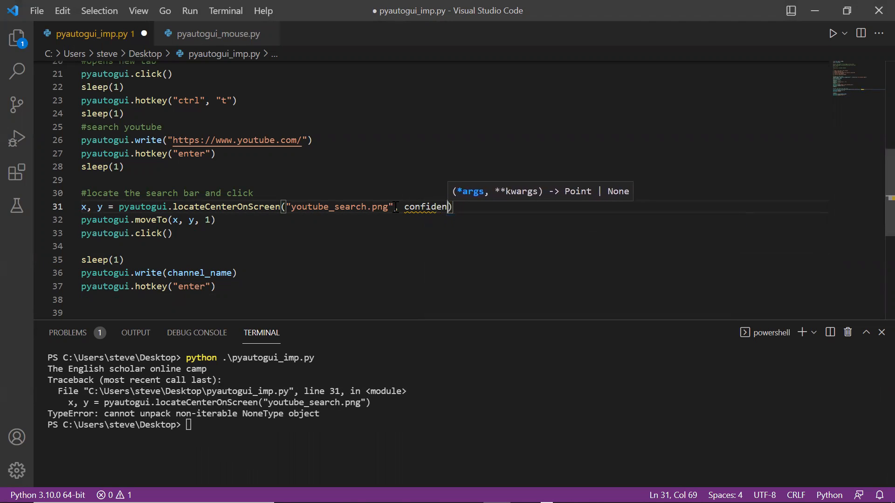
pyautogui.write('ce-')
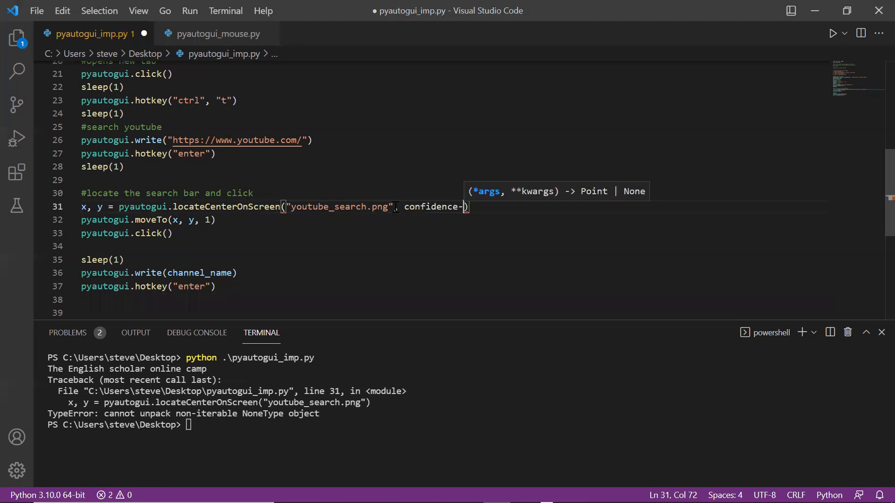
pyautogui.write('=')
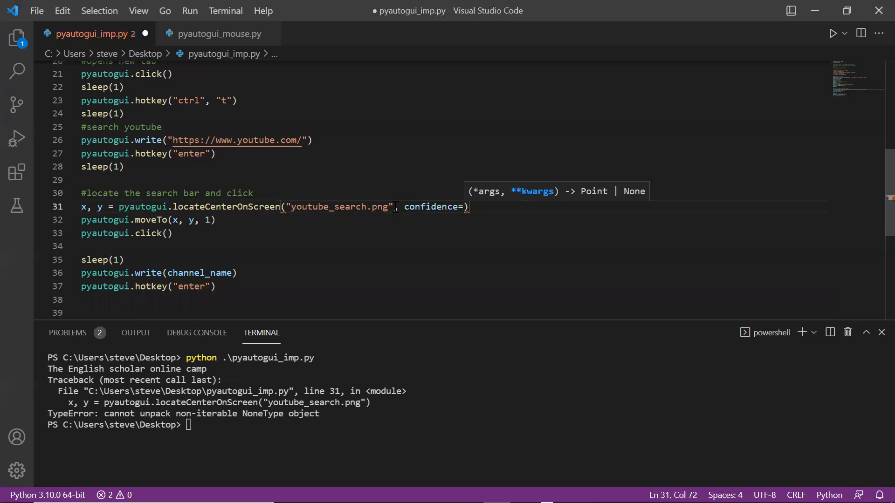
pyautogui.write('0.9')
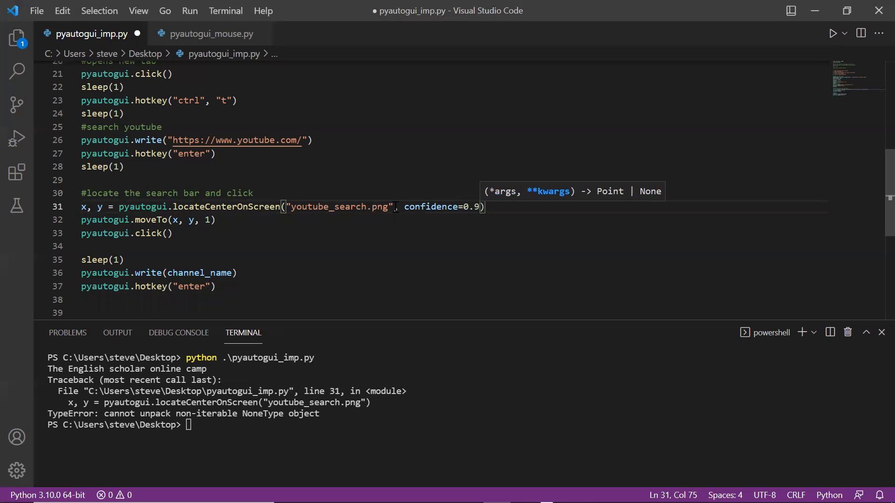
# Move to blank line 34 and scroll to review the script.
pyautogui.click(81, 246)
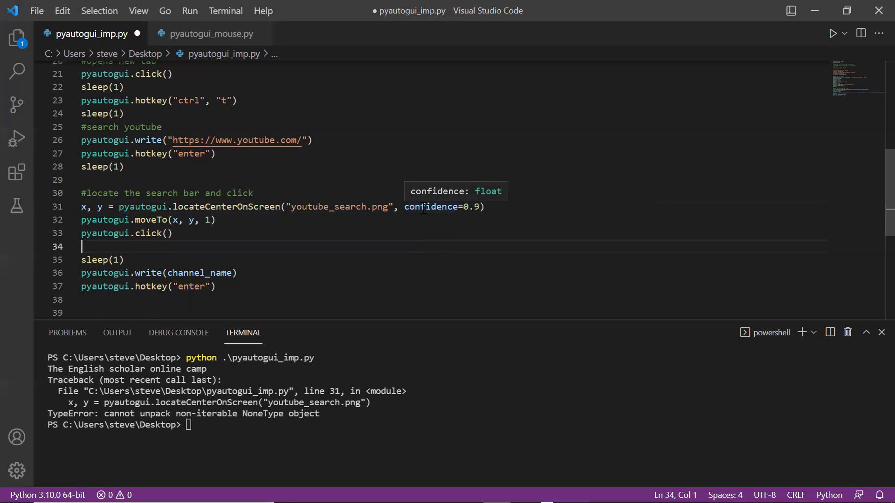
pyautogui.scroll(3)
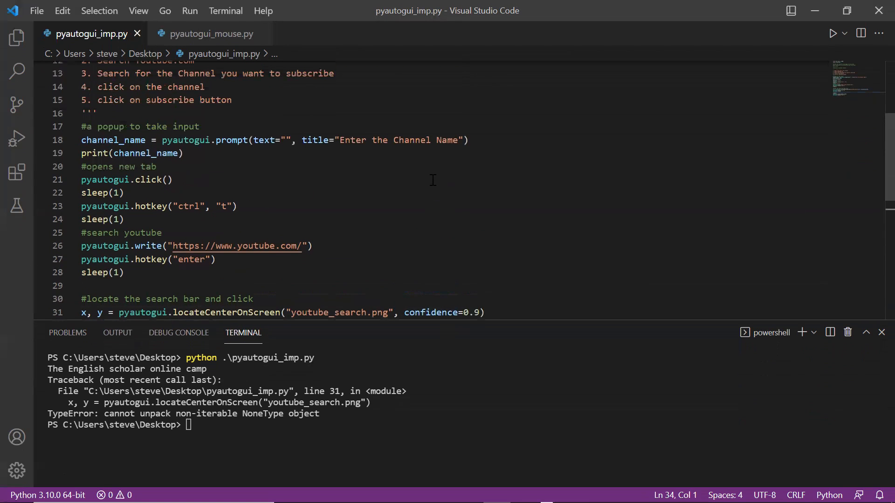
pyautogui.scroll(3)
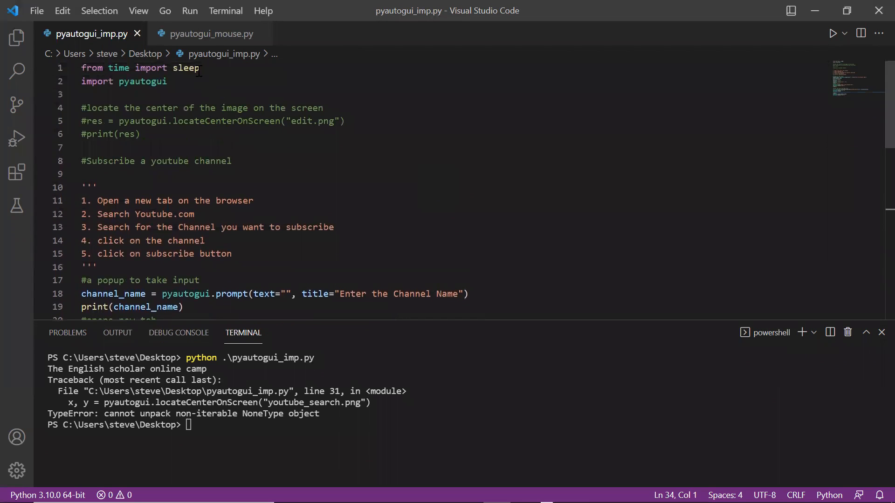
pyautogui.scroll(-3)
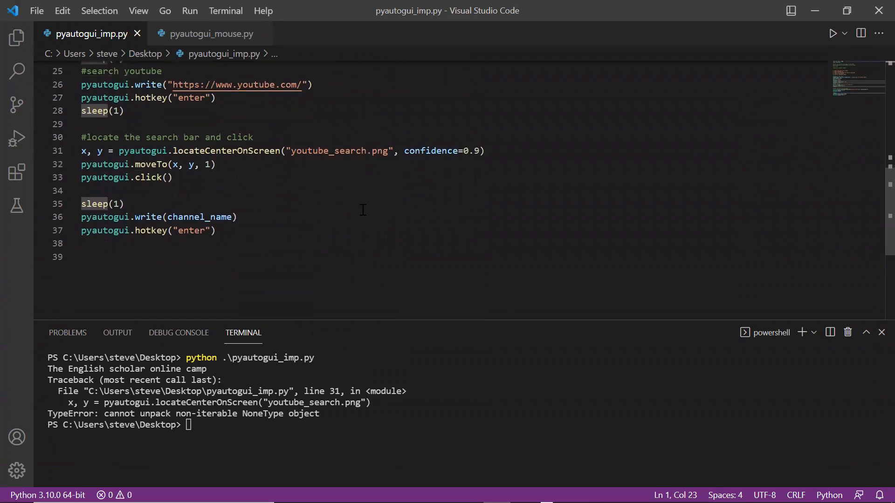
pyautogui.scroll(3)
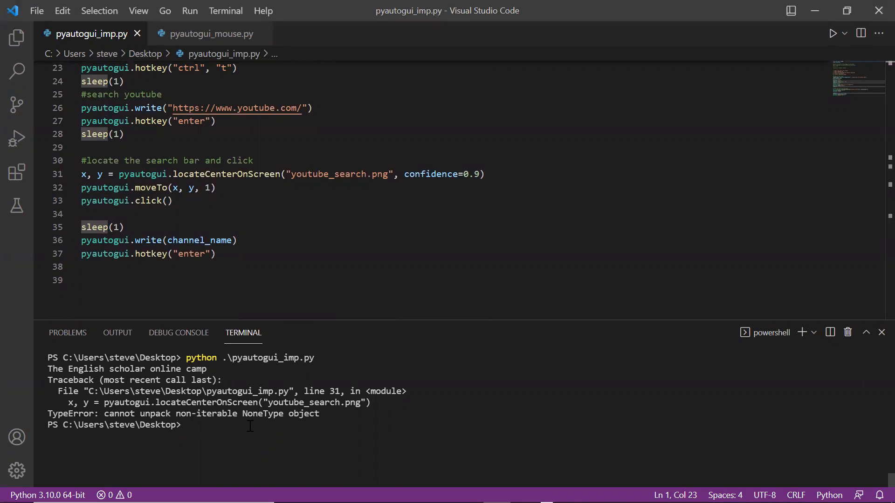
# Run pip install opencv-python in the terminal.
pyautogui.write('pip inst')
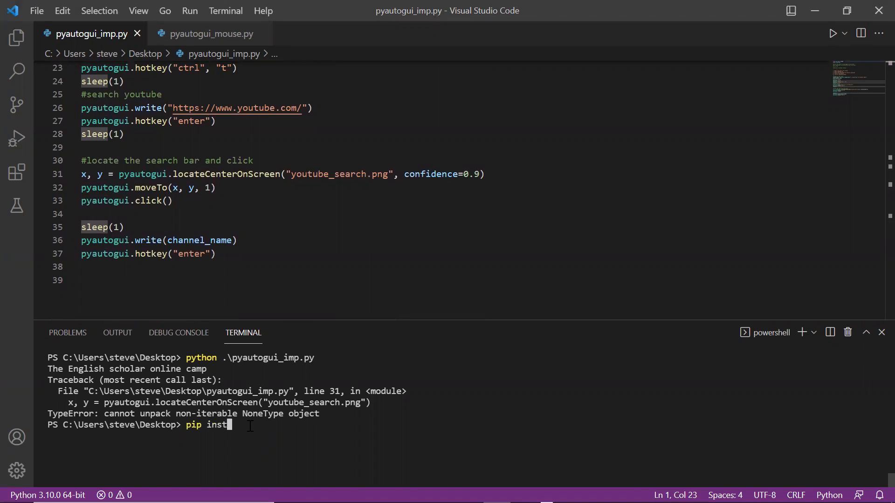
pyautogui.write('all on')
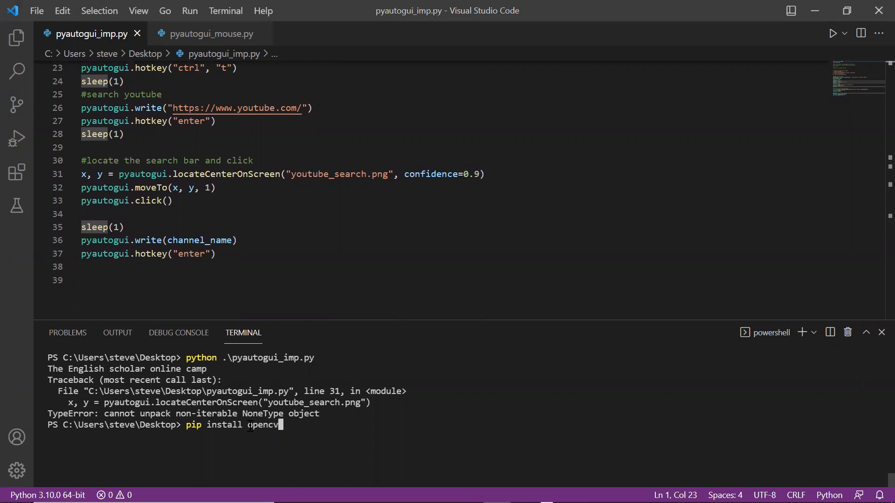
pyautogui.write('-python')
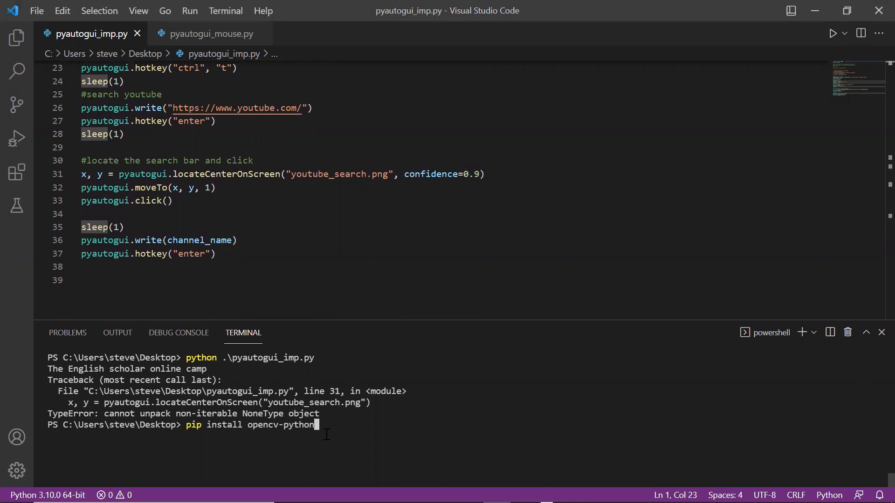
pyautogui.press('Return')
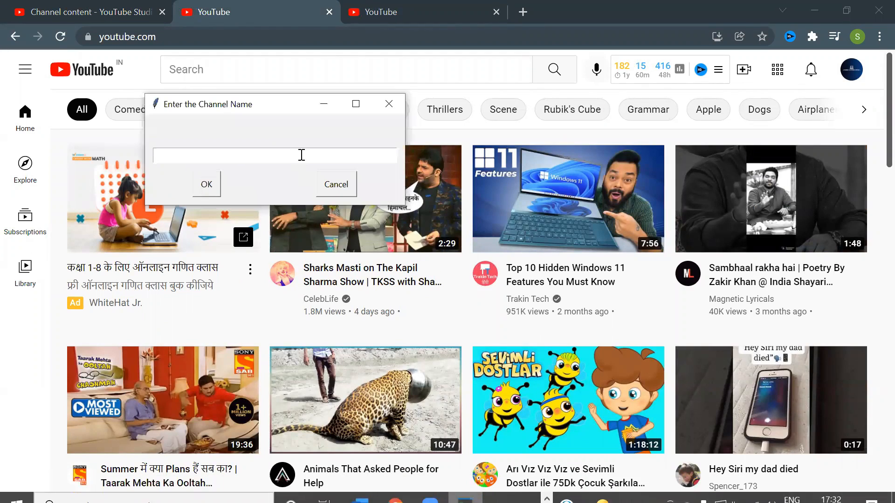
# Enter 'the english scholar online camp' in the prompt, then start unsubscribing from that channel result.
pyautogui.write('the english scholar onl')
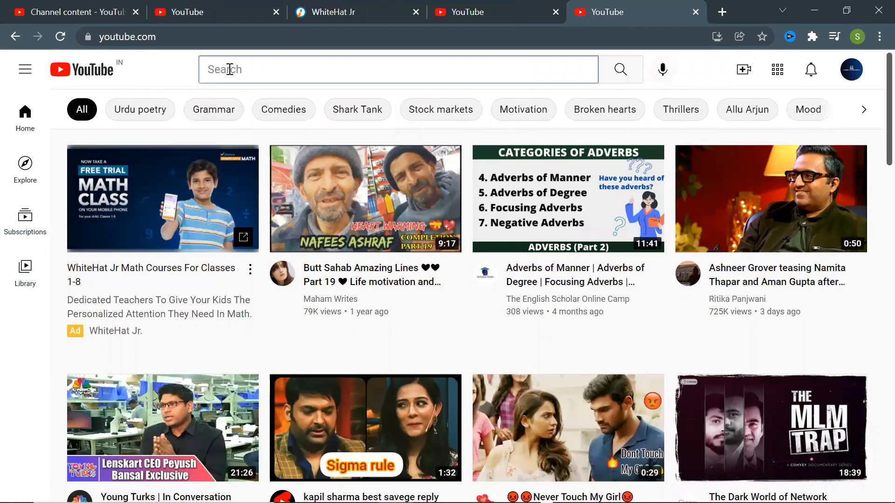
pyautogui.write('the english scholar online camp')
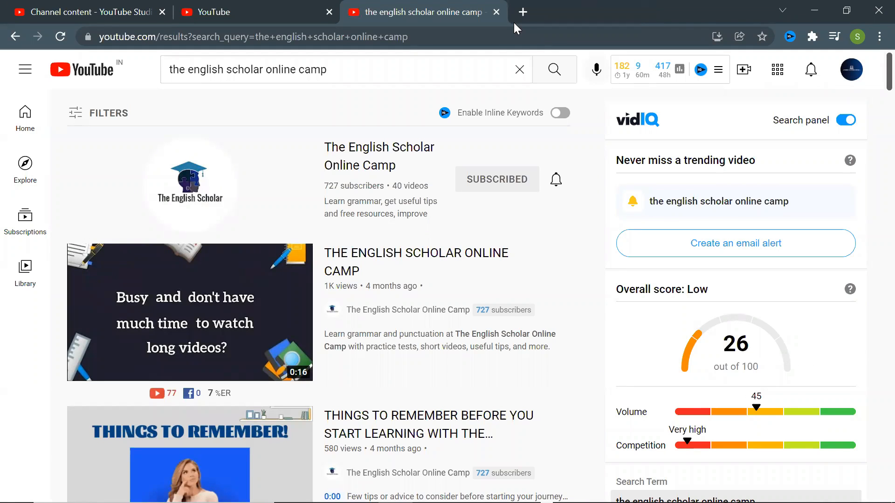
pyautogui.moveTo(378, 156)
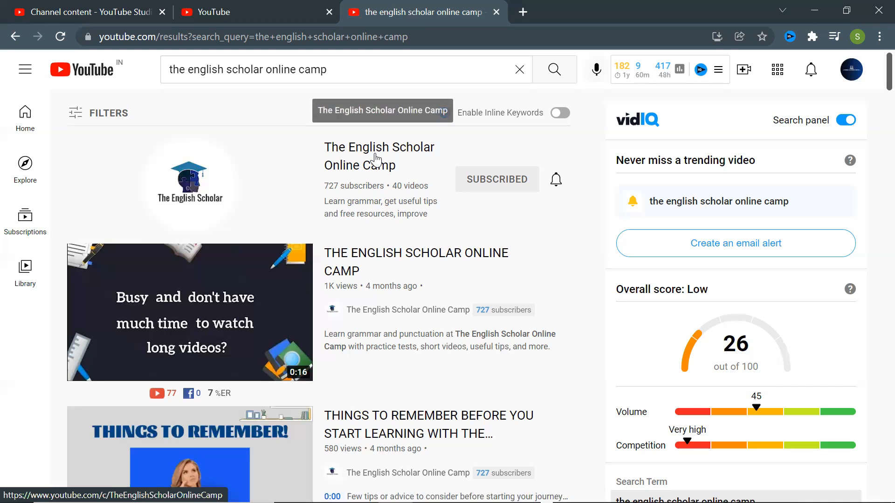
pyautogui.click(496, 179)
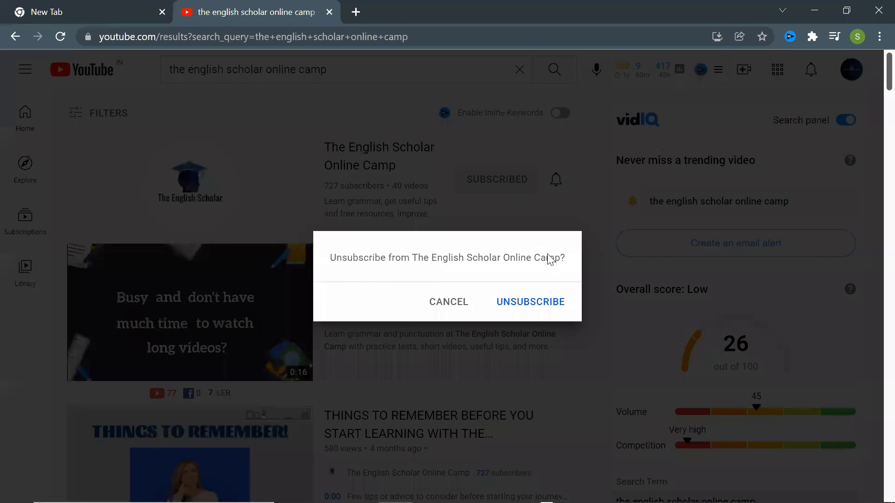
# Confirm unsubscribing from The English Scholar Online Camp and mark a screen area to snip.
pyautogui.click(530, 301)
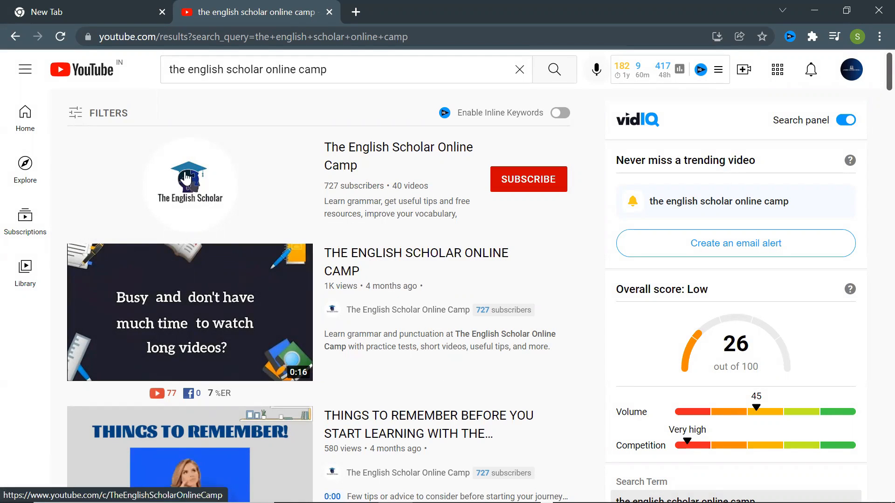
pyautogui.moveTo(187, 139)
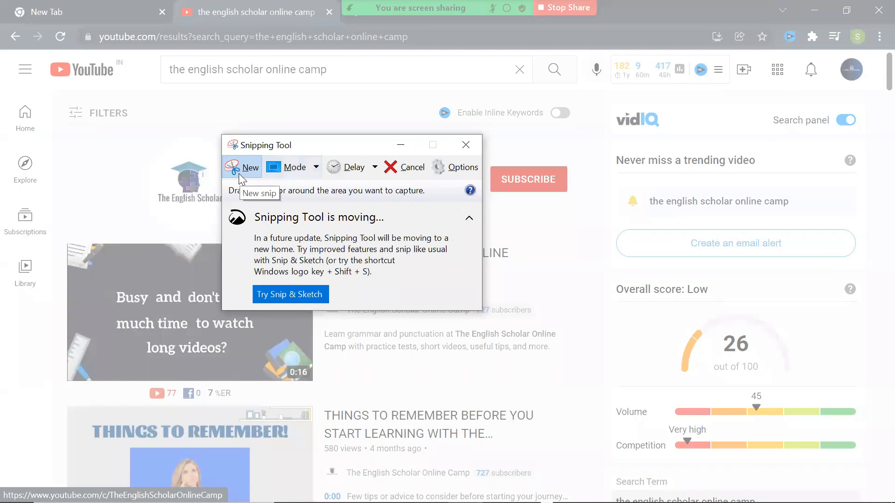
pyautogui.moveTo(302, 144); pyautogui.dragTo(516, 144)
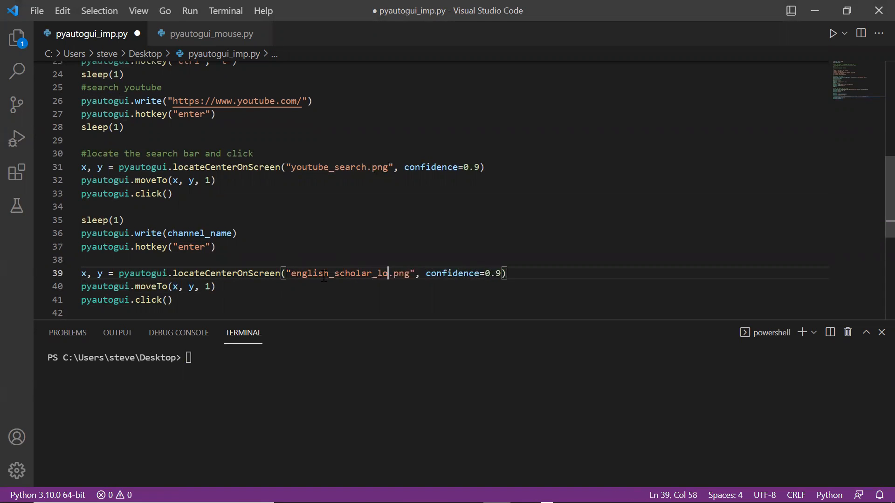
# Add sleep(1) and a subscribe_button.png locate-and-click to end the script, then run it.
pyautogui.write('sleep(1')
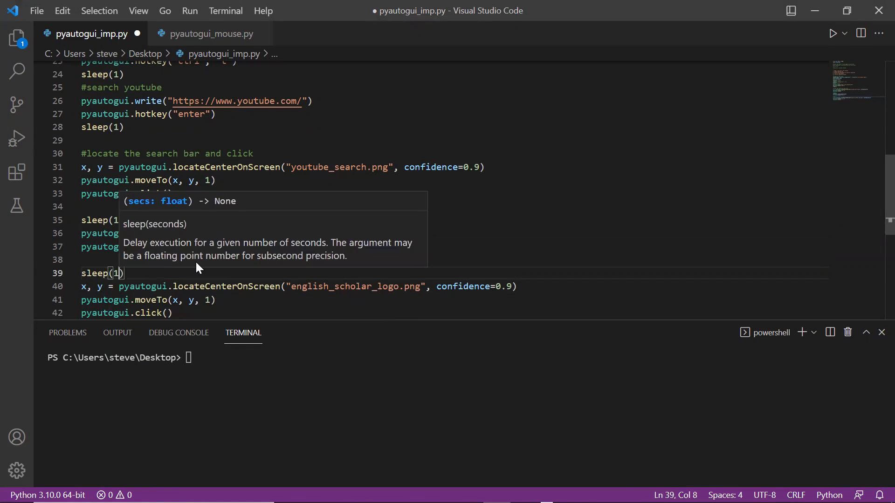
pyautogui.write('sleep')
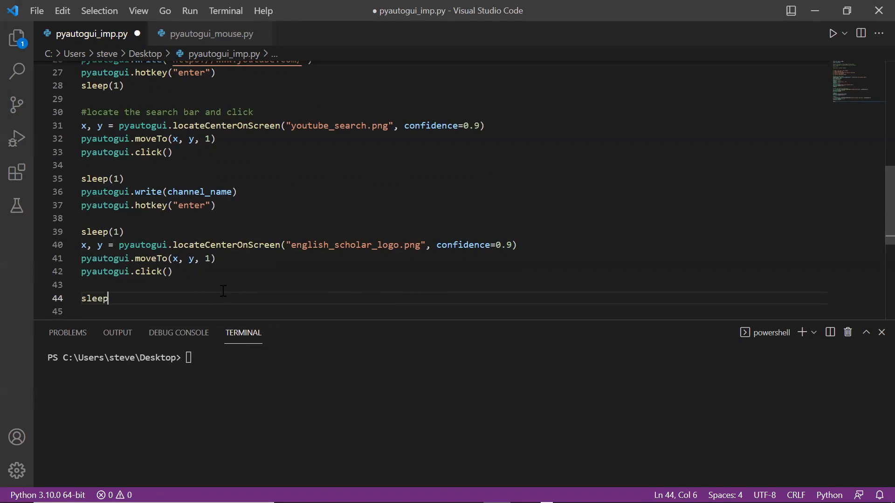
pyautogui.write('(1)')
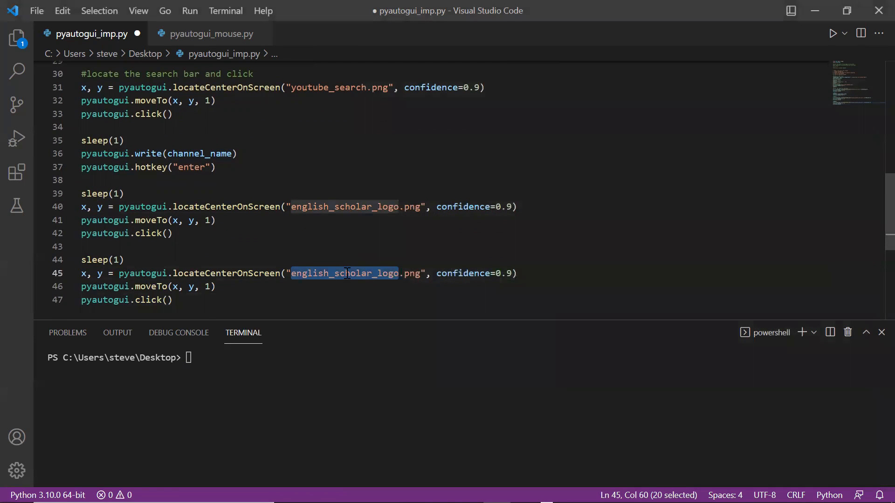
pyautogui.write('subscribe_button')
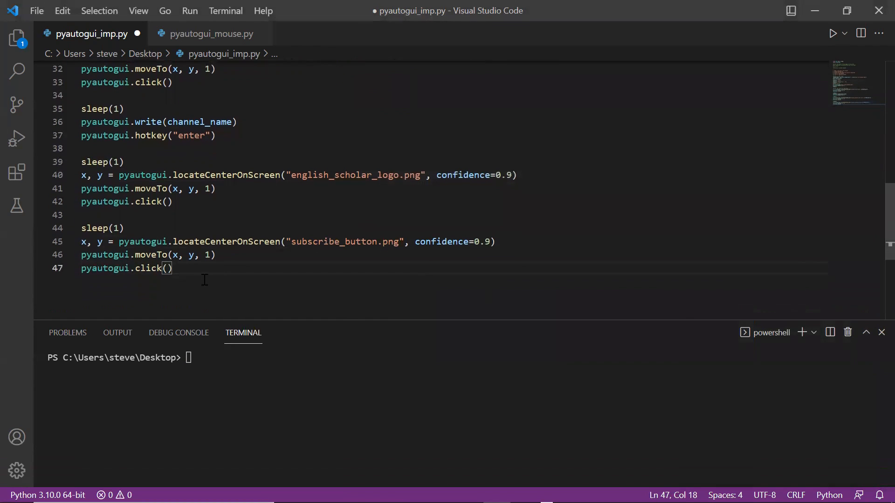
pyautogui.press('Return')
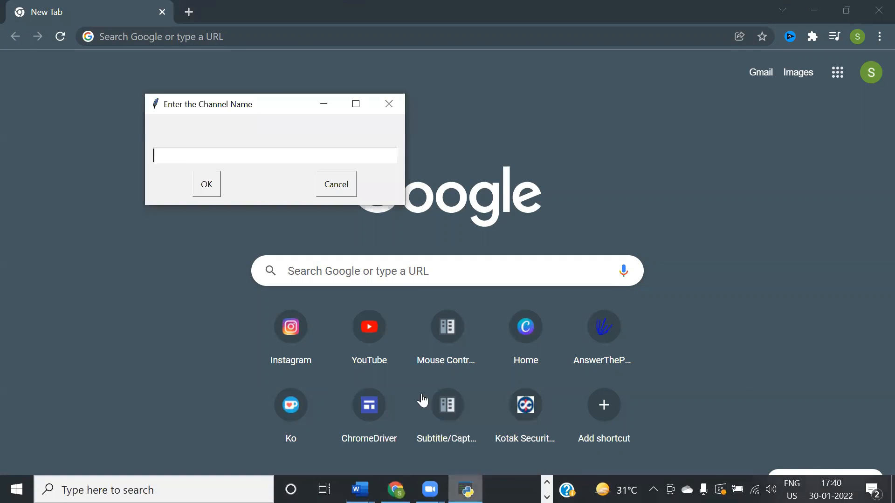
# Answer the prompt with 'The English Scholar Online C' so the run fails at the logo search.
pyautogui.write('The English Scholar Online C')
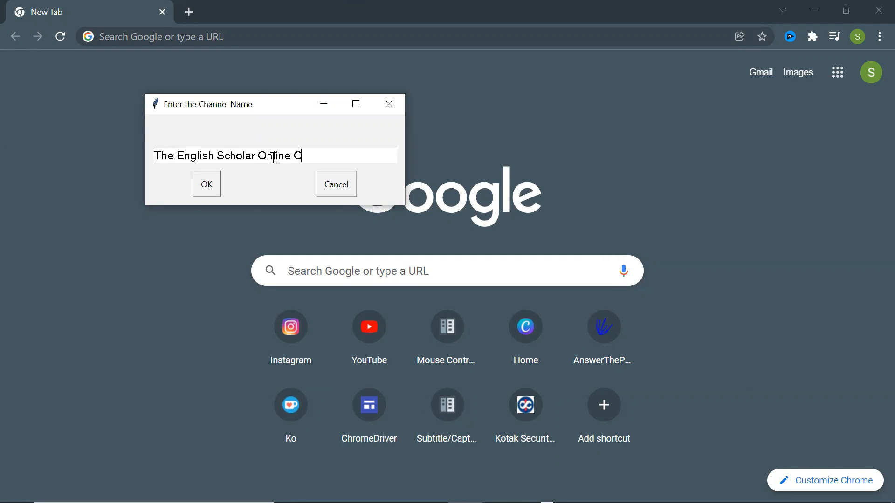
pyautogui.click(206, 184)
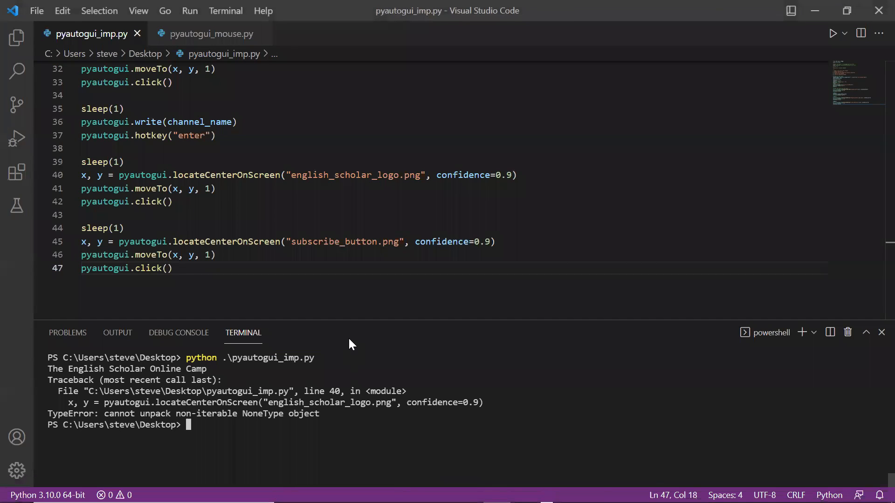
pyautogui.moveTo(479, 205)
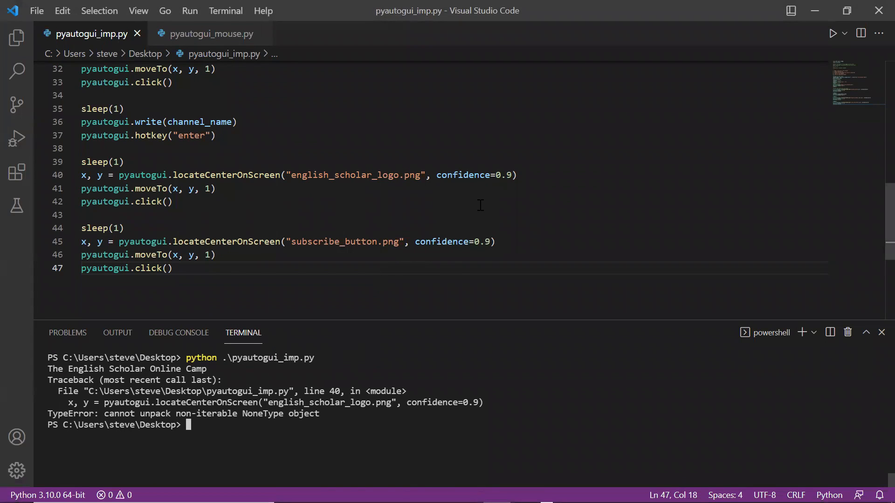
pyautogui.moveTo(518, 169)
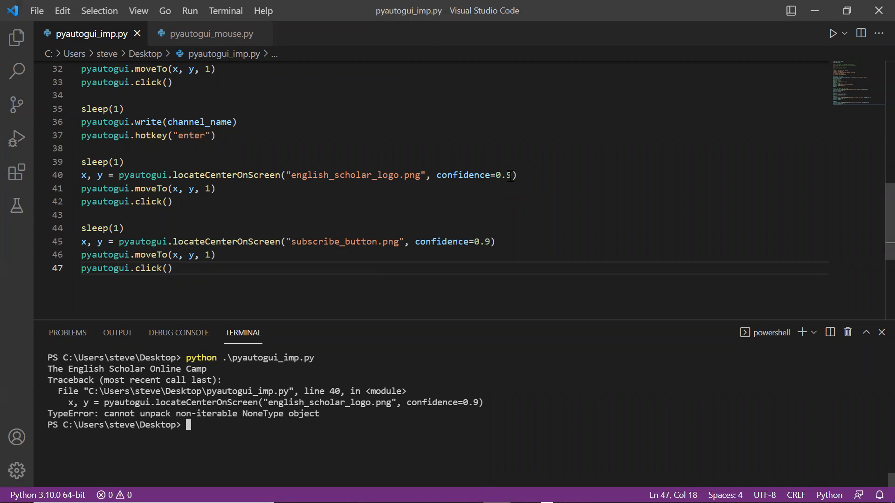
# Lower the logo match confidence to 0.8 and the preceding sleep to 2, save and rerun.
pyautogui.click(510, 174)
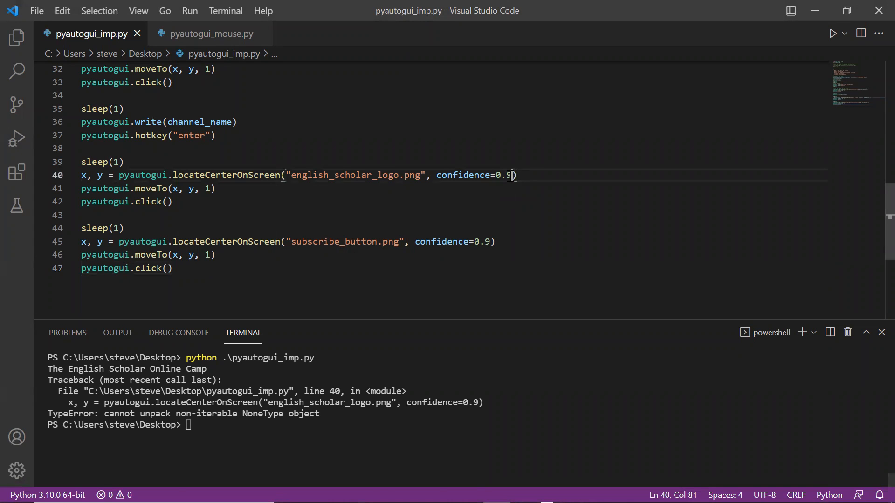
pyautogui.write('8')
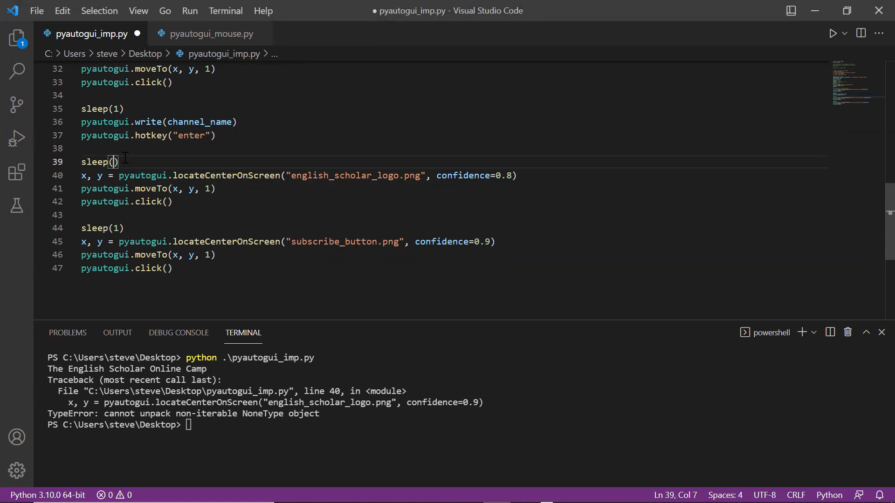
pyautogui.write('2')
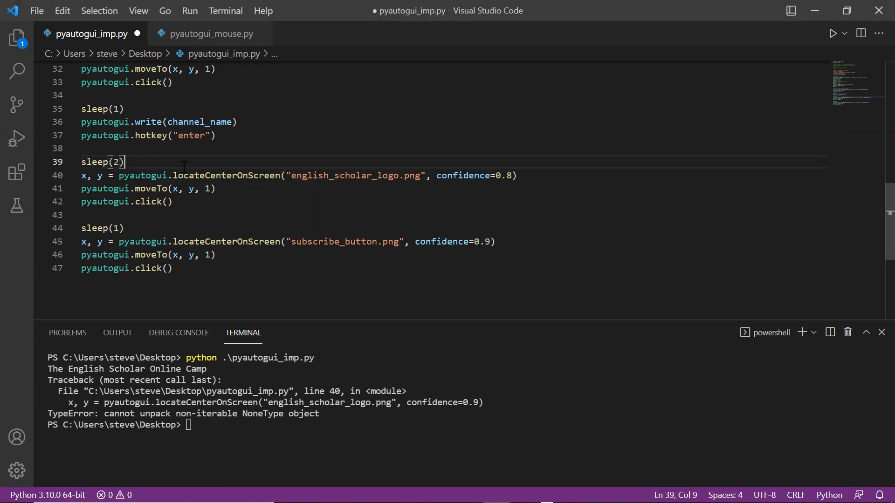
pyautogui.press('ctrl+s')
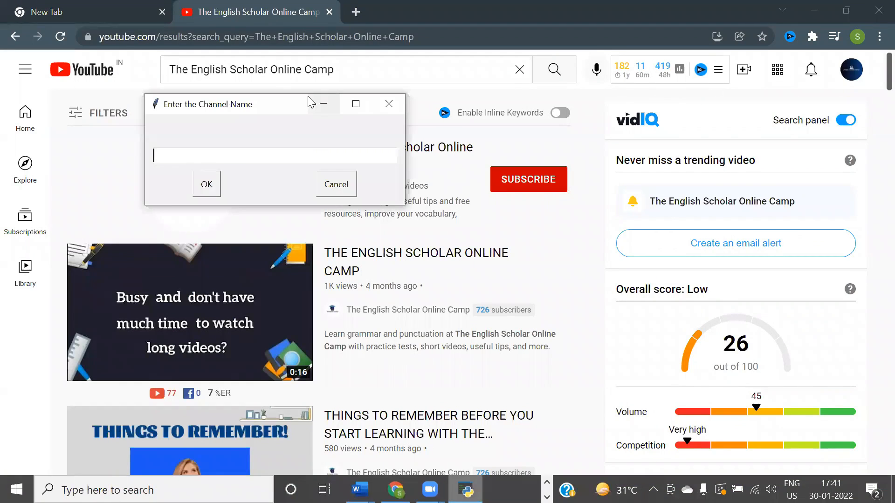
# Submit 'The English Scholar Online Camp' in the channel-name prompt.
pyautogui.write('The English Sc')
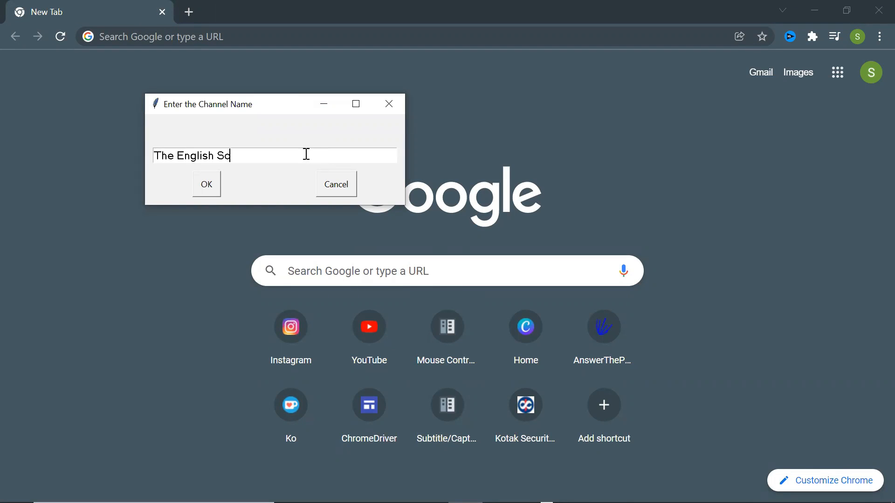
pyautogui.click(206, 184)
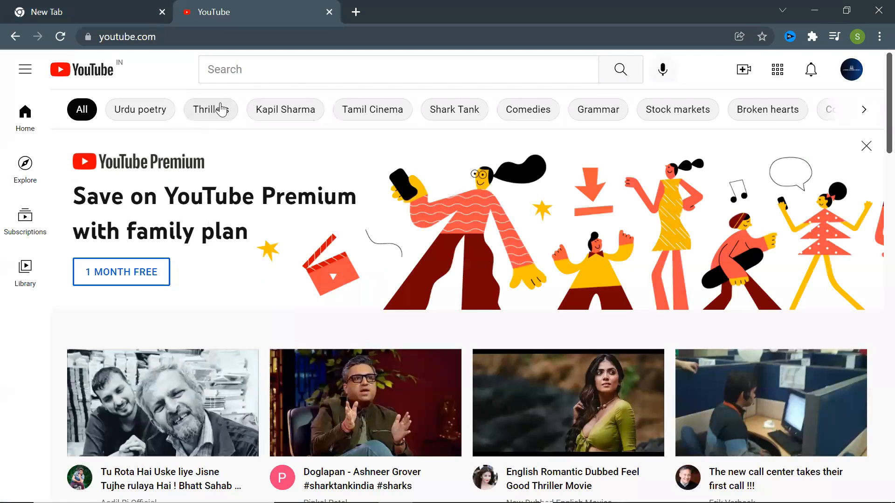
# Let the script search YouTube for the channel, open it and subscribe, then return to the editor.
pyautogui.write('The English Scholar Online Camp')
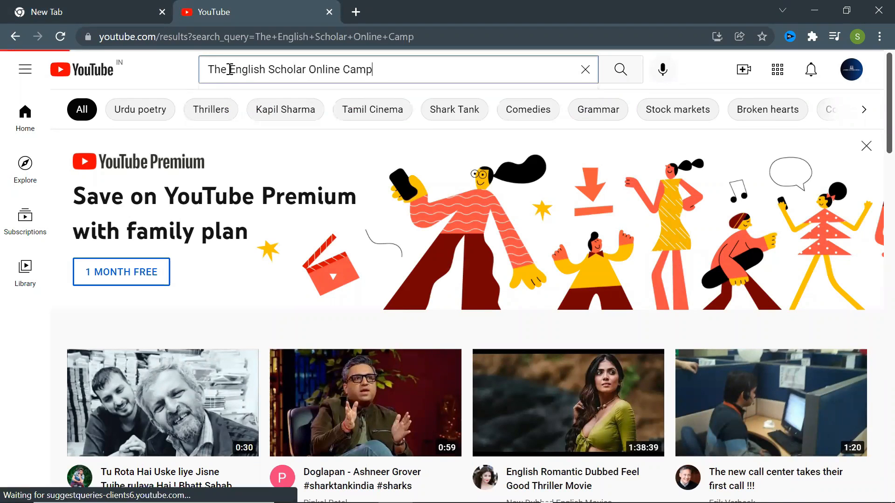
pyautogui.click(620, 69)
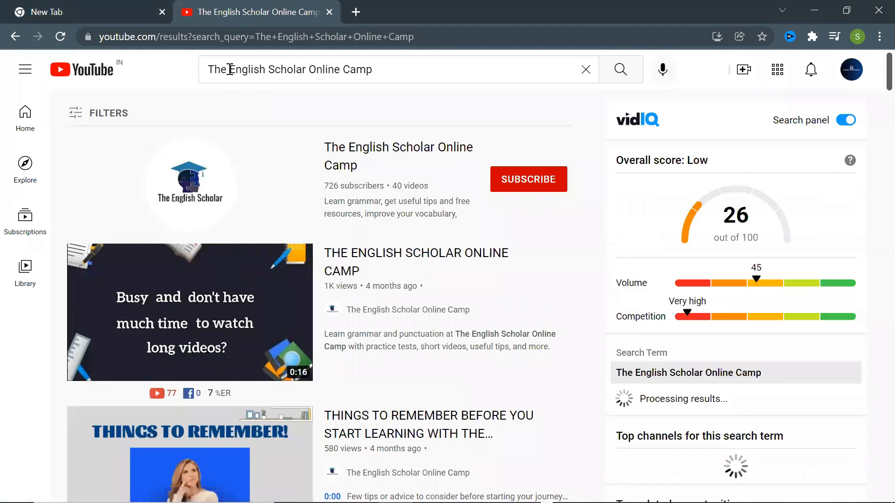
pyautogui.click(190, 183)
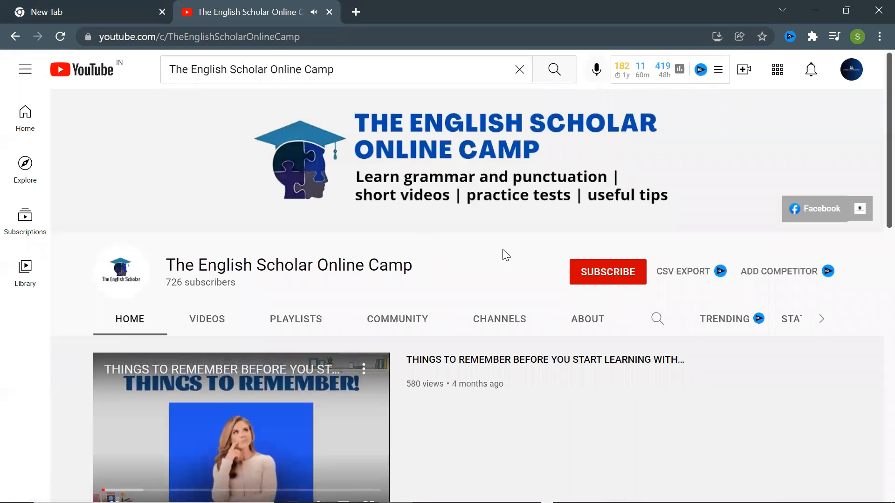
pyautogui.click(607, 271)
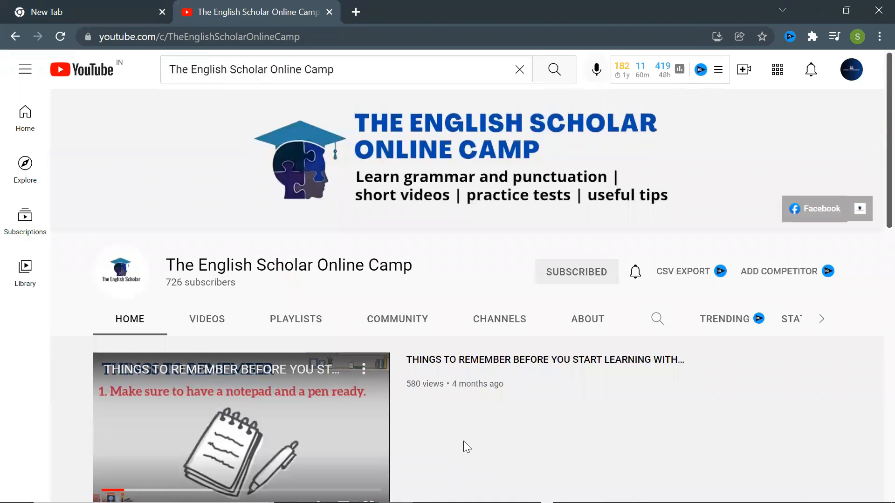
pyautogui.click(495, 489)
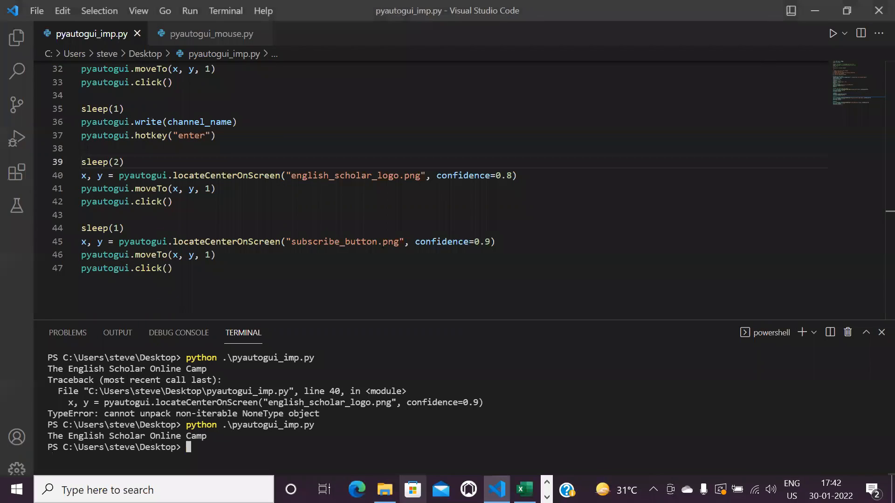
pyautogui.click(288, 272)
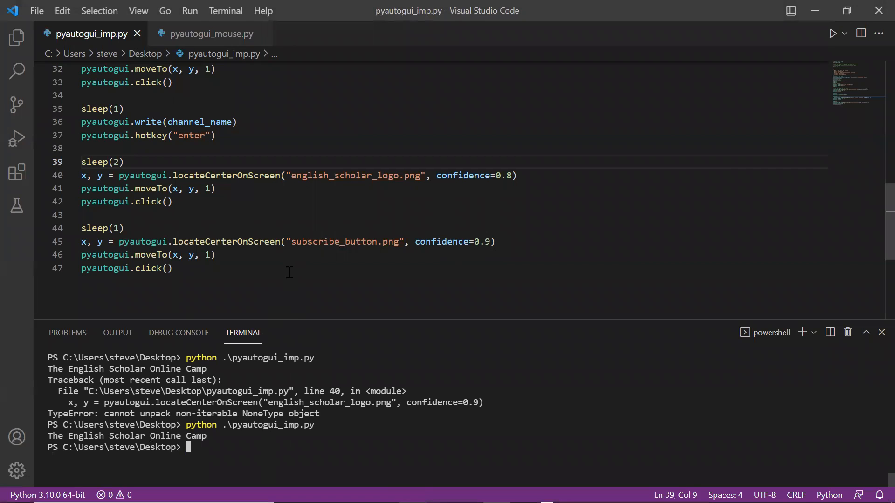
pyautogui.click(215, 189)
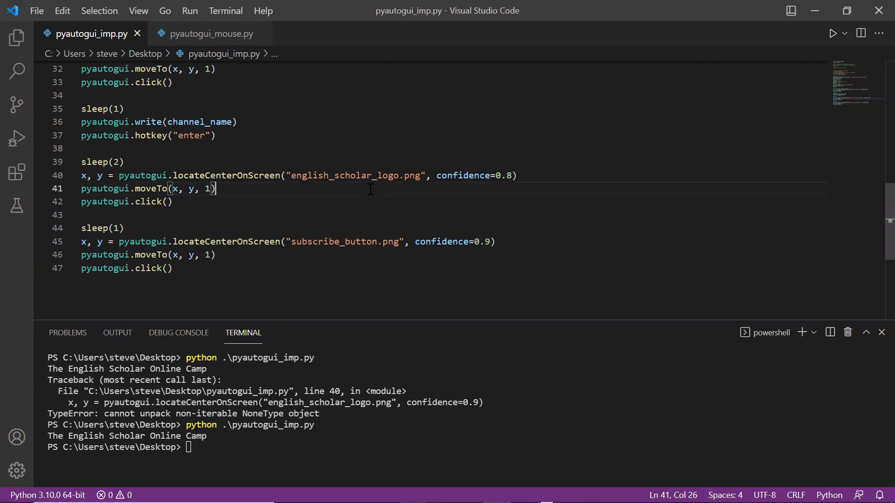
pyautogui.scroll(3)
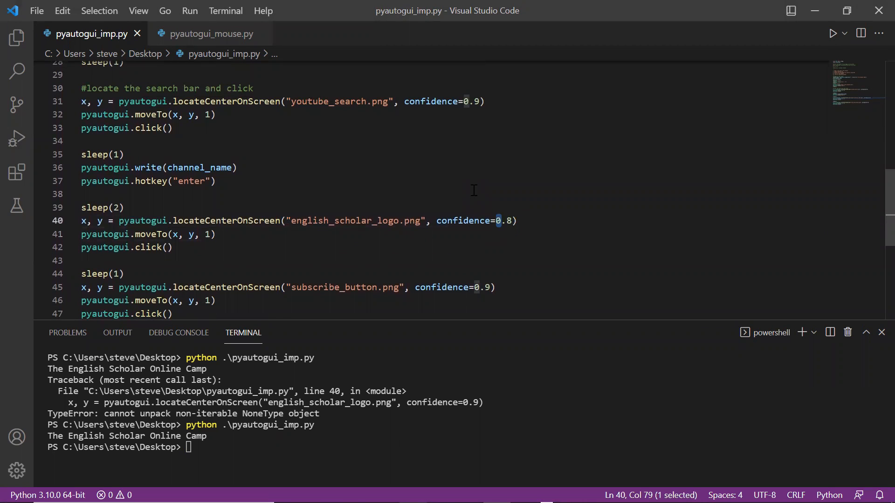
pyautogui.click(236, 166)
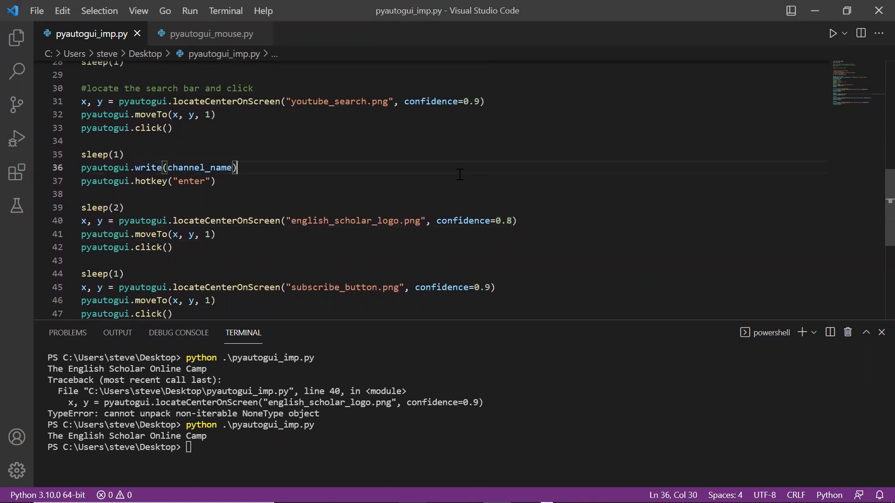
pyautogui.scroll(3)
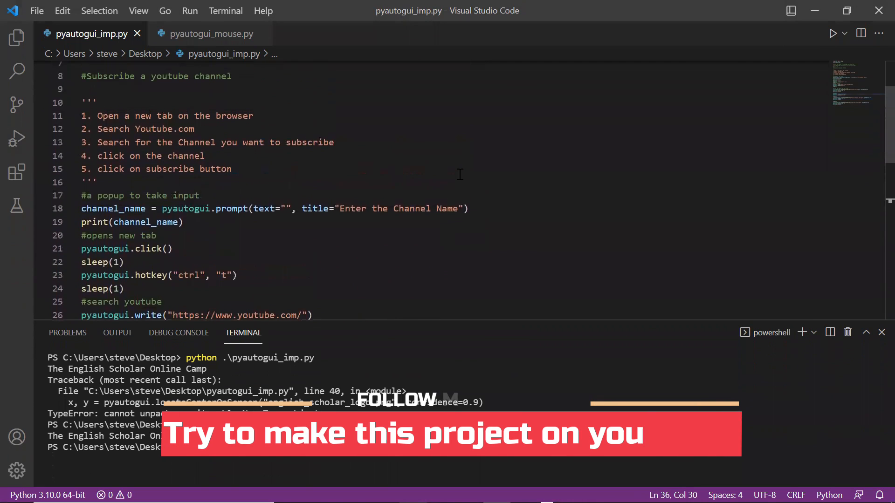
pyautogui.scroll(3)
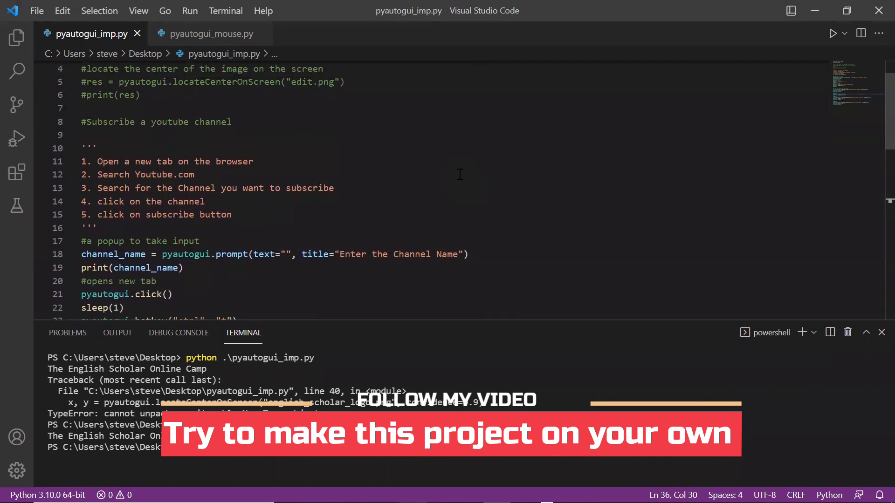
pyautogui.scroll(-3)
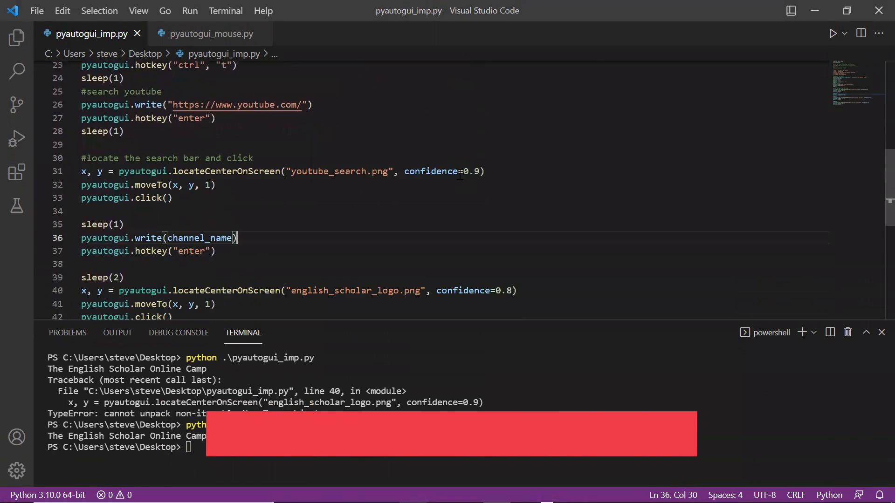